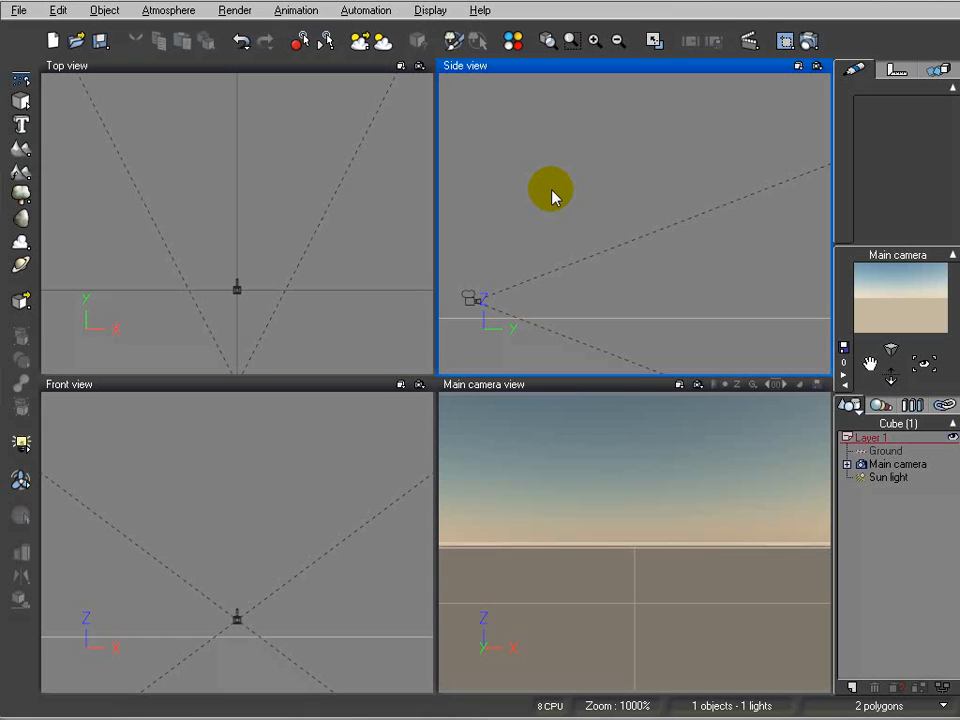
mouse_move(20, 100)
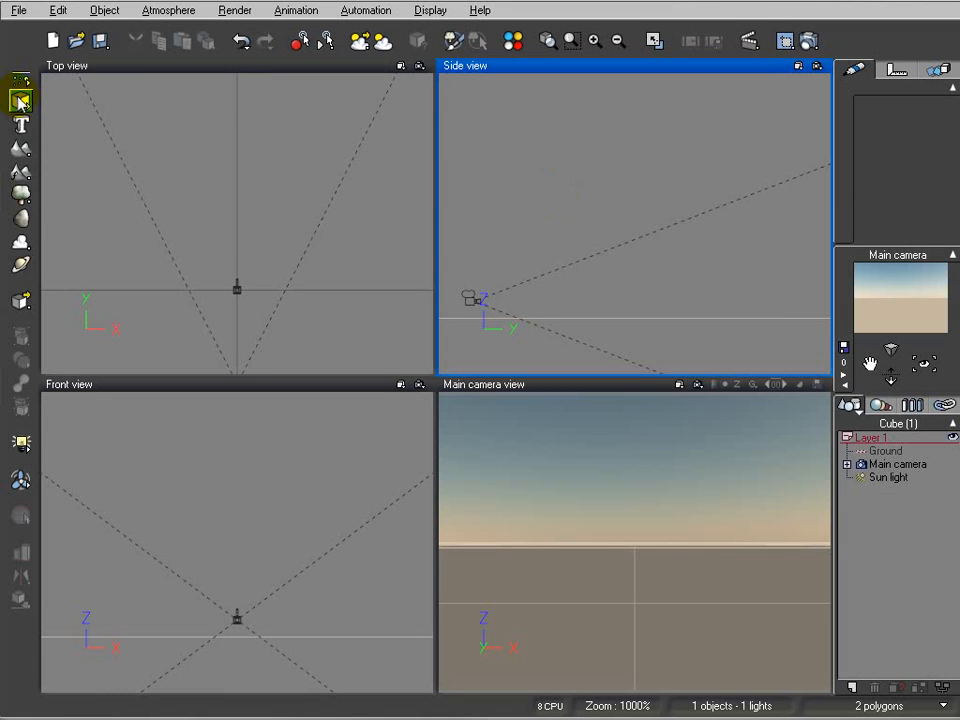
Step: Add a cube, select the main camera, and drag the sun light to a new spot in Top view
click(20, 100)
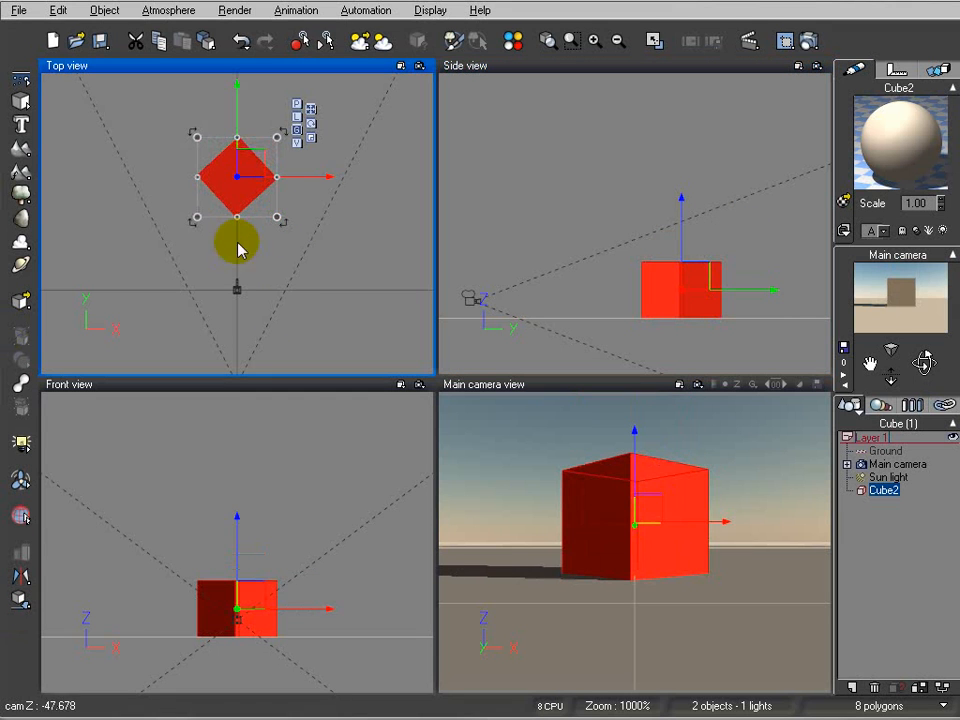
click(897, 464)
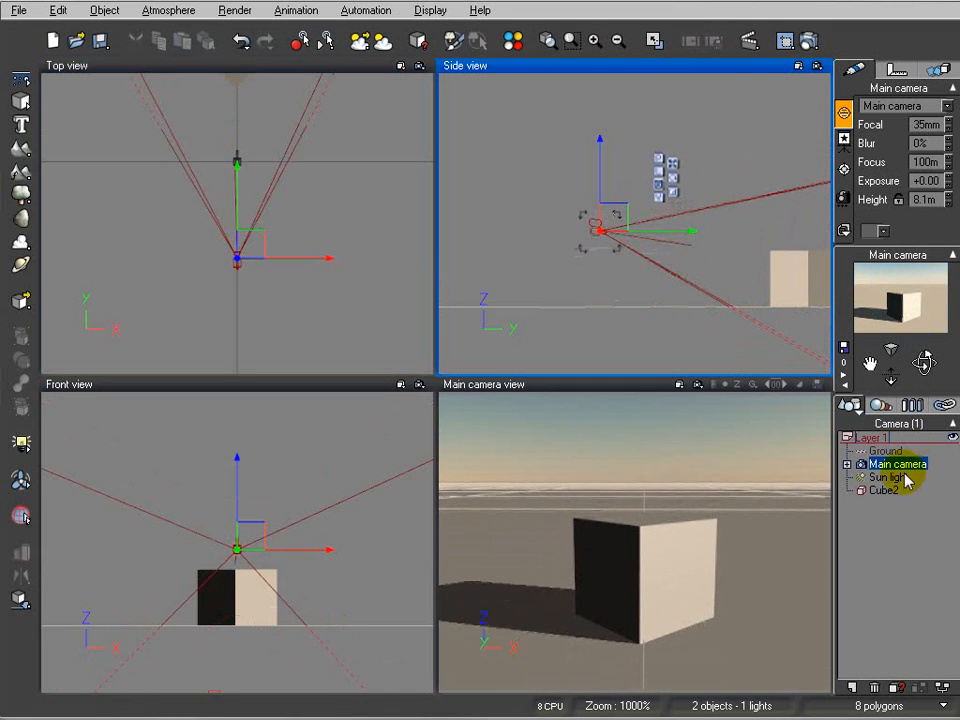
click(888, 477)
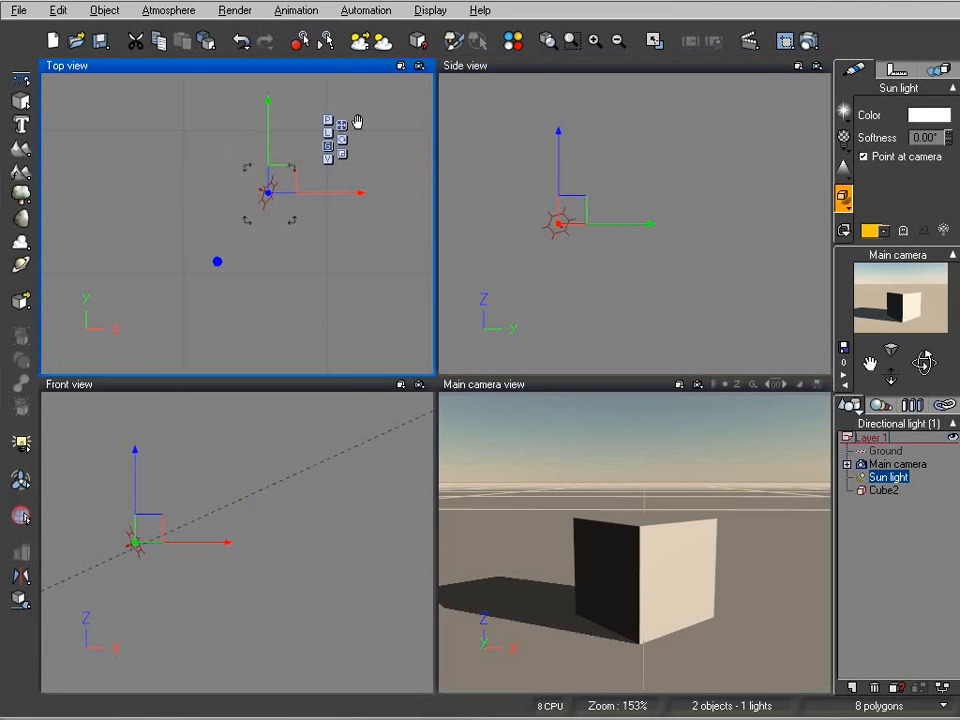
drag(268, 192, 118, 222)
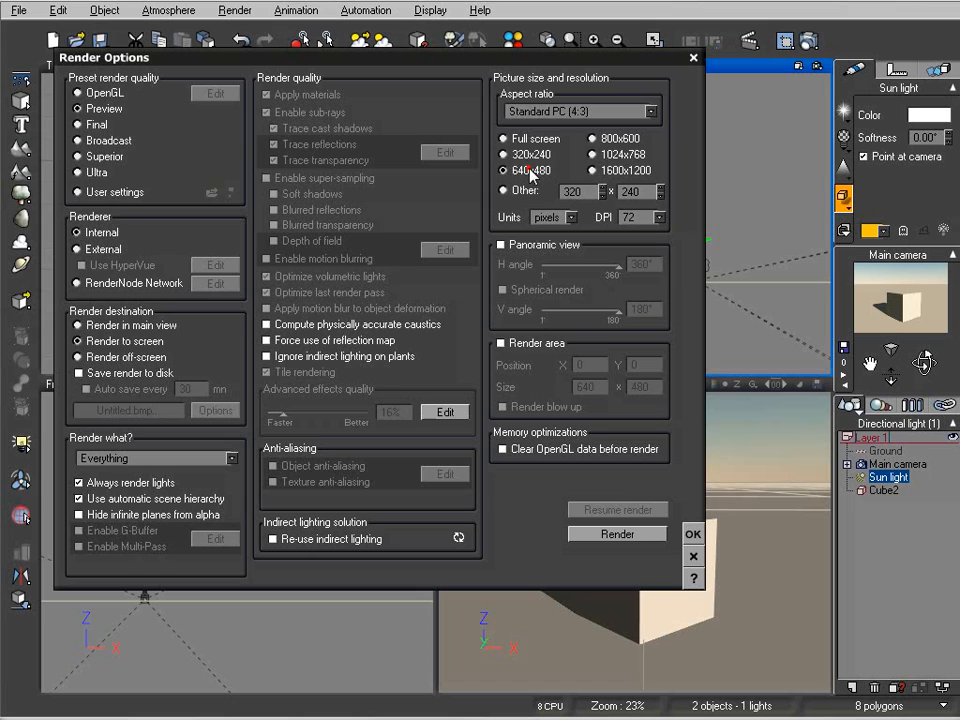
click(616, 533)
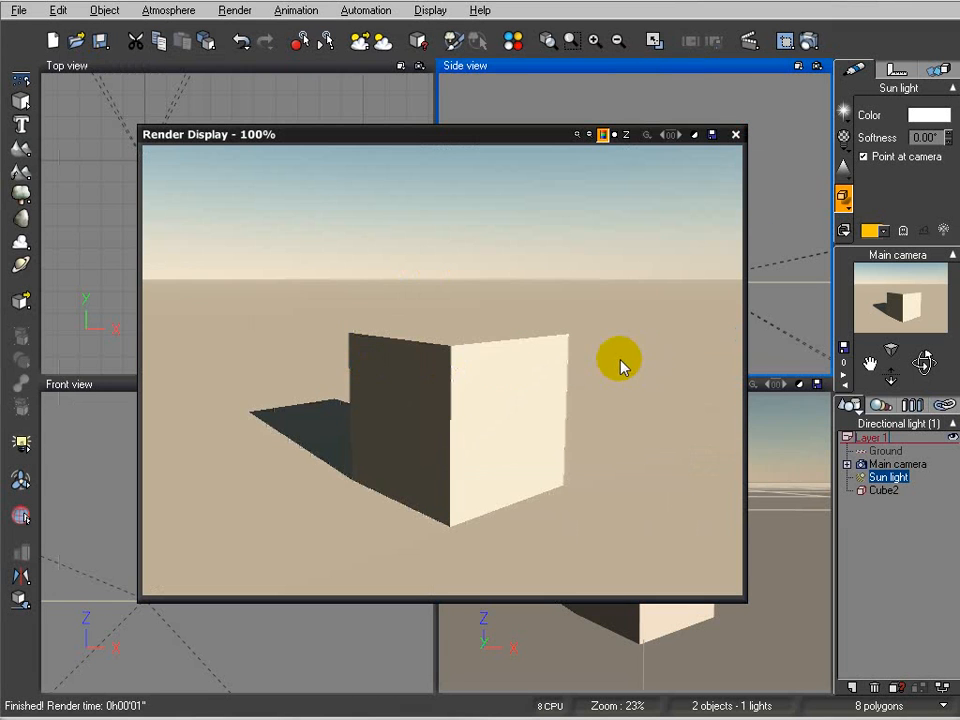
mouse_move(685, 185)
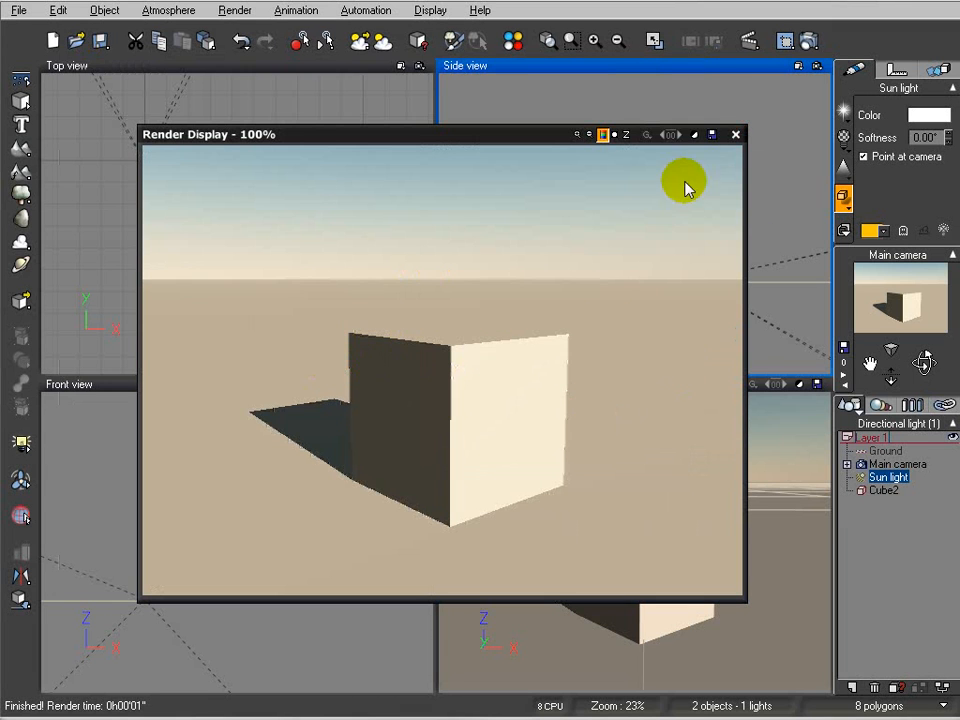
click(735, 134)
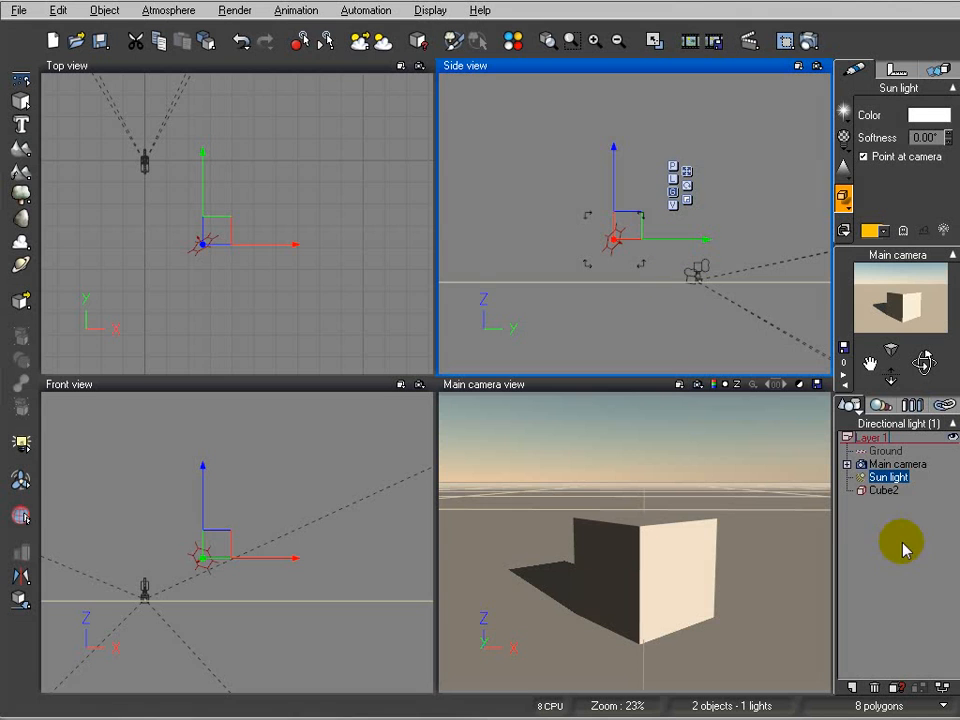
Step: Select Cube2 in the World Browser
click(883, 489)
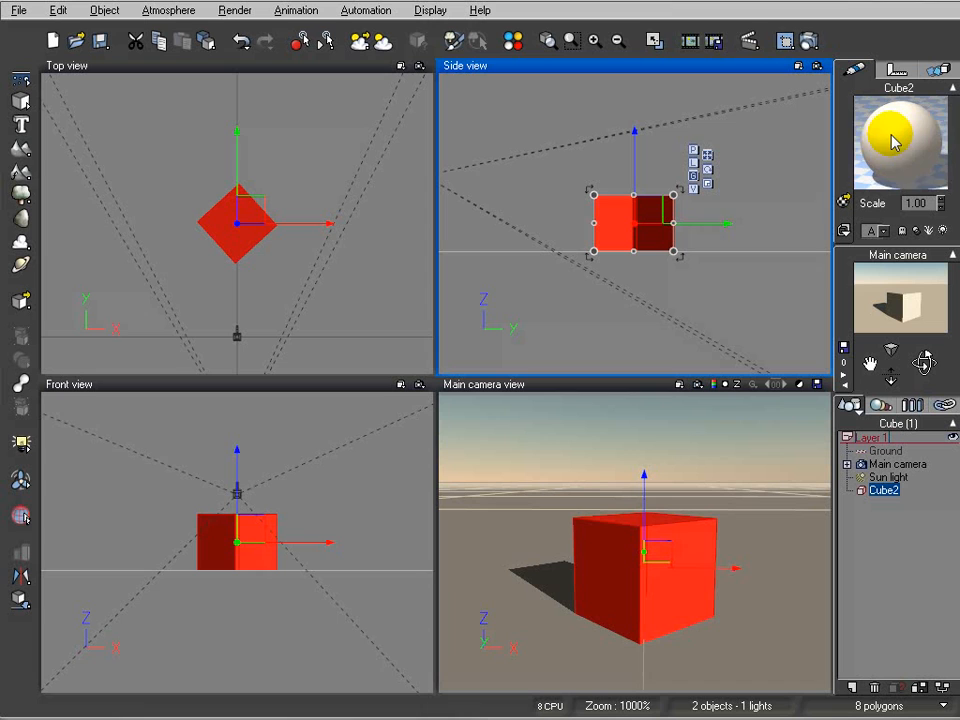
mouse_move(710, 248)
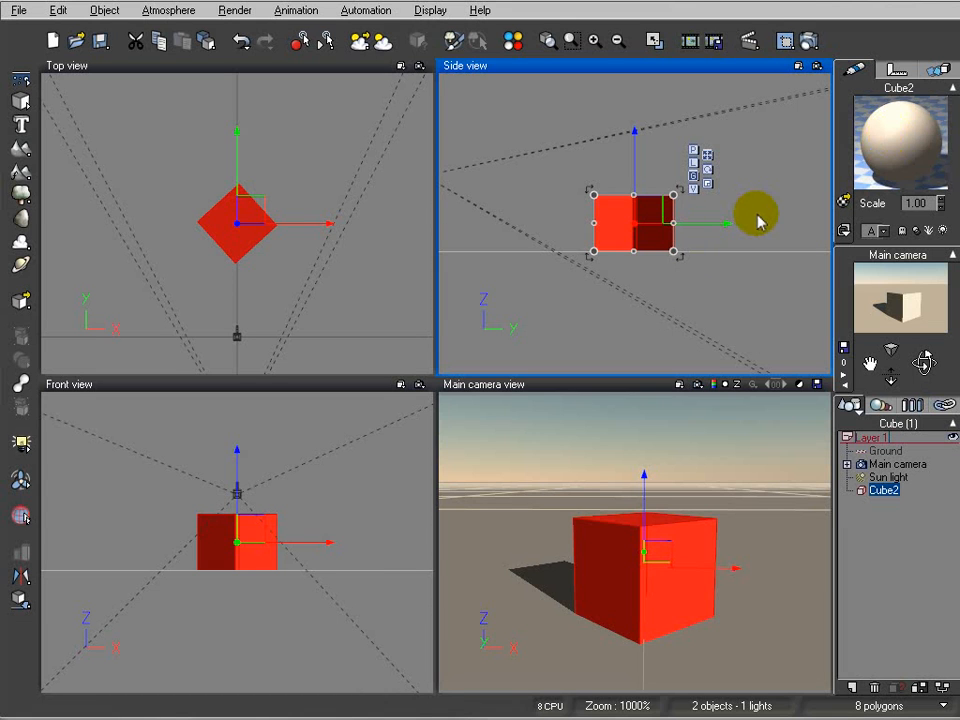
mouse_move(707, 252)
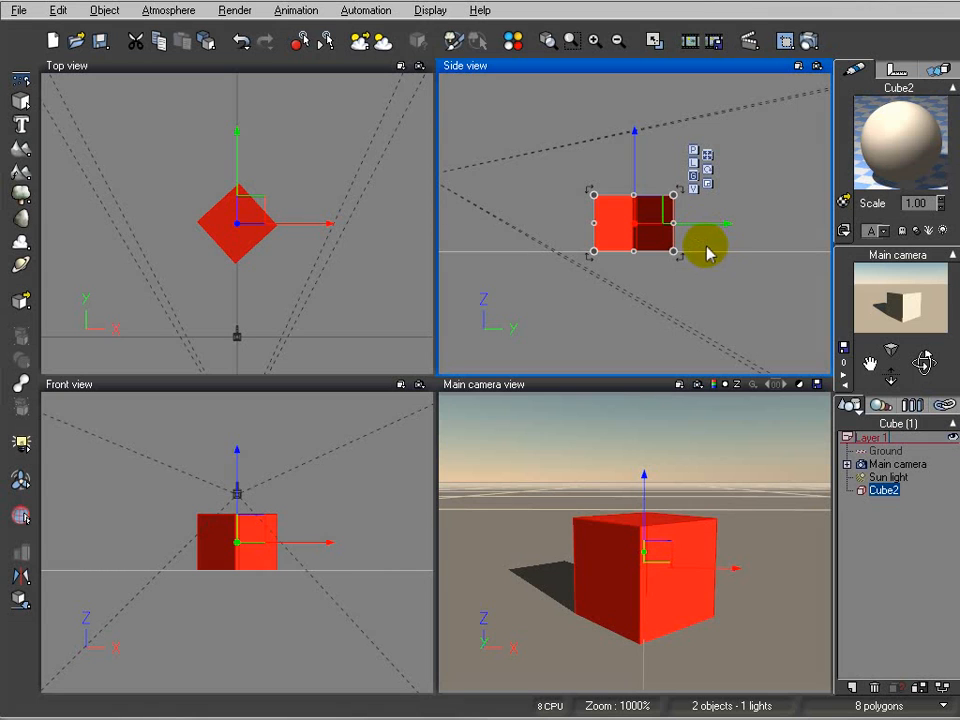
mouse_move(715, 226)
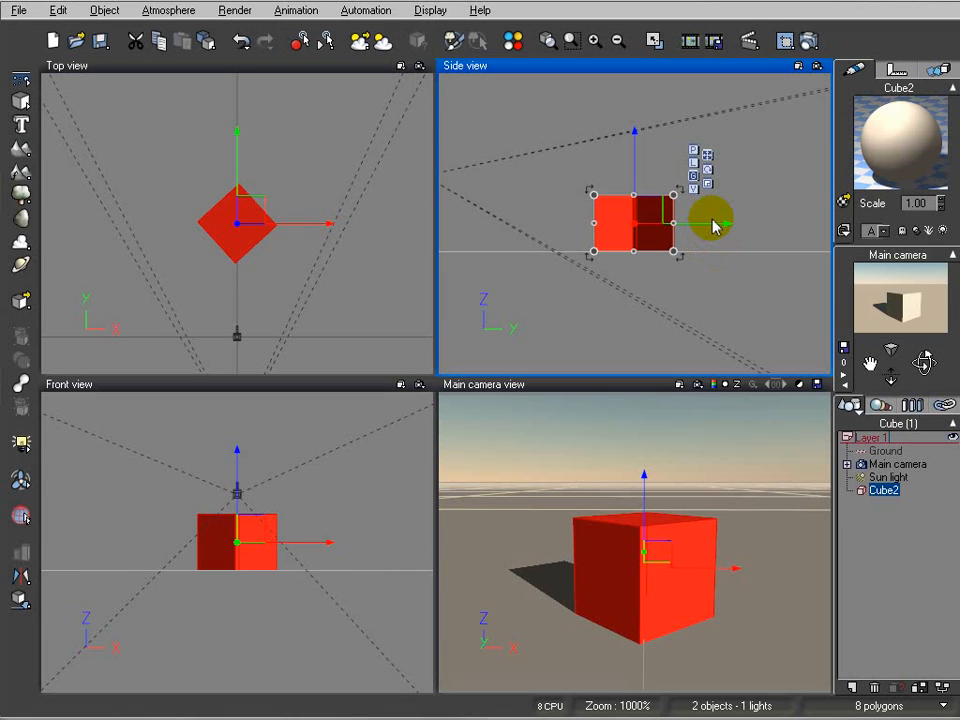
click(710, 217)
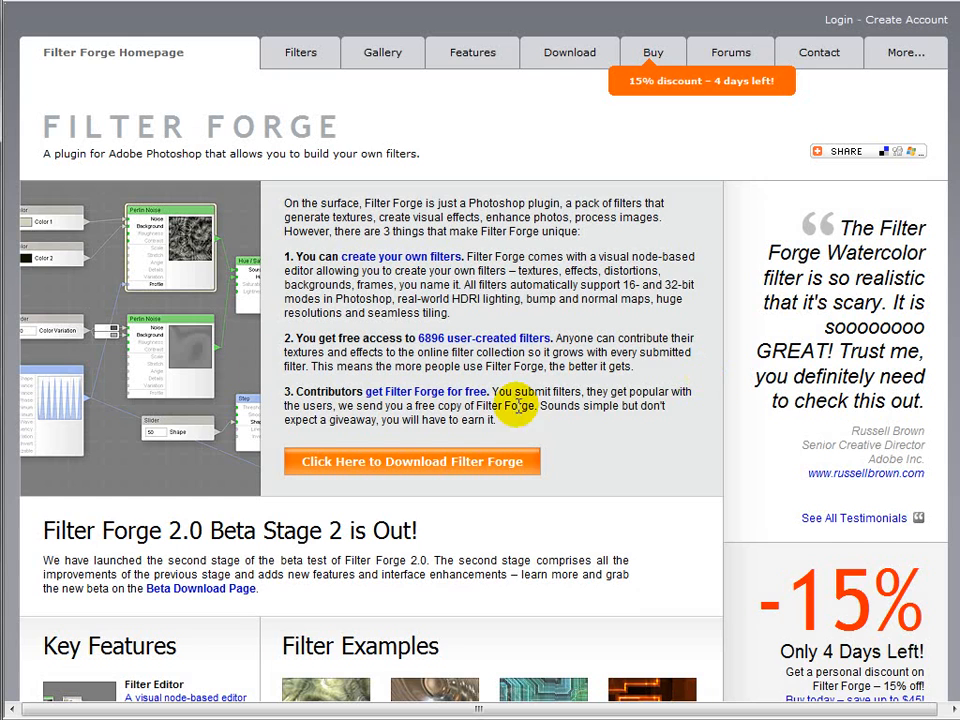
Step: Scroll through the Filter Forge homepage overview
scroll(up, 3)
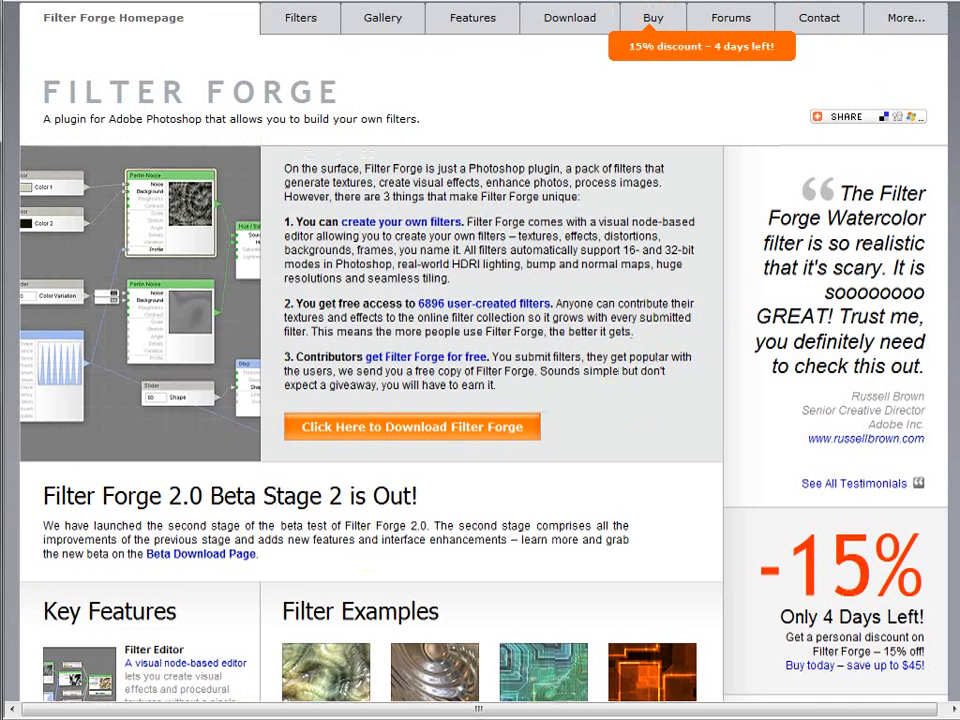
scroll(down, 3)
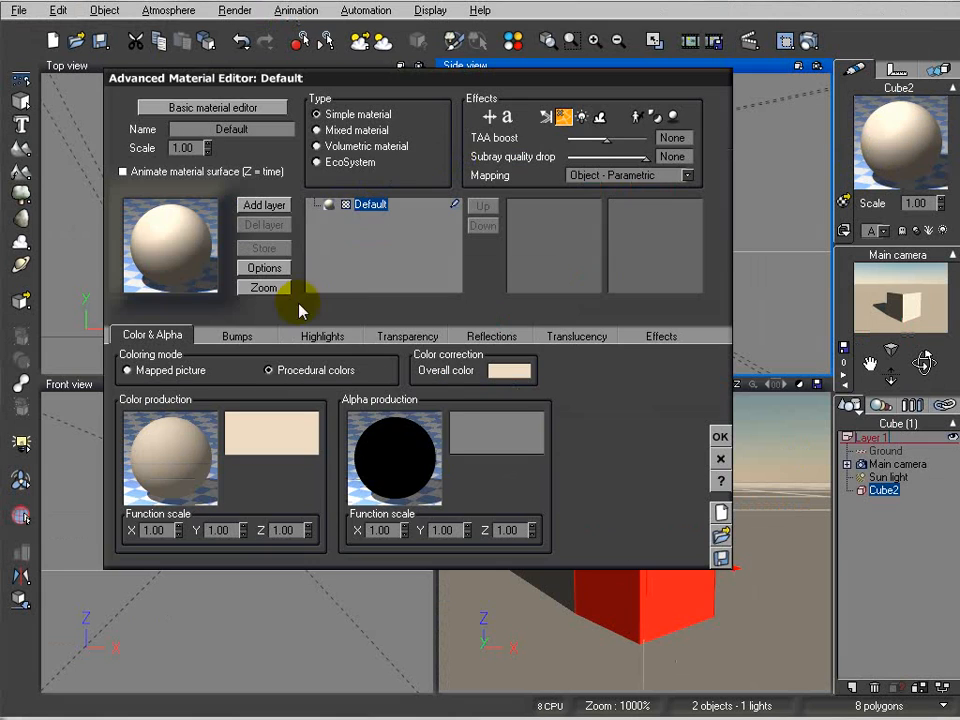
Step: Check the material's Bumps tab, then close the Advanced Material Editor with OK
click(237, 335)
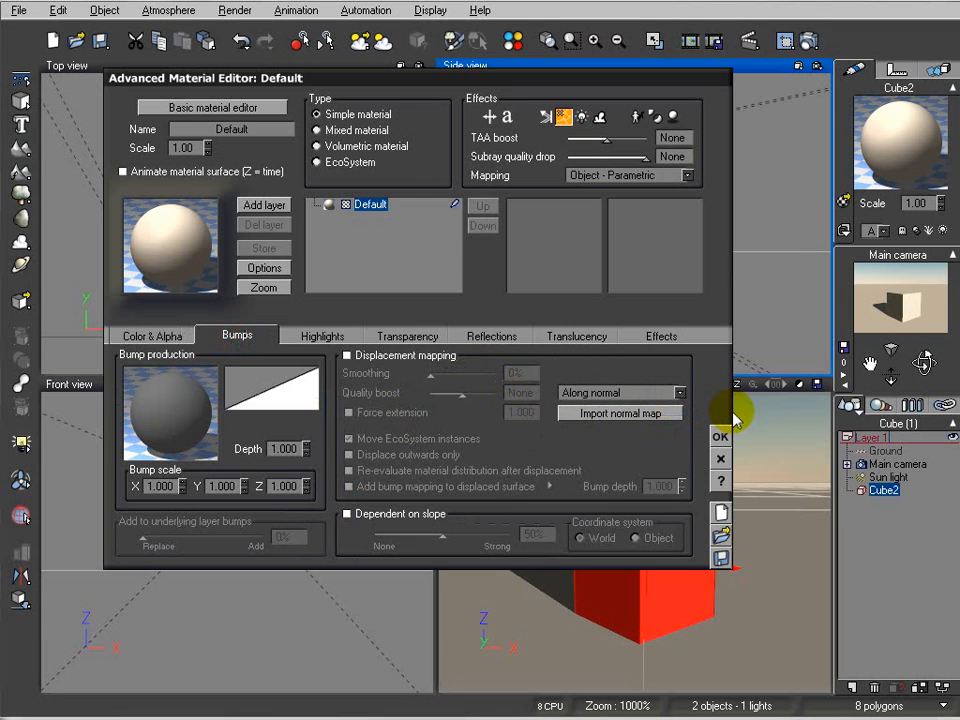
mouse_move(721, 436)
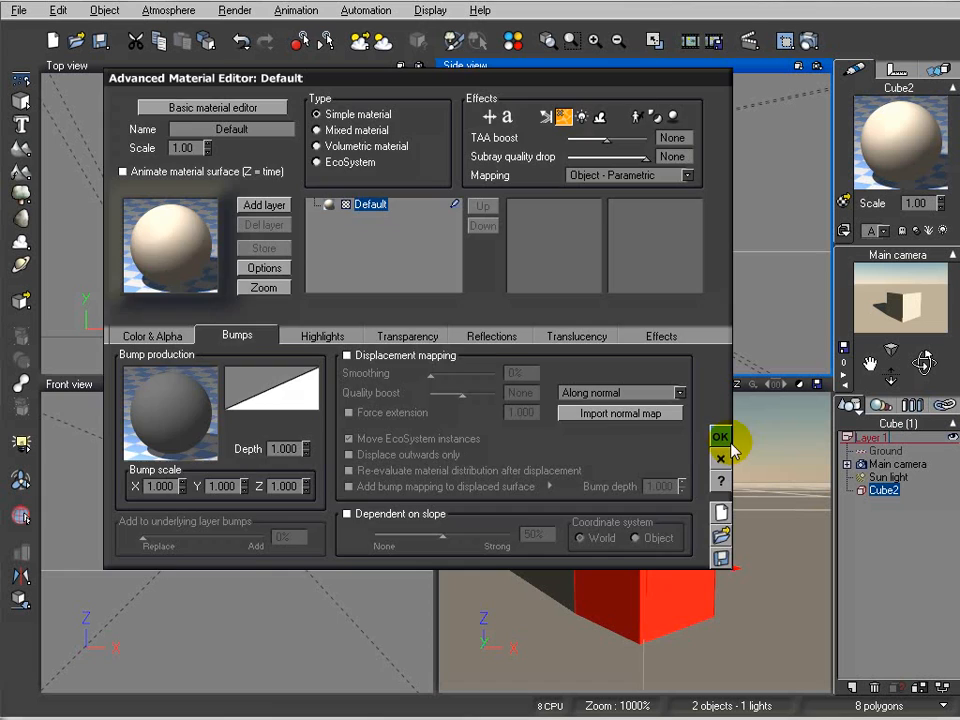
click(720, 437)
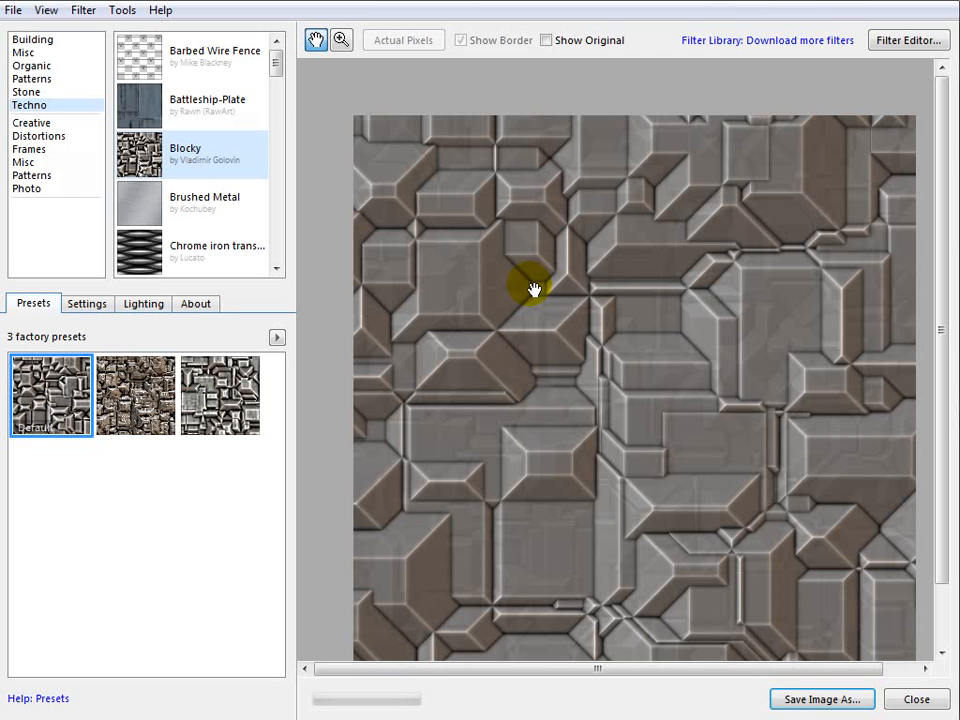
Step: Pan around the Techno > Blocky texture preview
drag(535, 290, 685, 395)
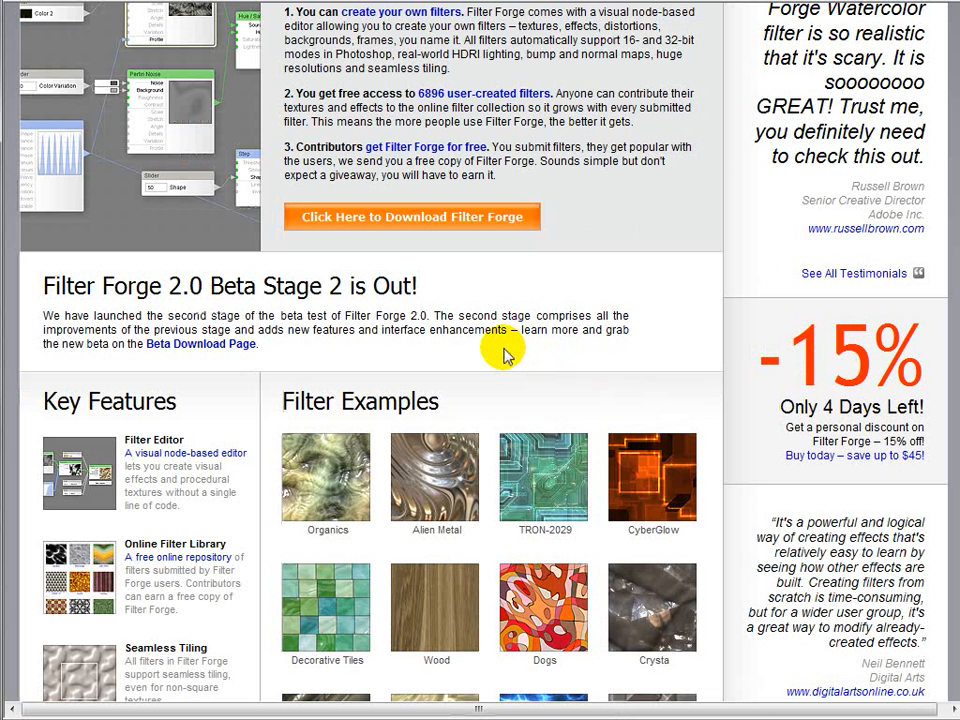
mouse_move(562, 336)
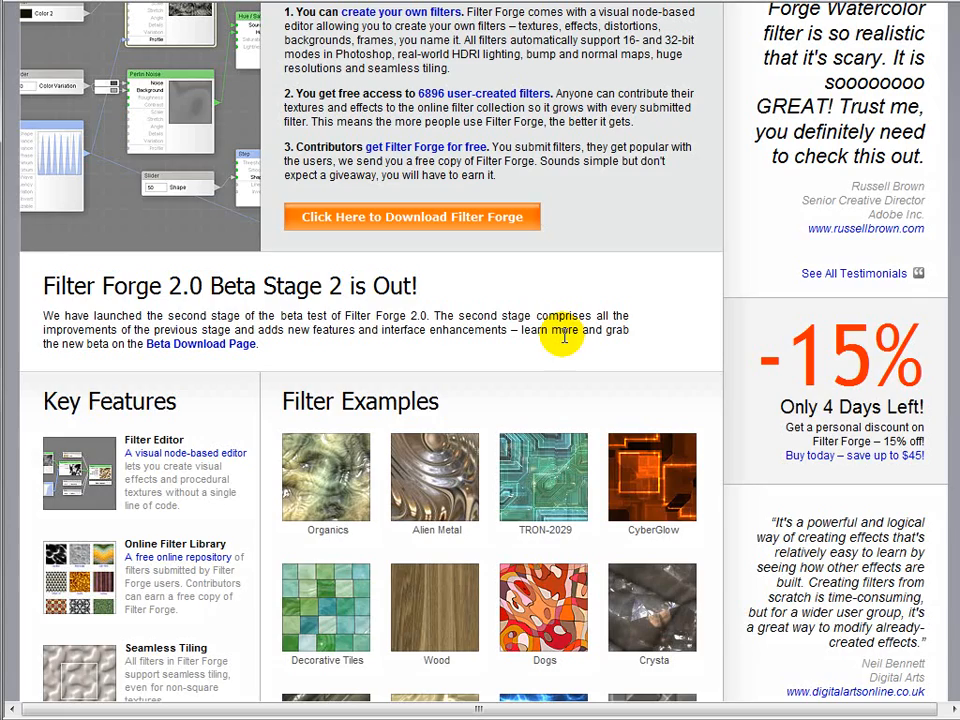
Step: Browse the online filter library and list all filters by category
scroll(up, 3)
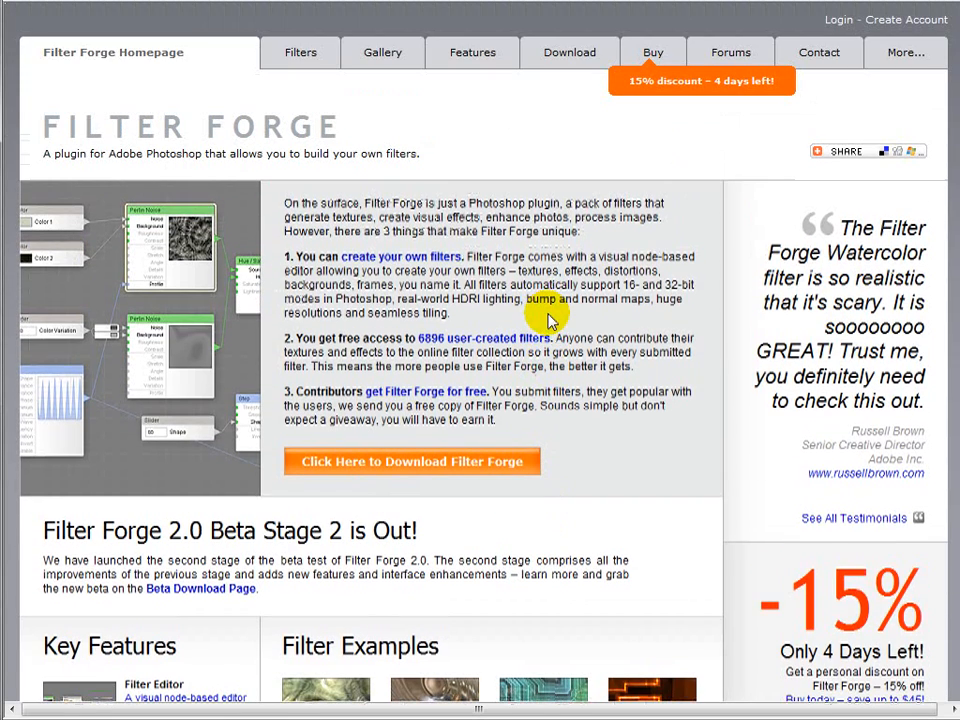
mouse_move(722, 356)
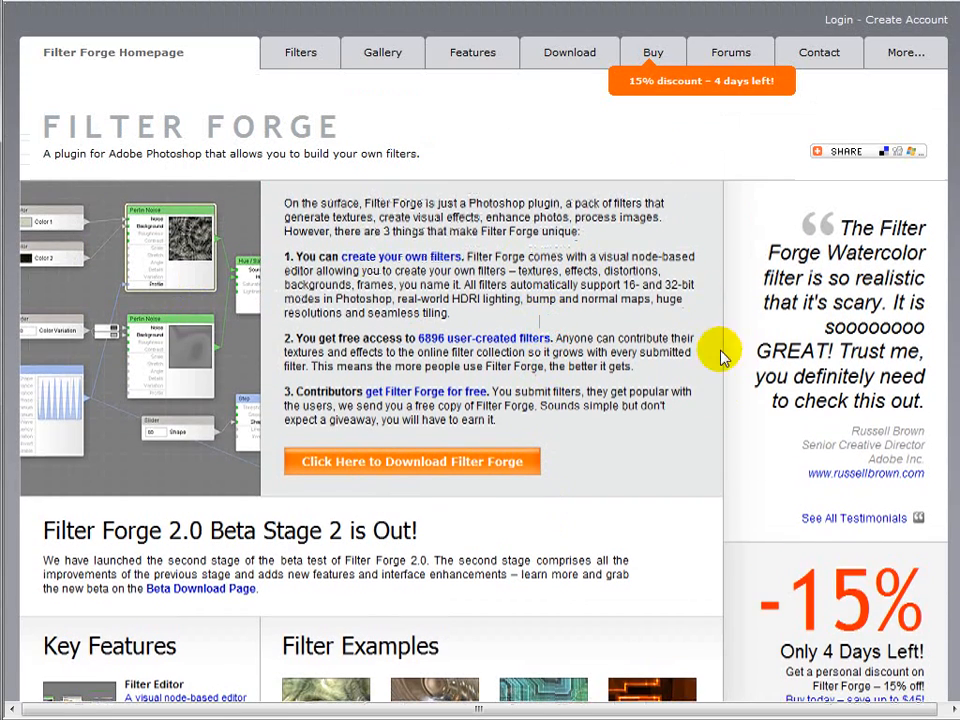
scroll(down, 3)
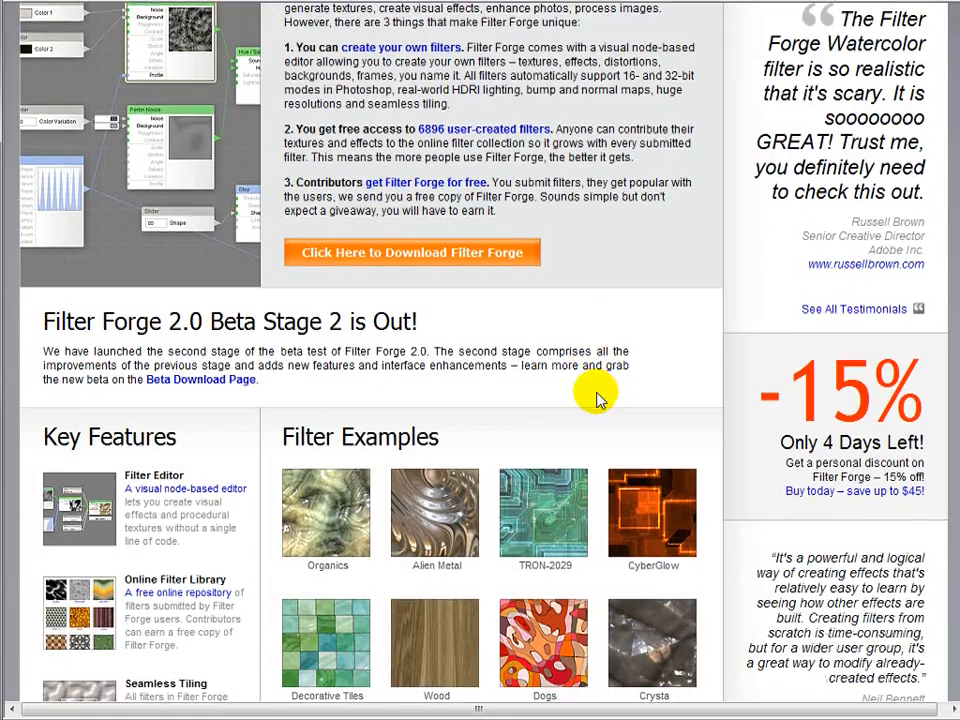
scroll(up, 3)
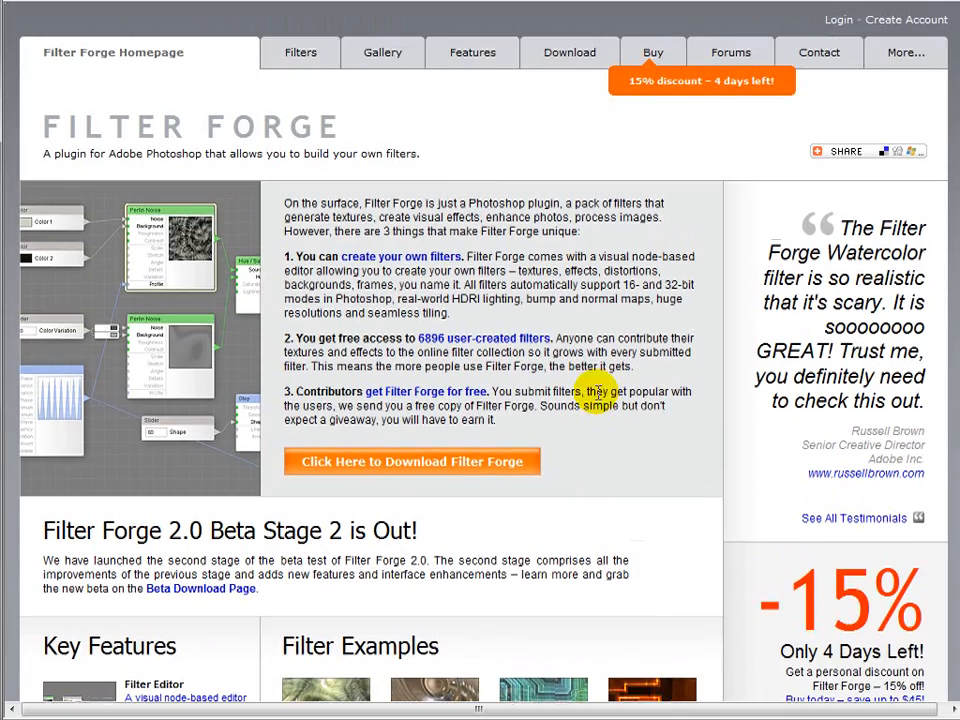
click(301, 52)
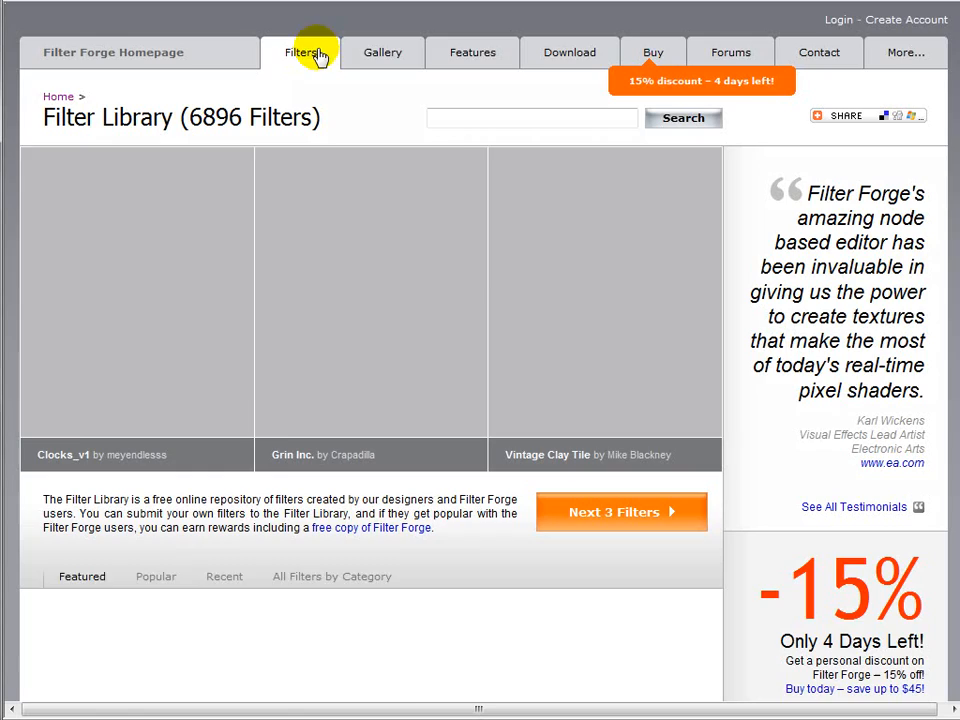
scroll(down, 3)
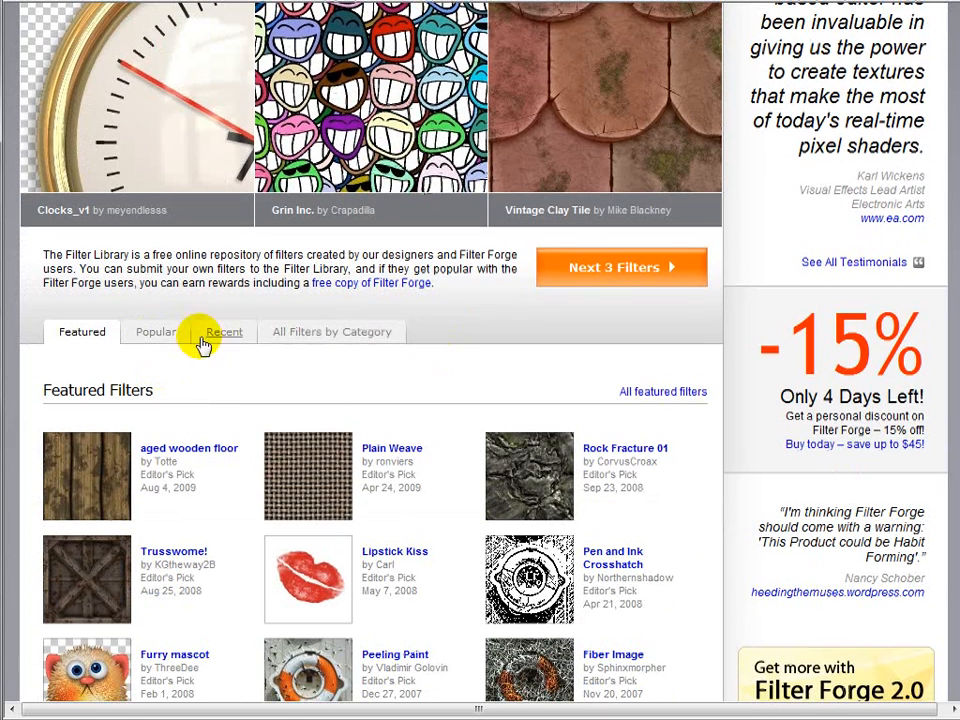
click(331, 331)
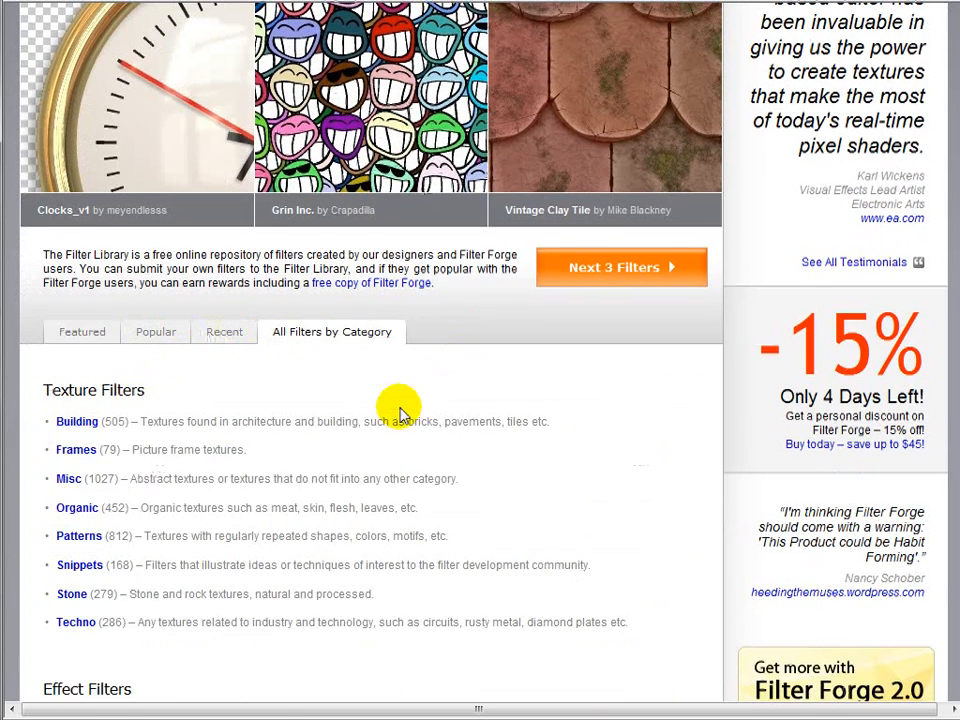
Step: Send Techno's Yellow Rusty Wall Panel to Filter Forge and view its variations and texture maps
scroll(down, 3)
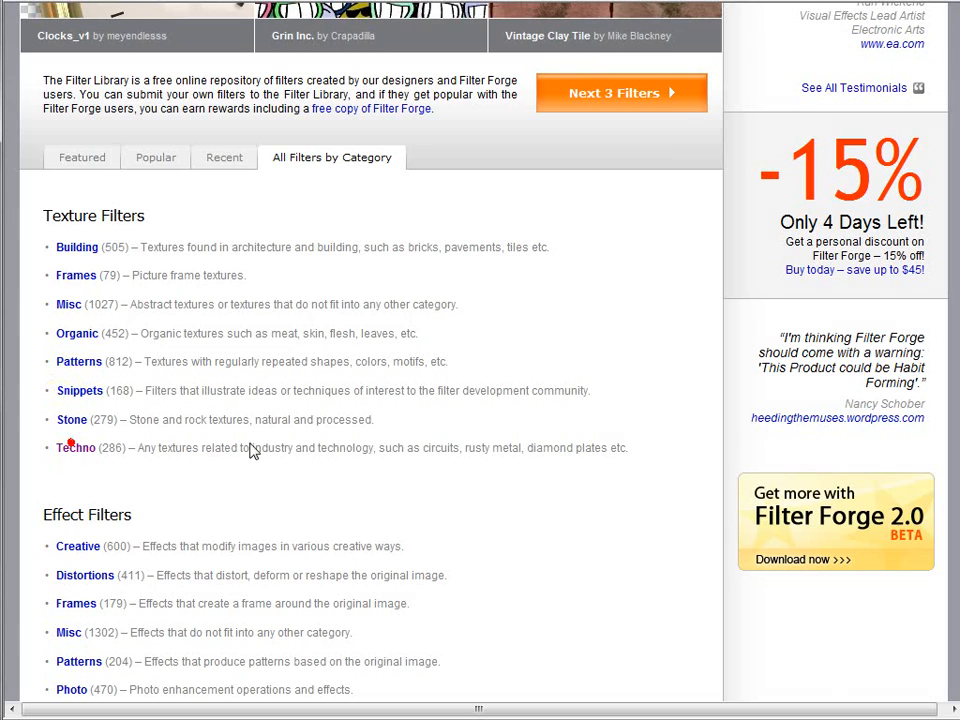
click(76, 447)
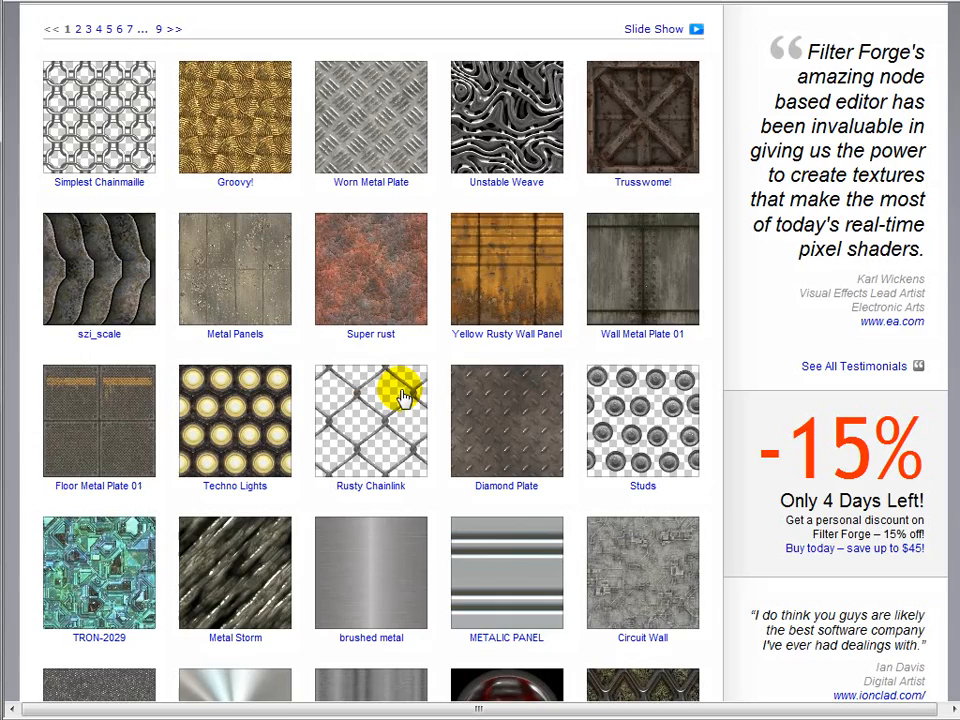
click(506, 268)
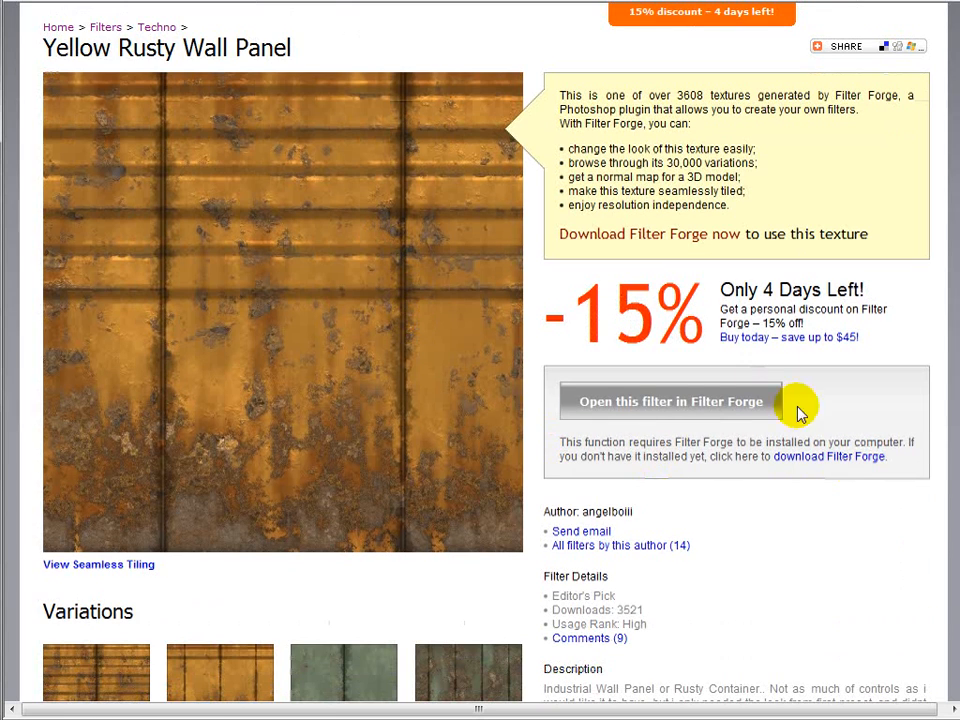
scroll(down, 3)
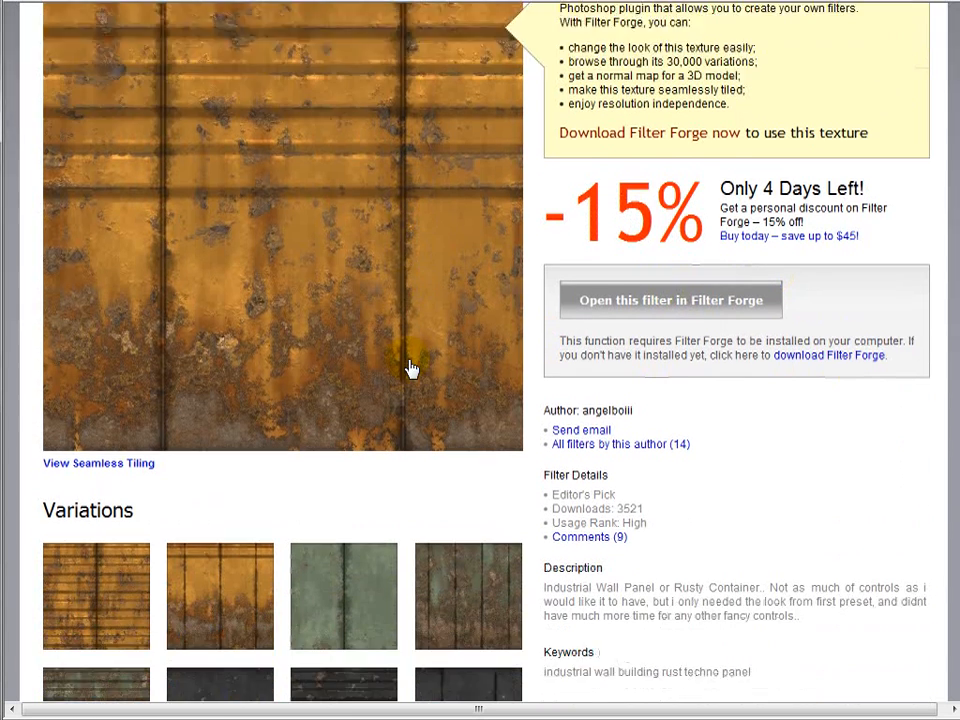
scroll(down, 3)
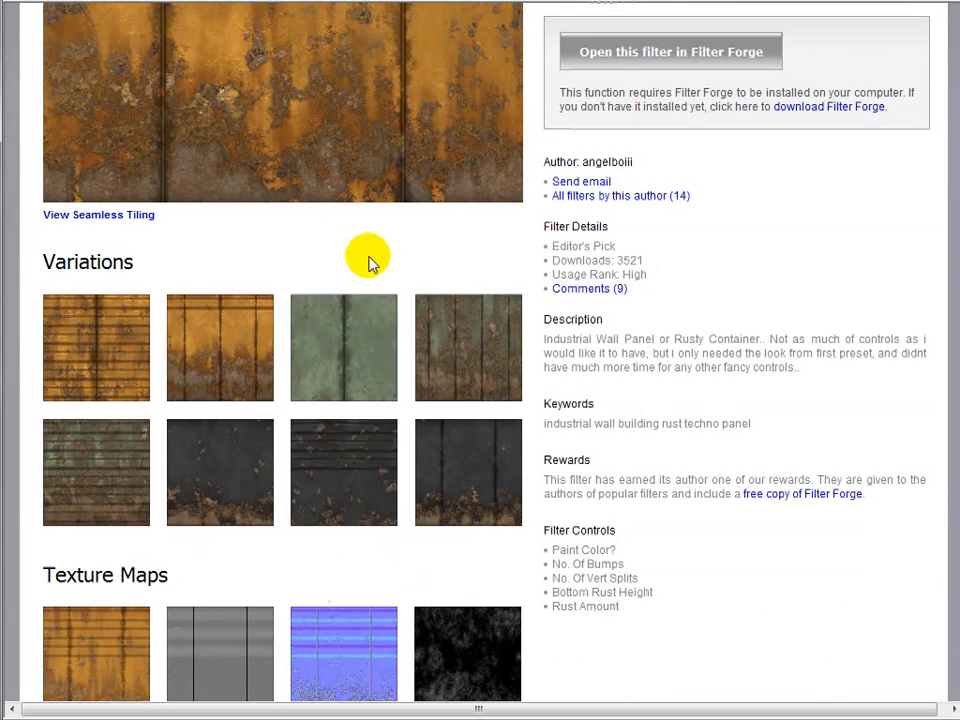
Step: Load Yellow Rusty Wall Panel from the Techno list, pan its preview, then return to Blocky
click(669, 51)
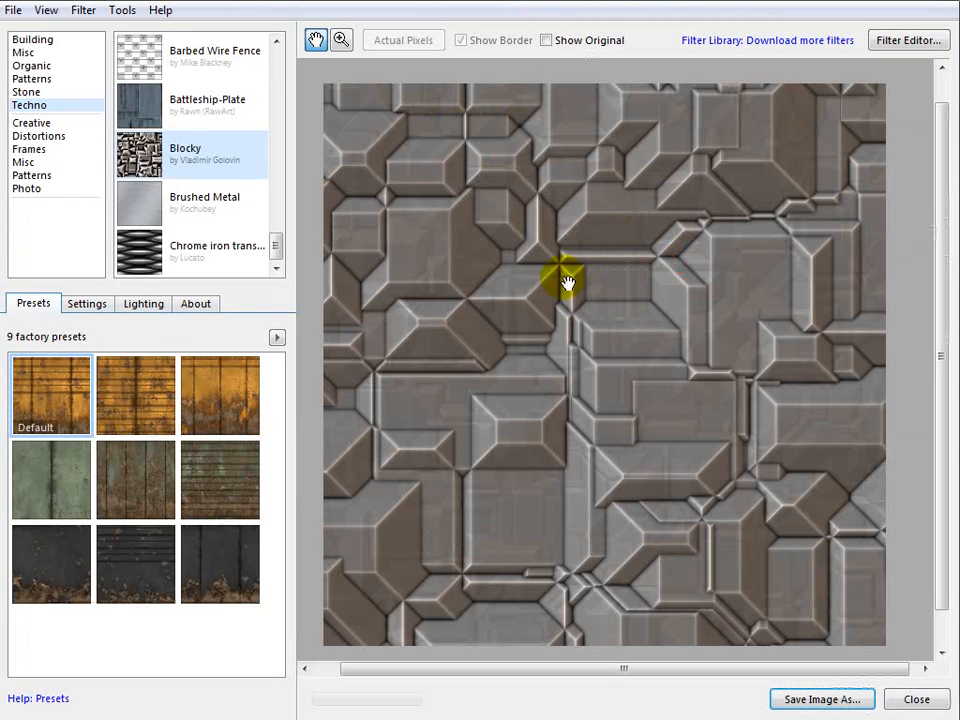
scroll(down, 3)
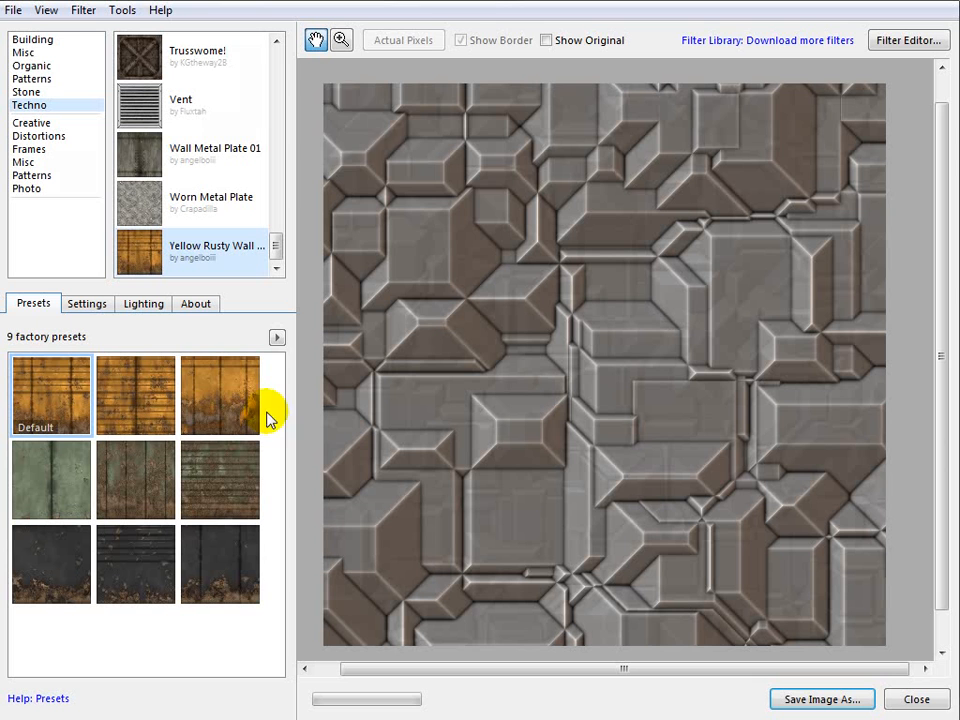
click(219, 394)
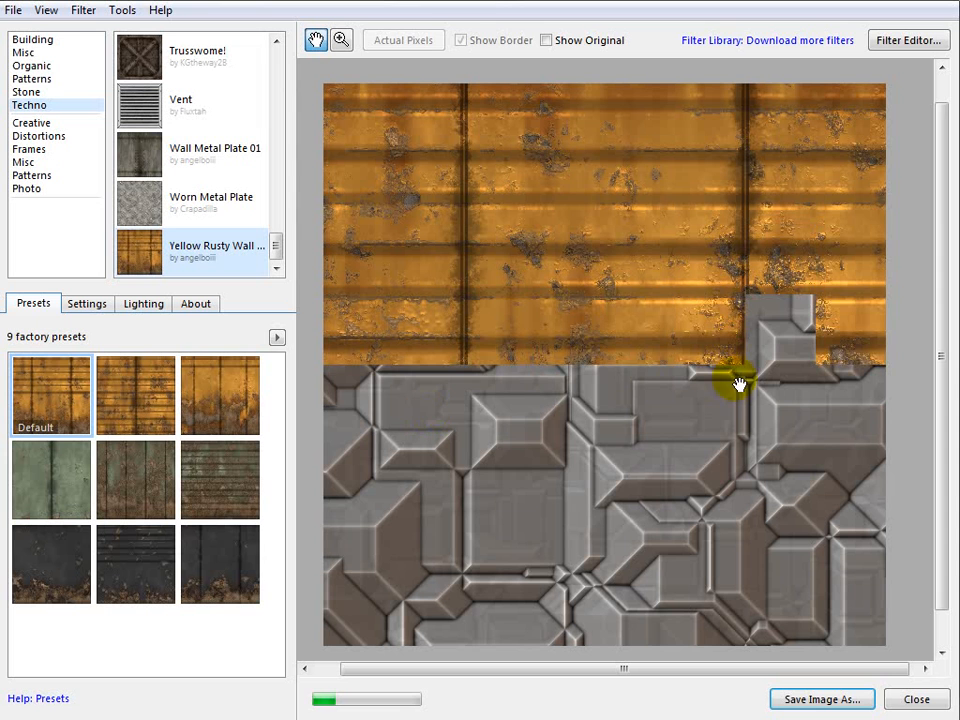
drag(738, 384, 447, 537)
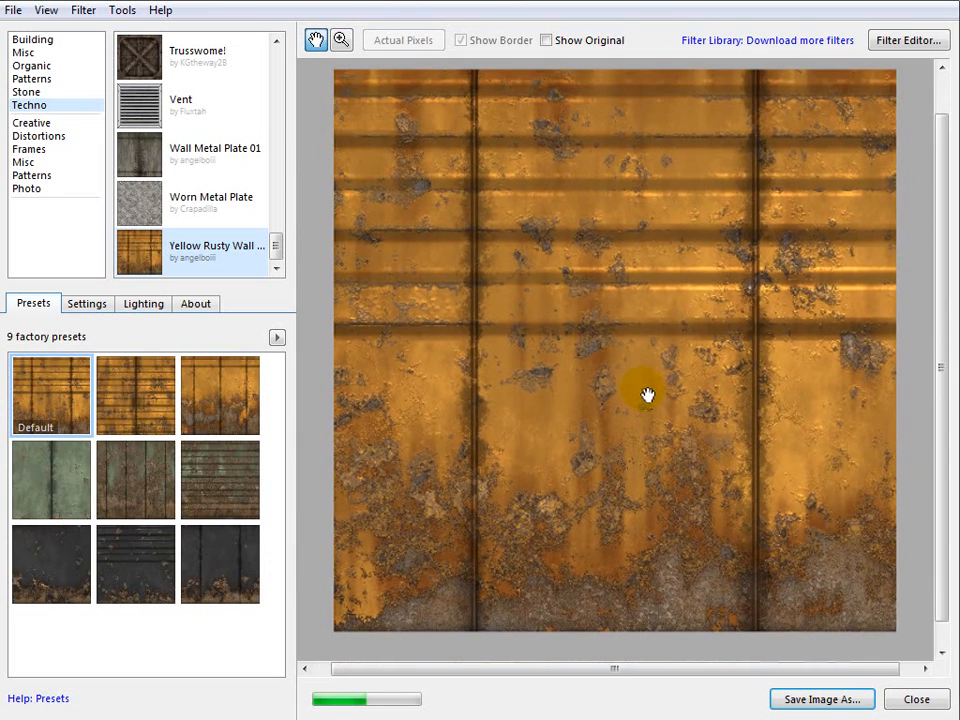
drag(647, 393, 708, 258)
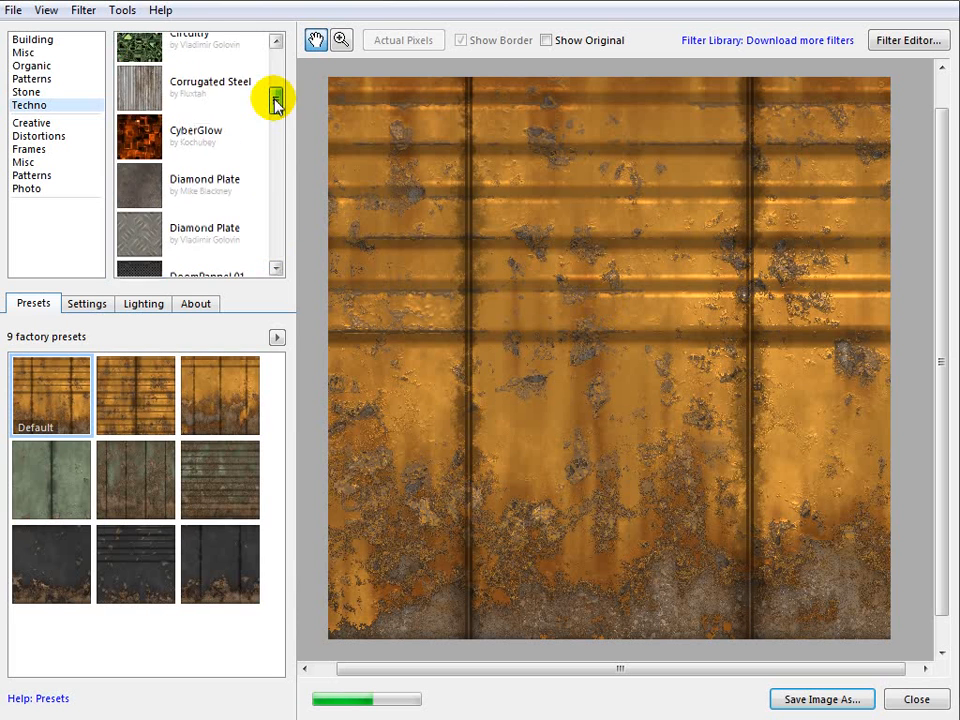
click(185, 153)
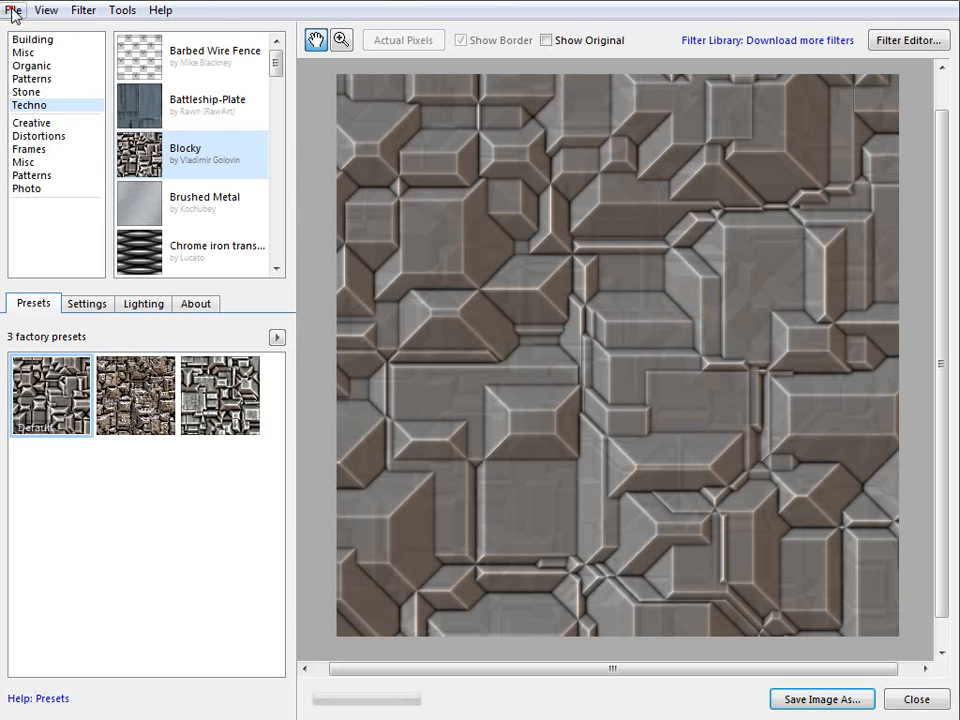
Step: Create a new 1024 × 1024 image through File > New Image
click(14, 10)
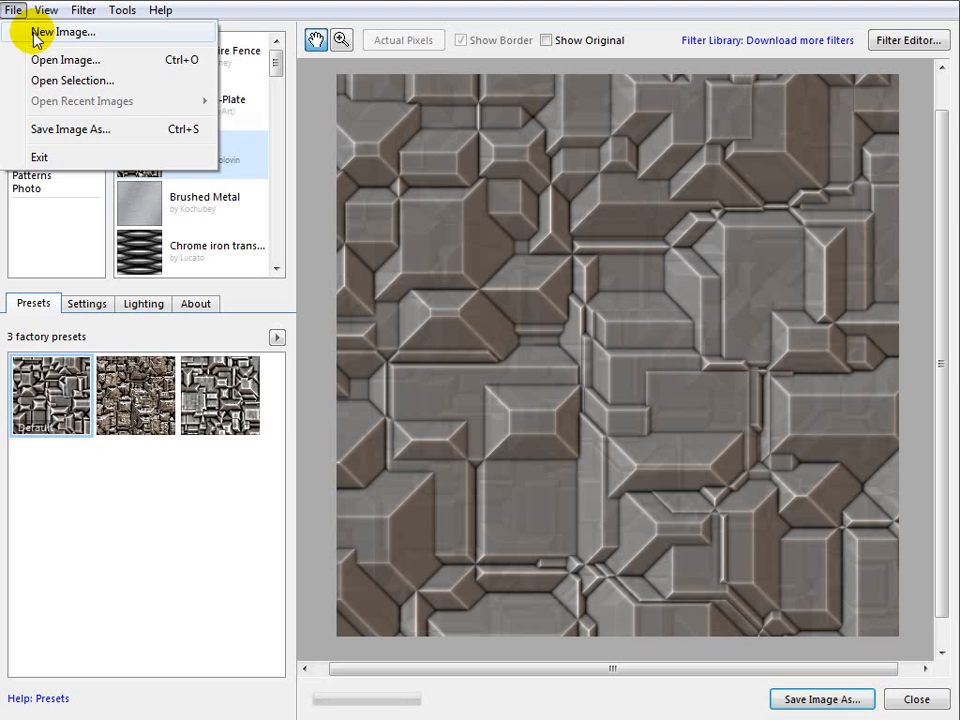
click(67, 31)
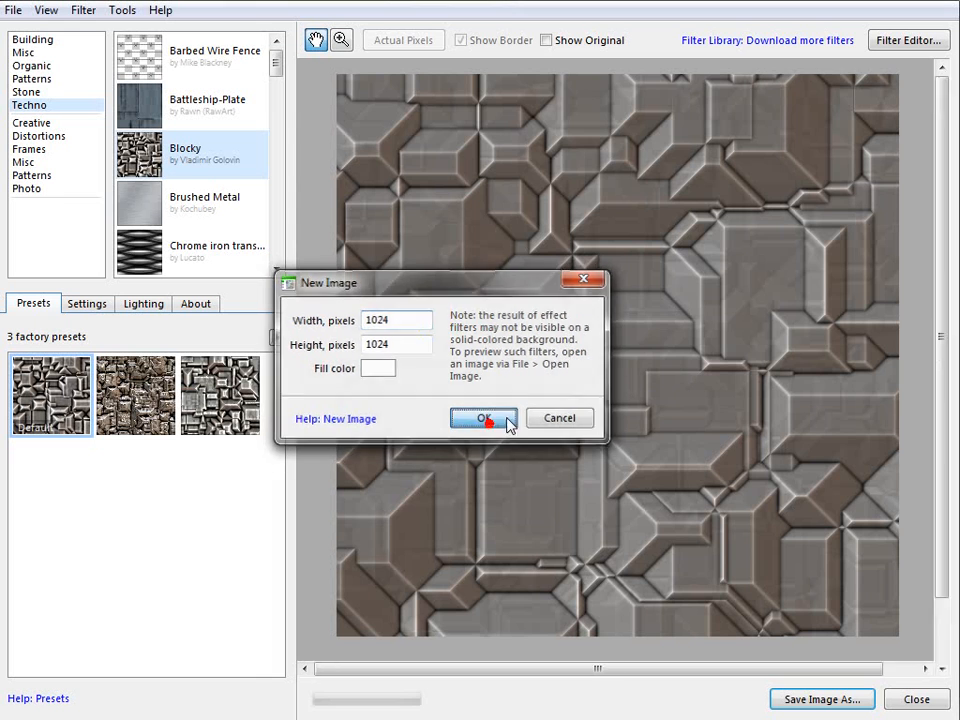
click(483, 418)
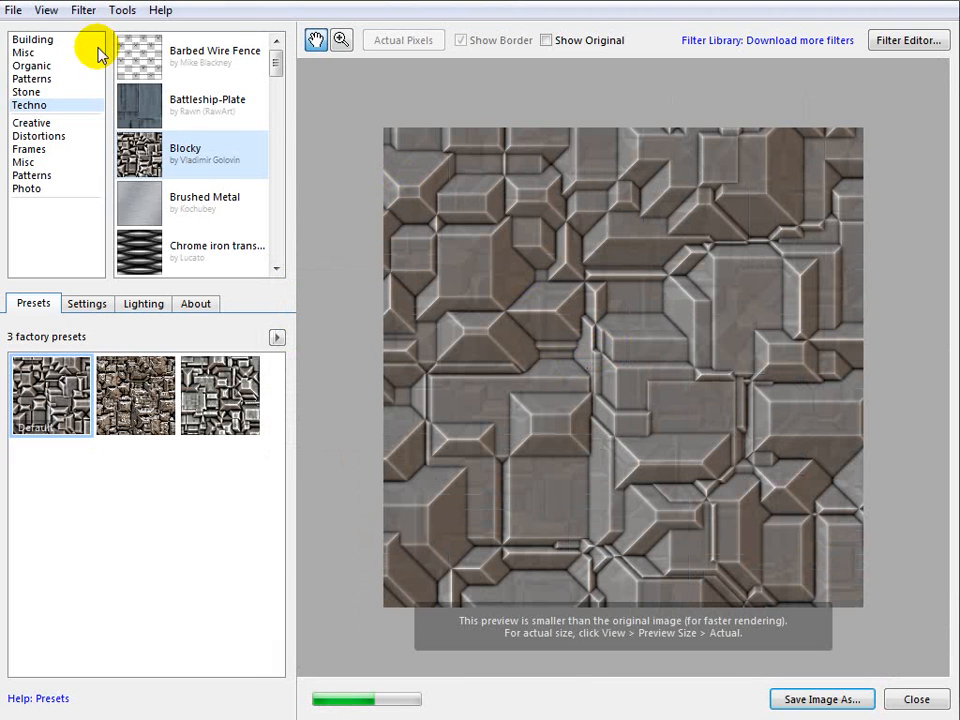
click(46, 10)
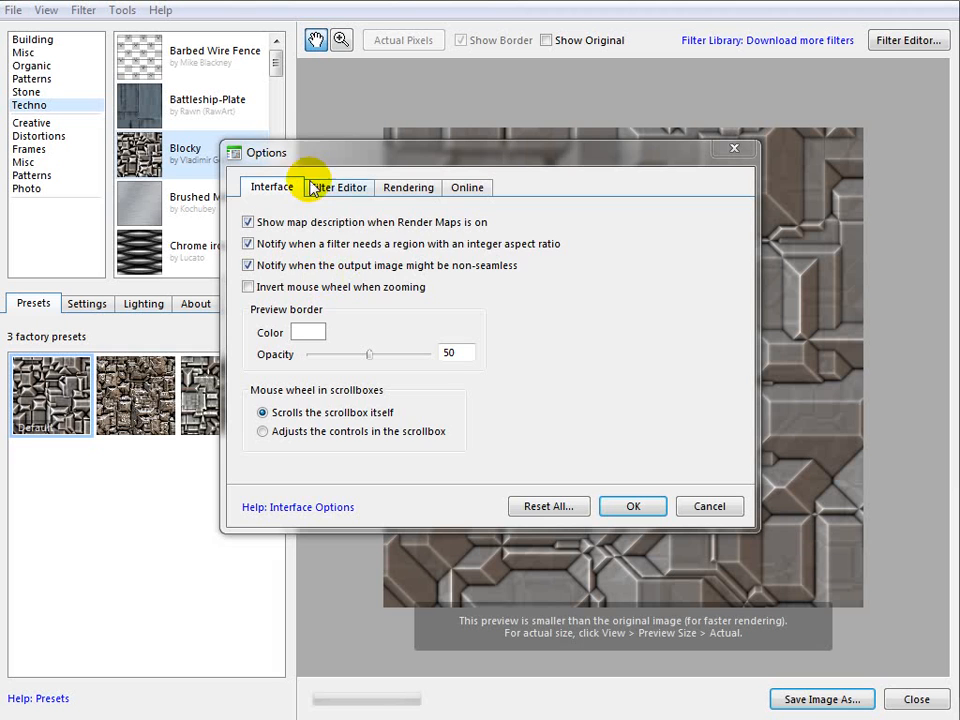
Step: Set normal map generation to OpenGL style (negative Y) in Rendering options and confirm
click(408, 187)
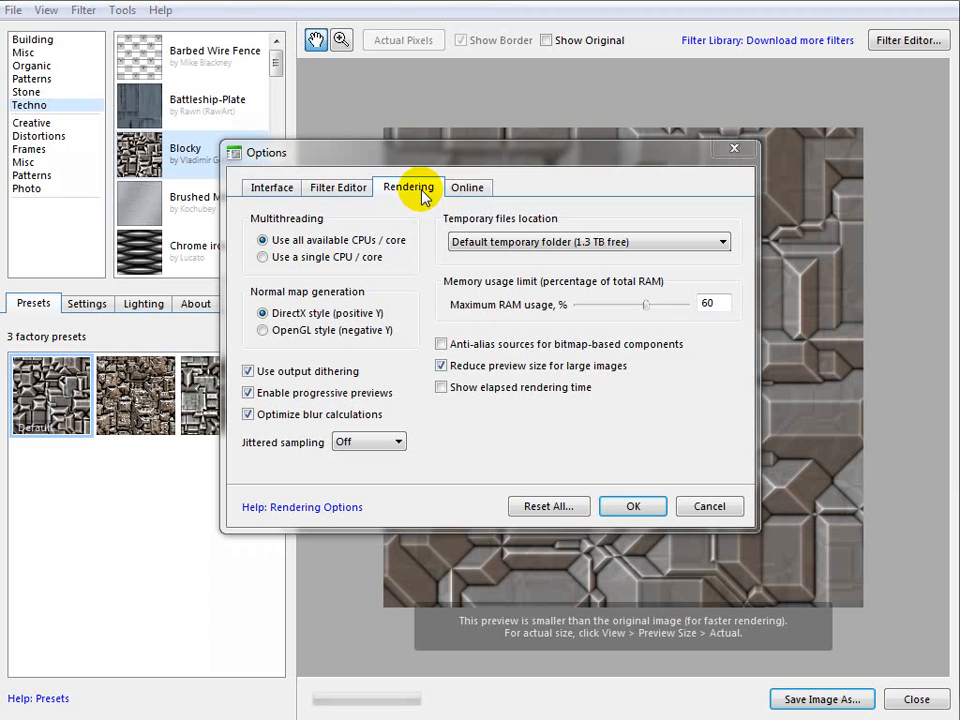
mouse_move(388, 330)
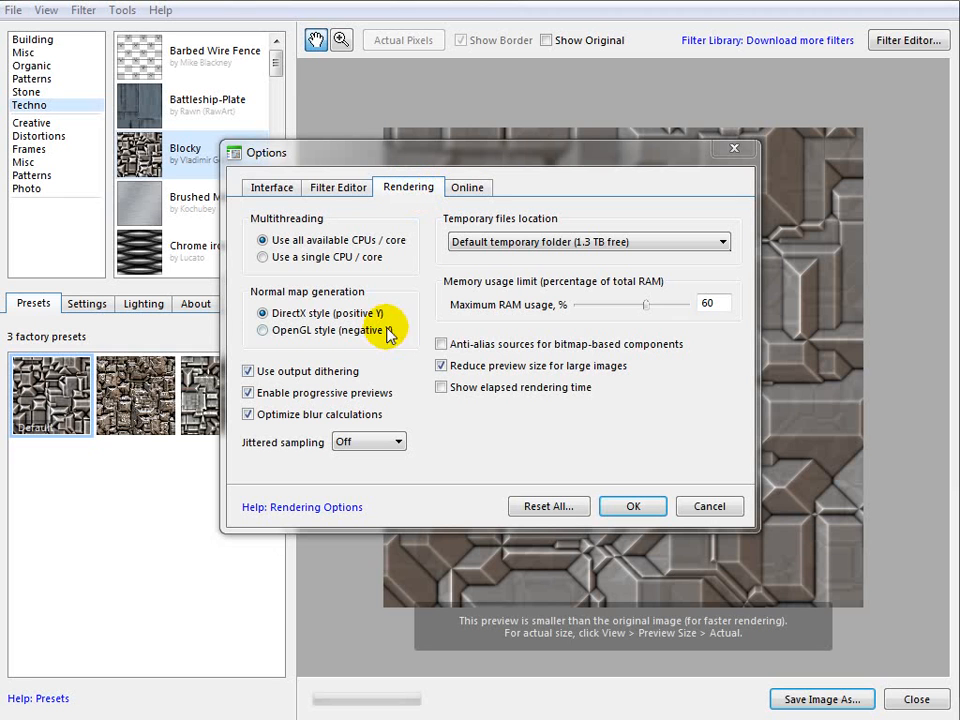
mouse_move(297, 303)
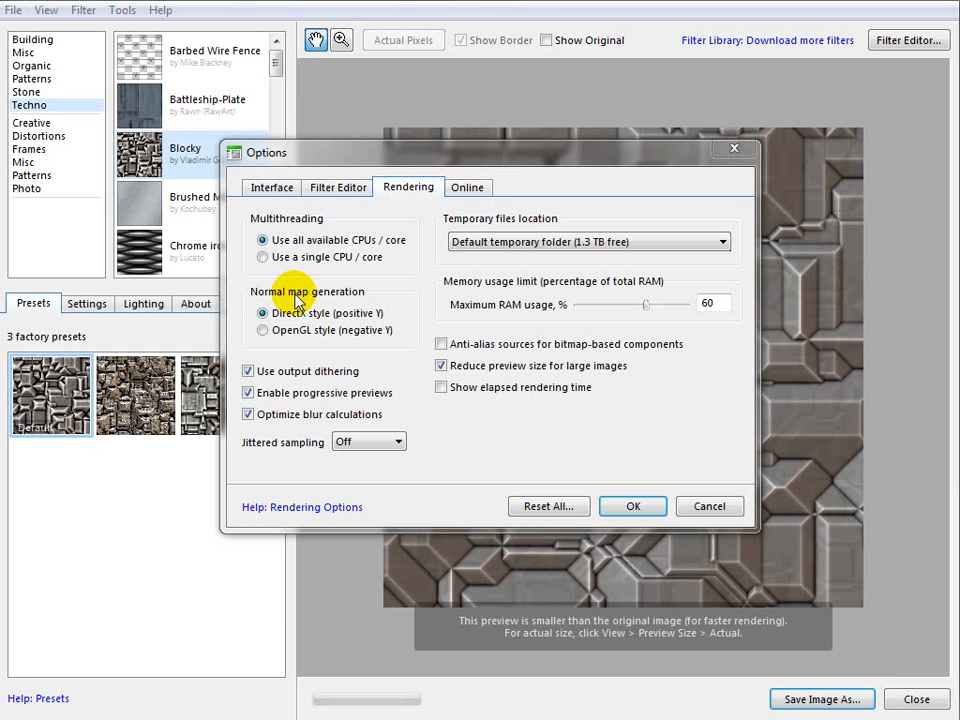
click(262, 330)
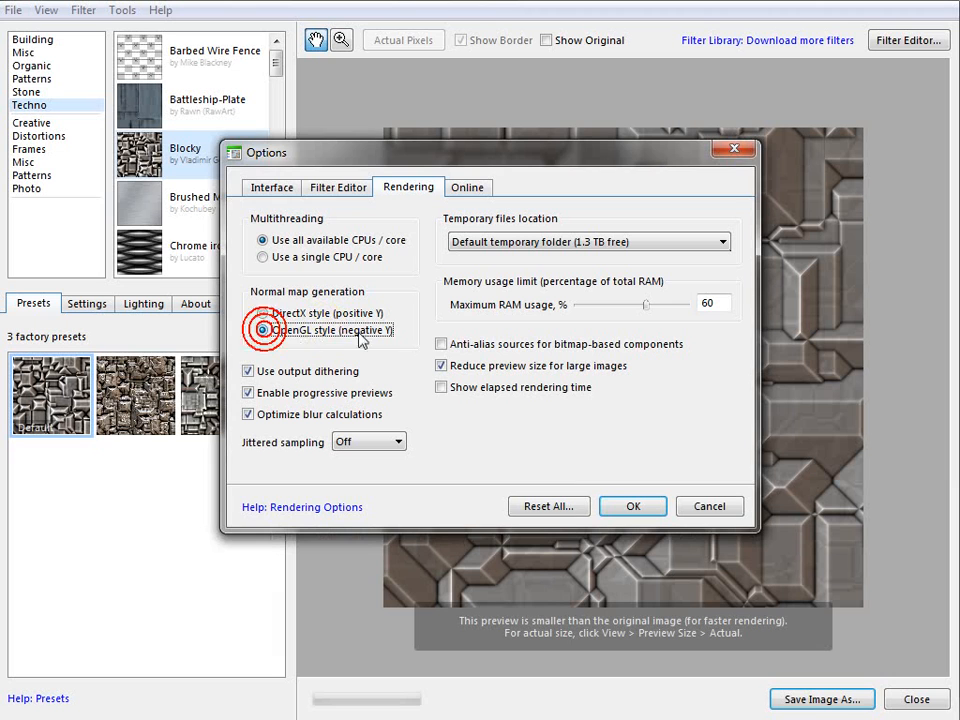
click(262, 330)
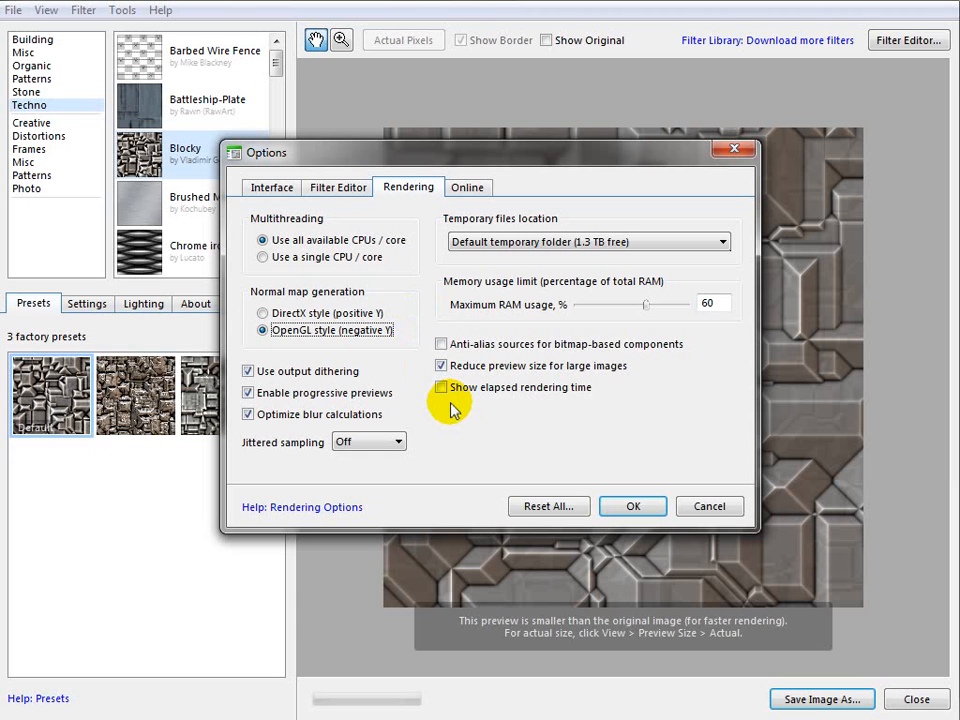
click(441, 387)
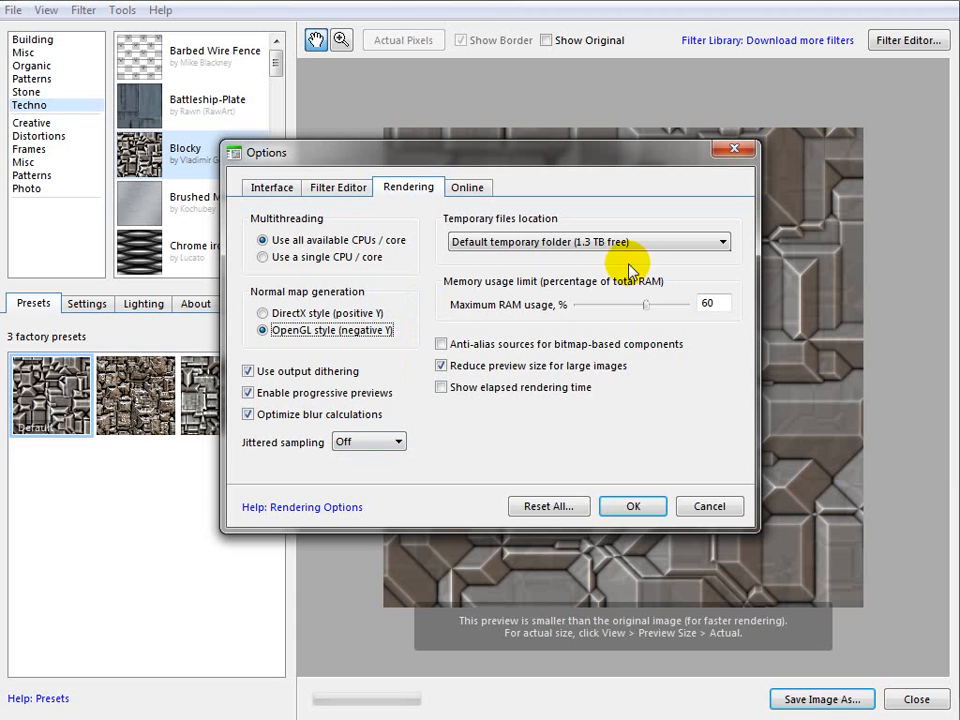
click(466, 187)
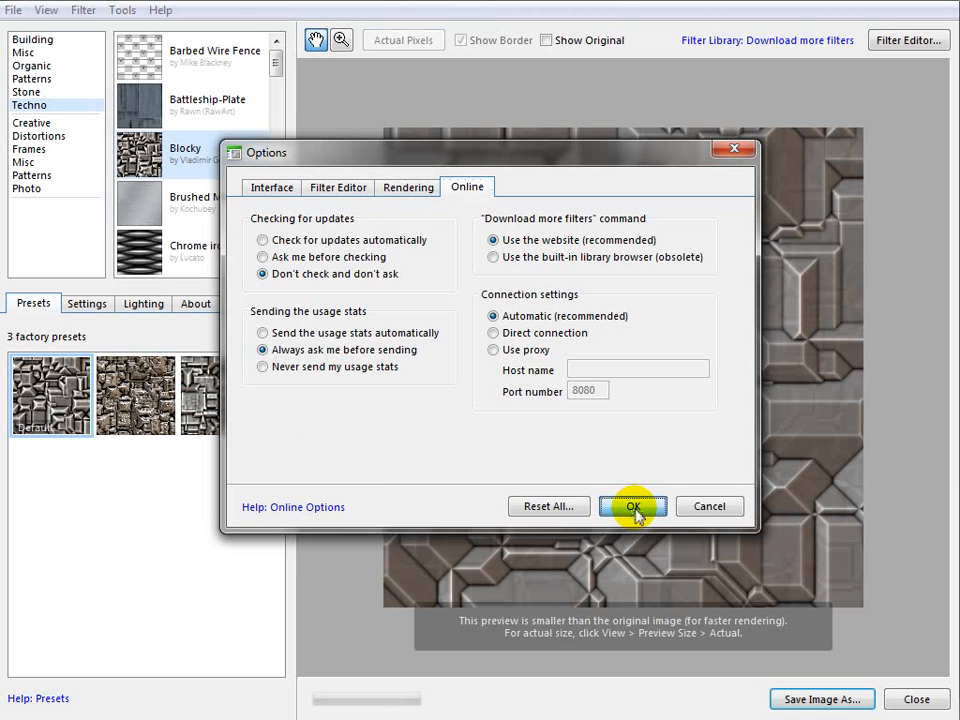
click(633, 506)
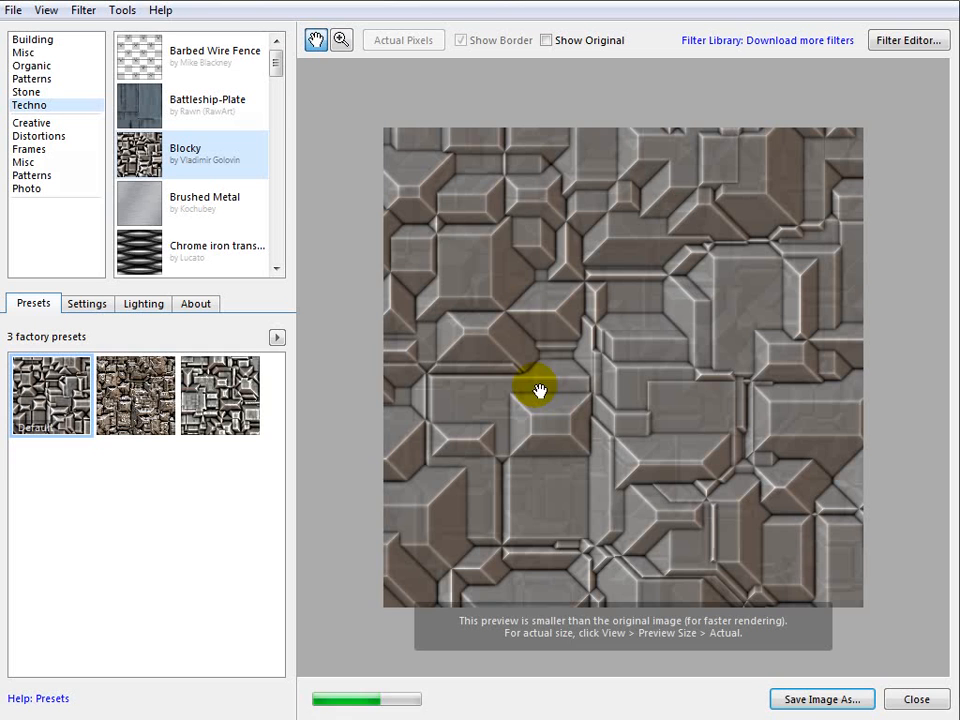
mouse_move(825, 402)
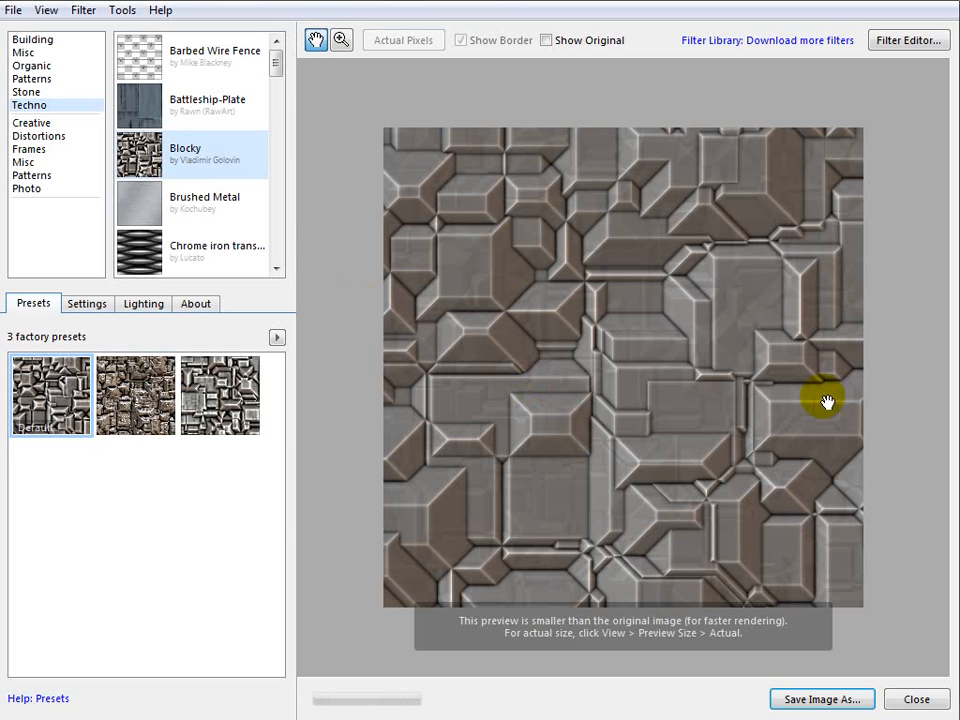
mouse_move(473, 140)
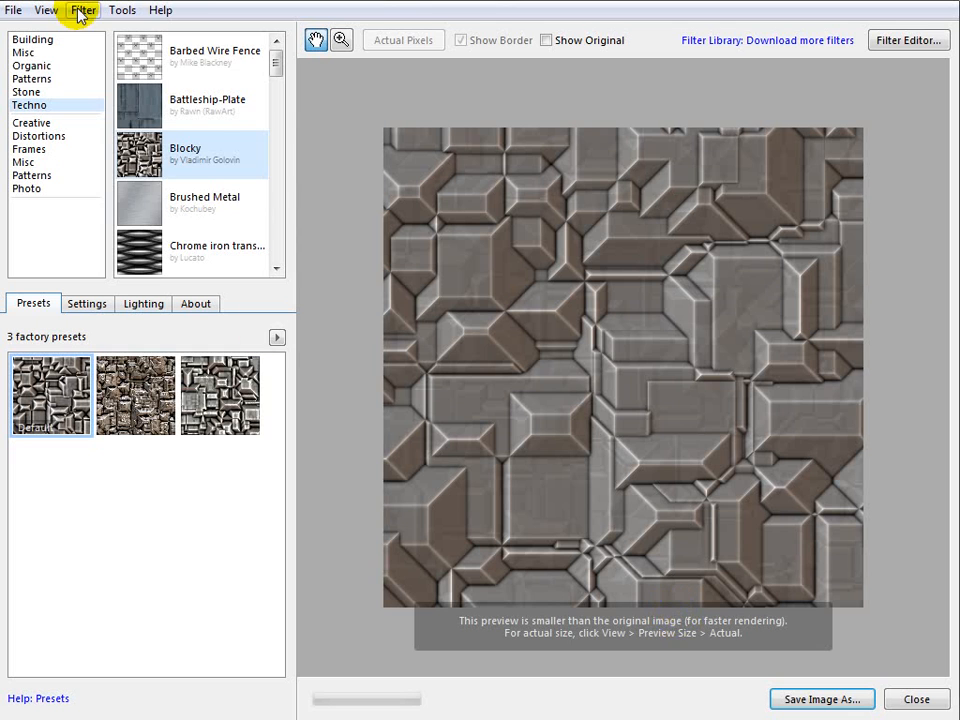
Step: Open the Filter menu to reach the Render Maps options
click(83, 10)
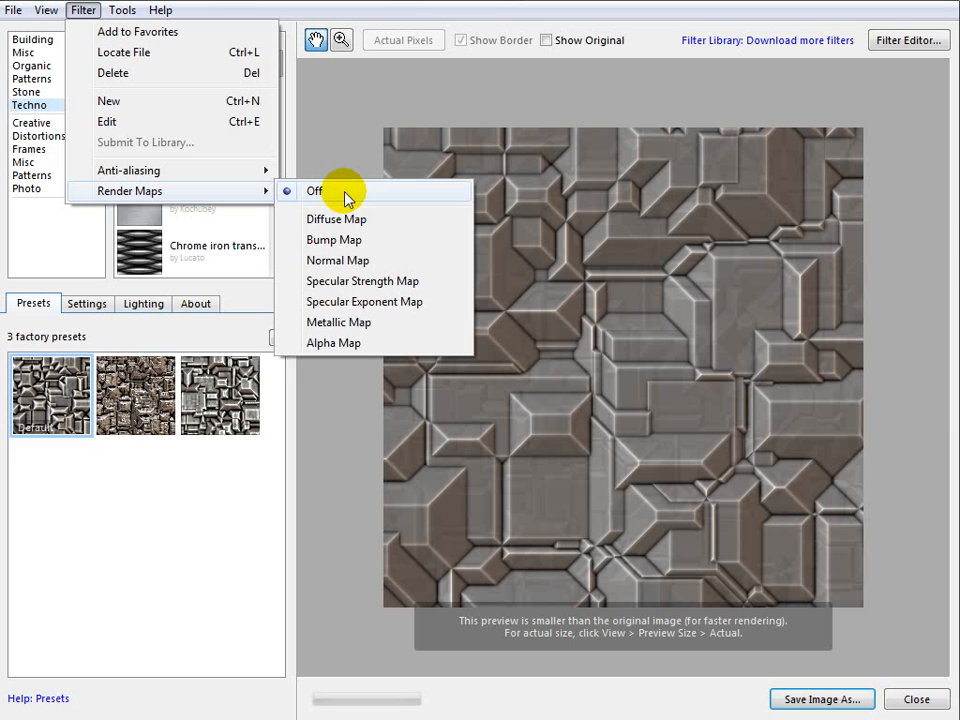
mouse_move(318, 223)
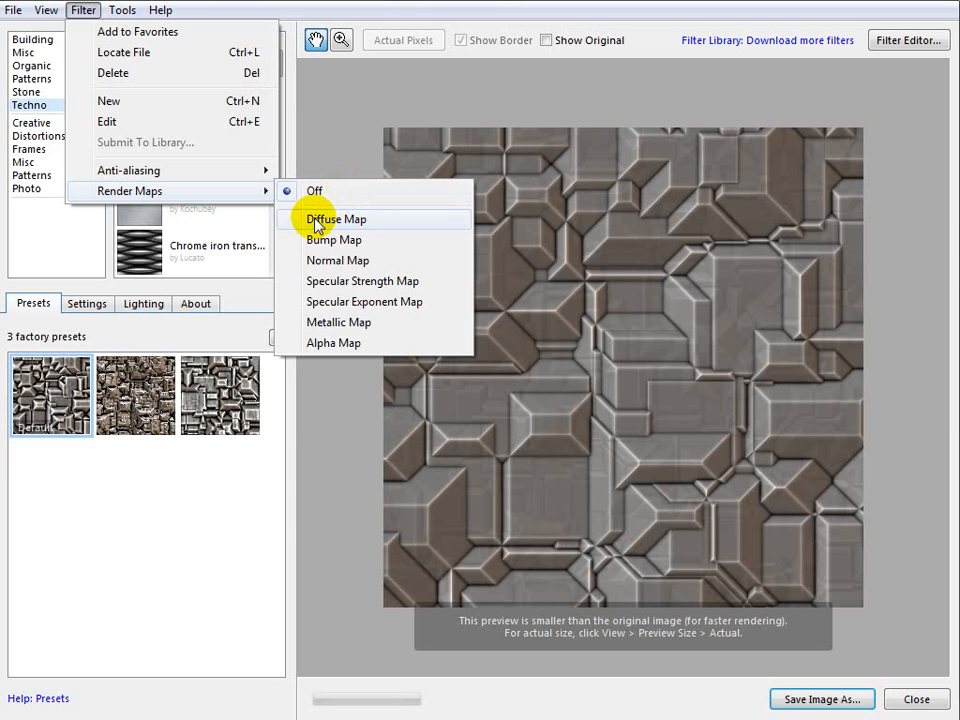
mouse_move(349, 260)
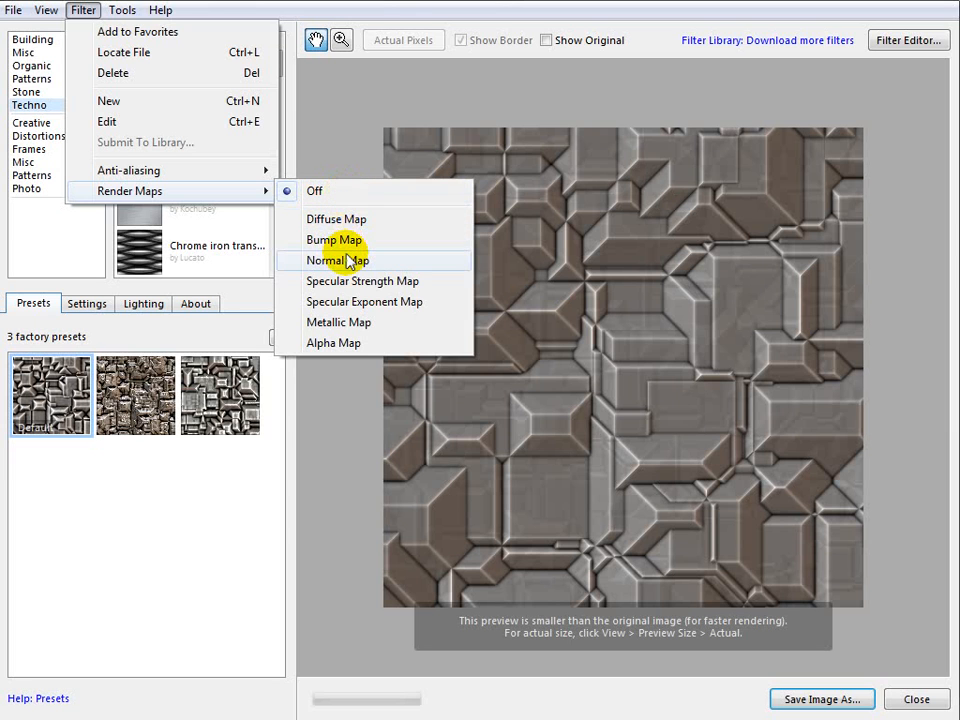
mouse_move(350, 281)
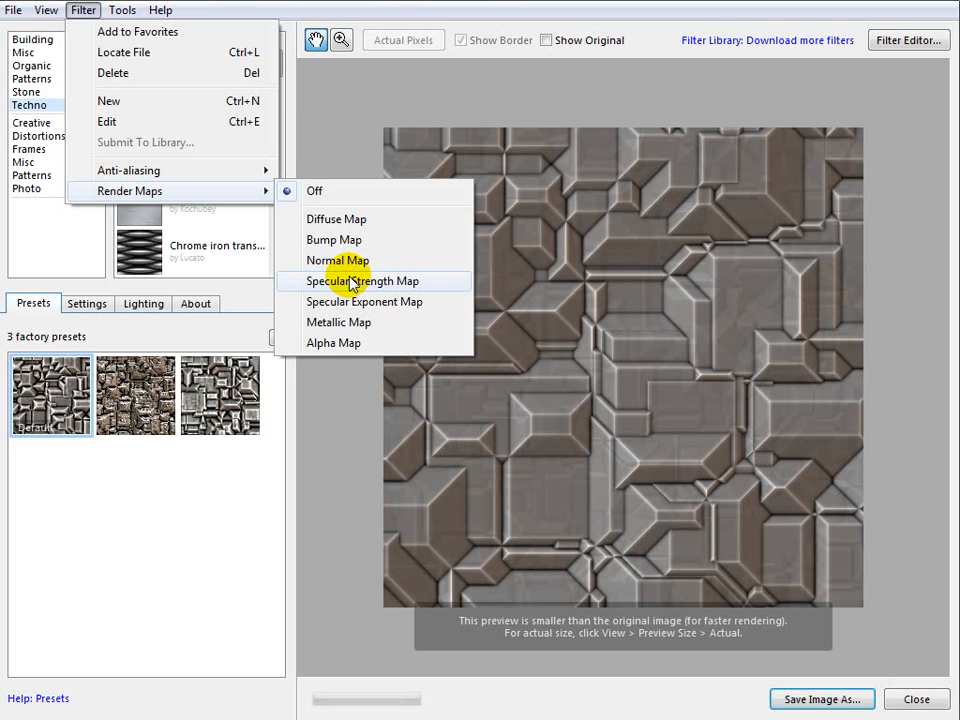
mouse_move(345, 285)
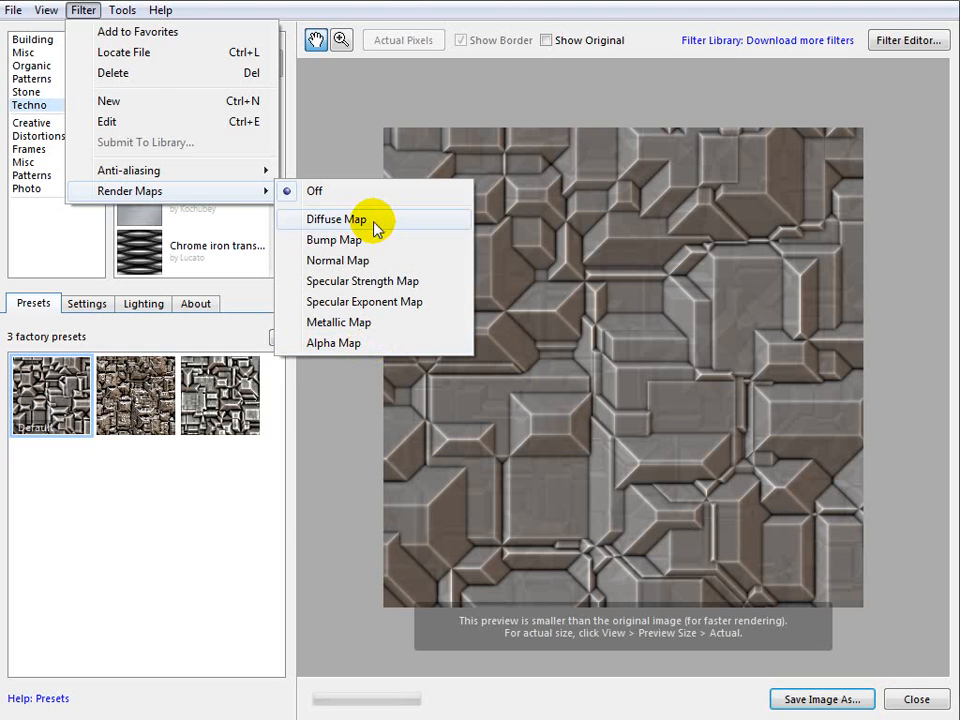
Step: Save the Blocky diffuse map as a full-quality JPEG named Dif, then preview the bump map
click(337, 219)
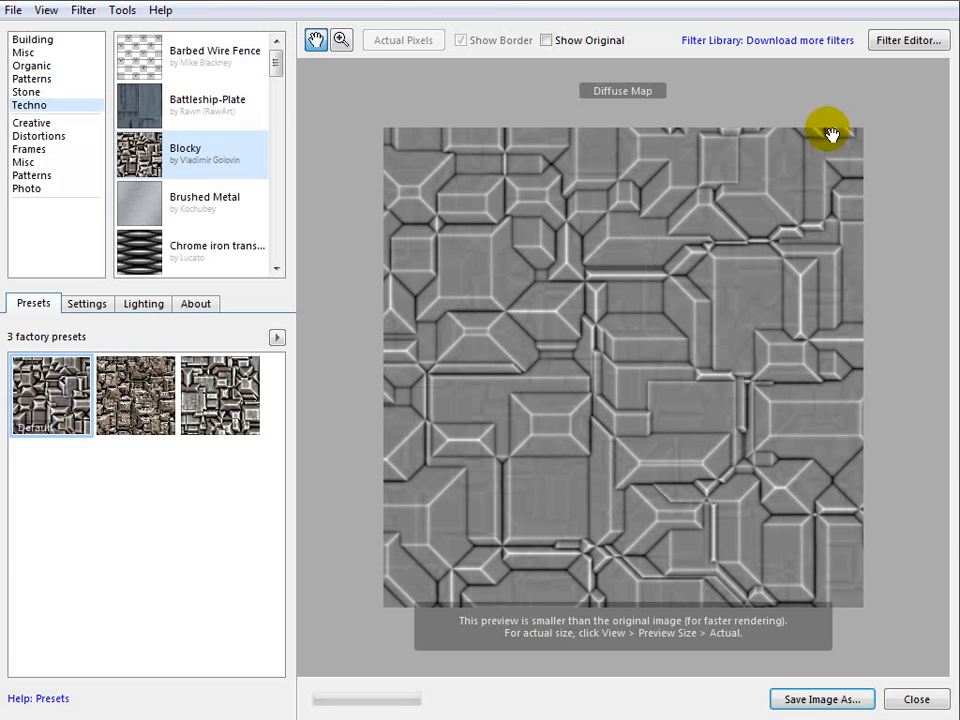
mouse_move(385, 95)
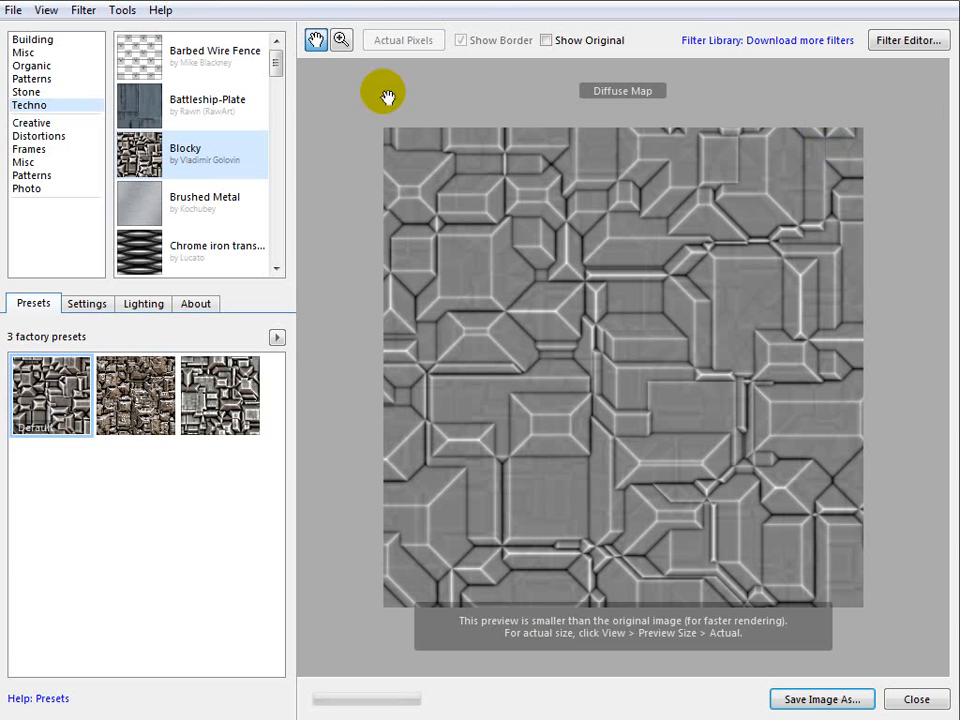
mouse_move(908, 421)
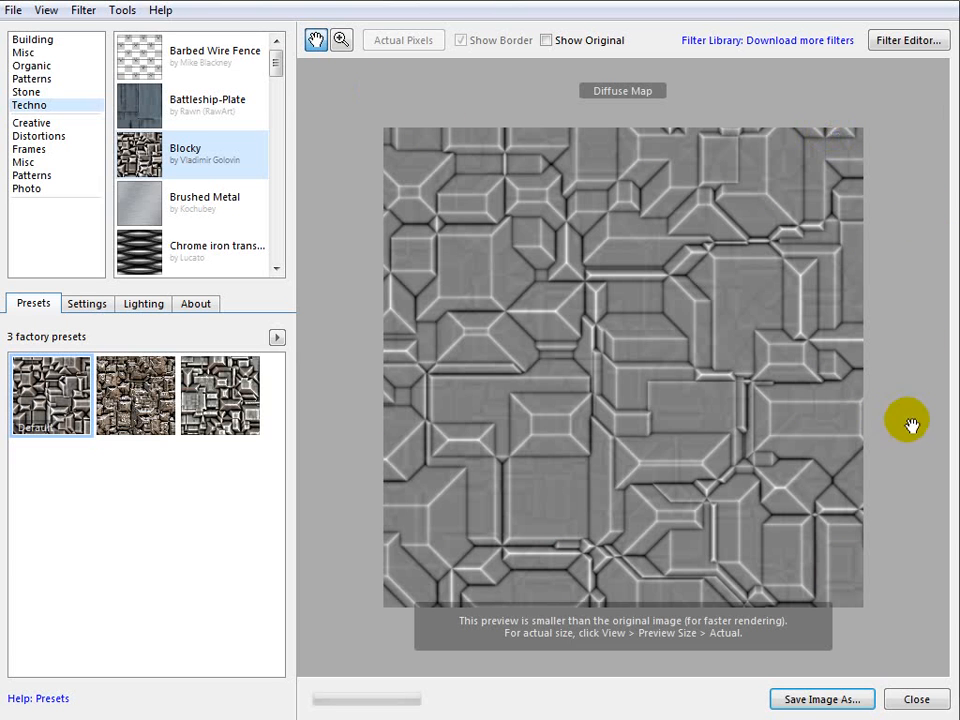
mouse_move(670, 595)
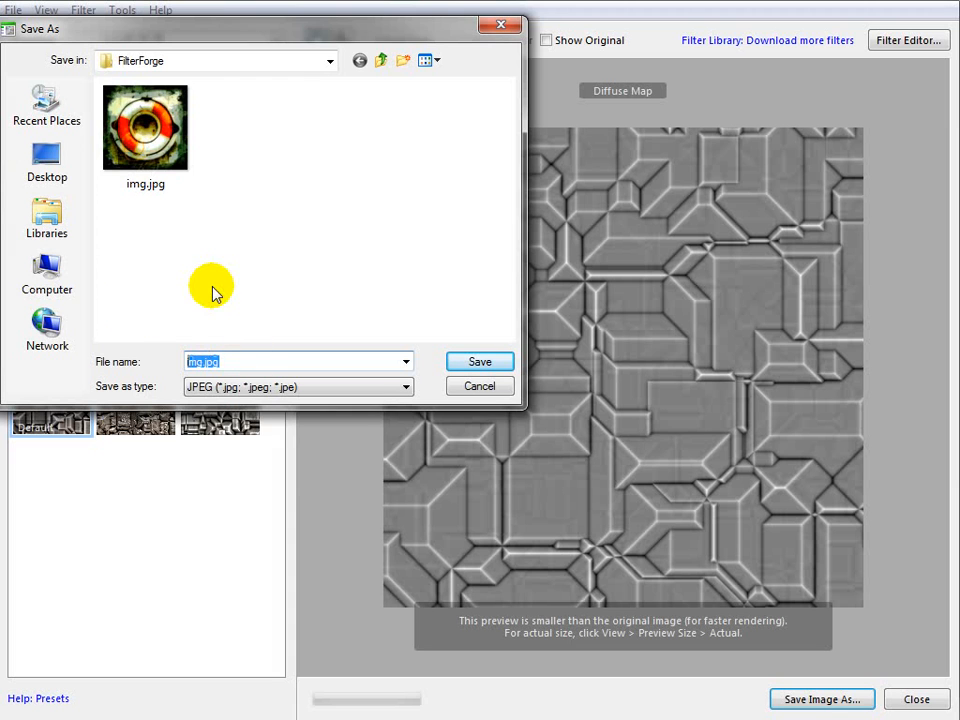
text(Dif)
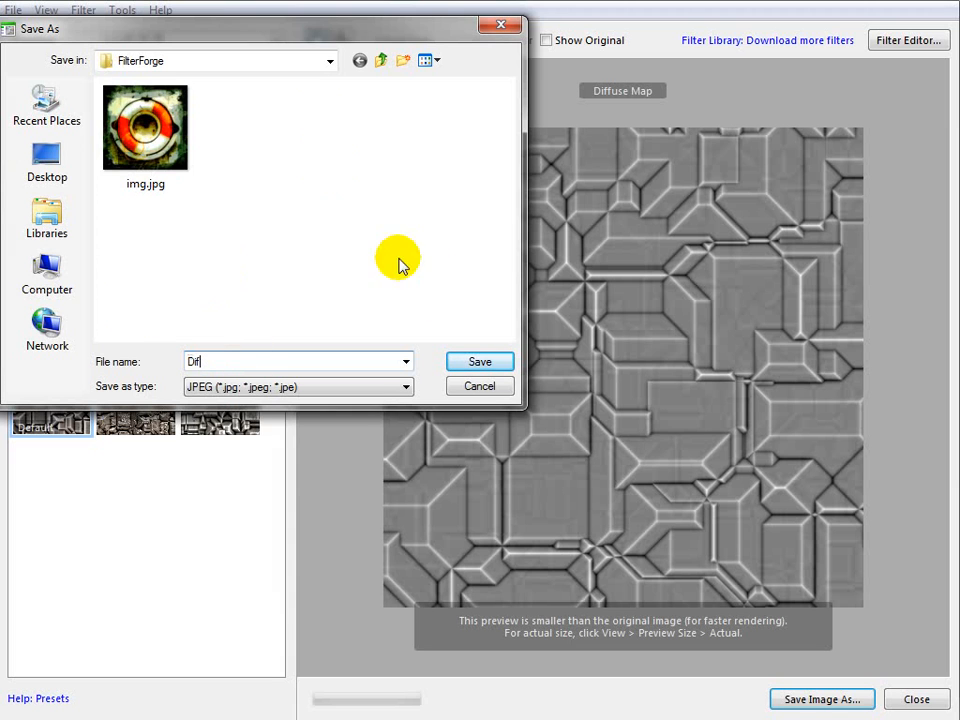
click(405, 387)
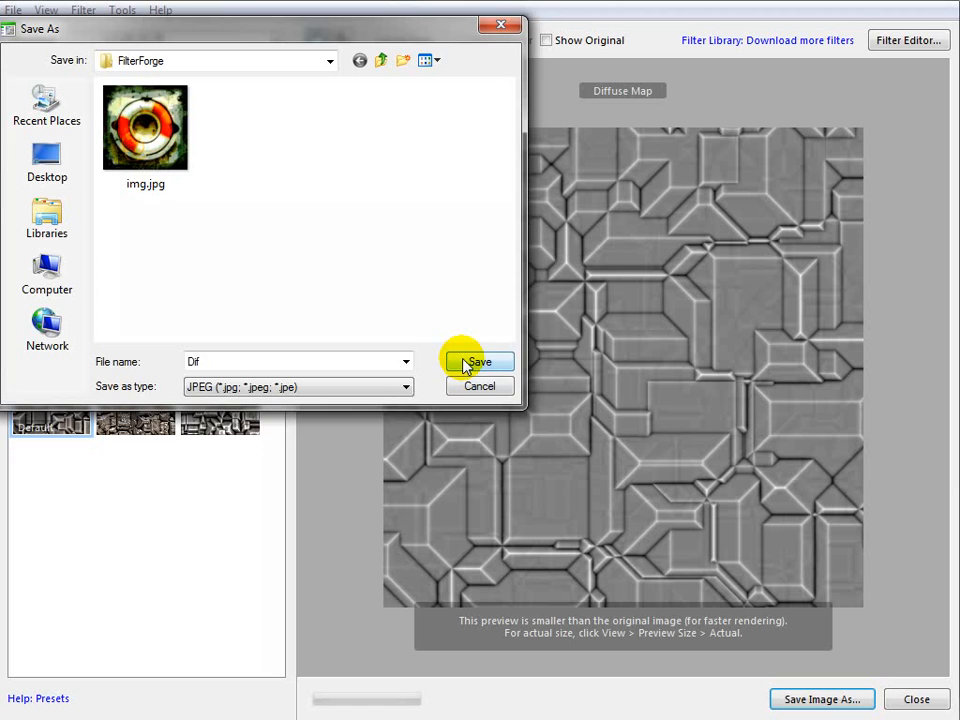
click(479, 361)
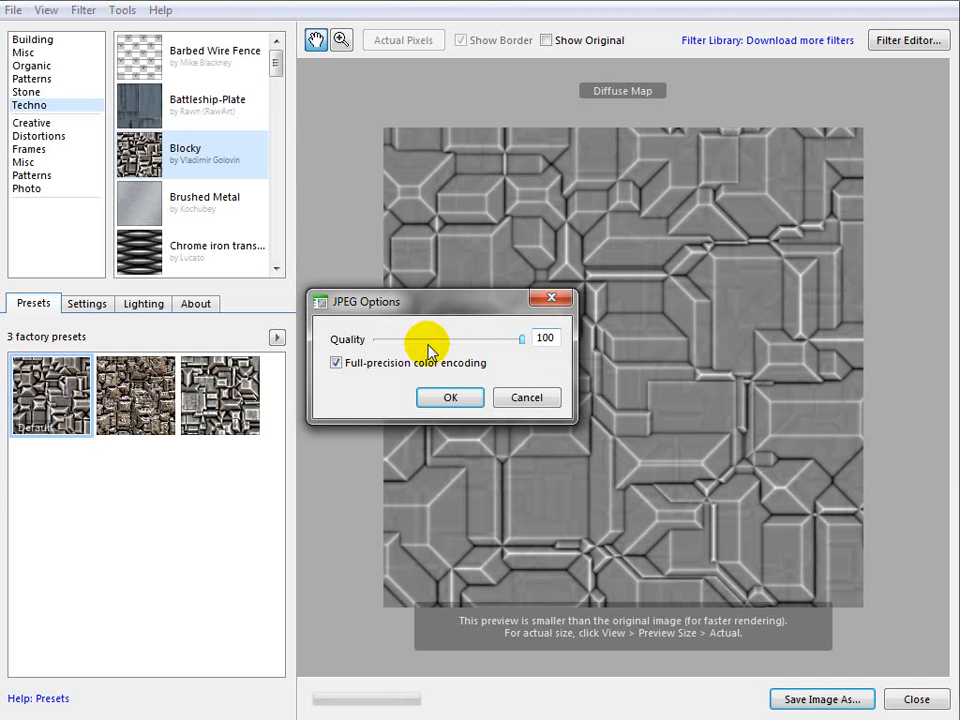
click(450, 397)
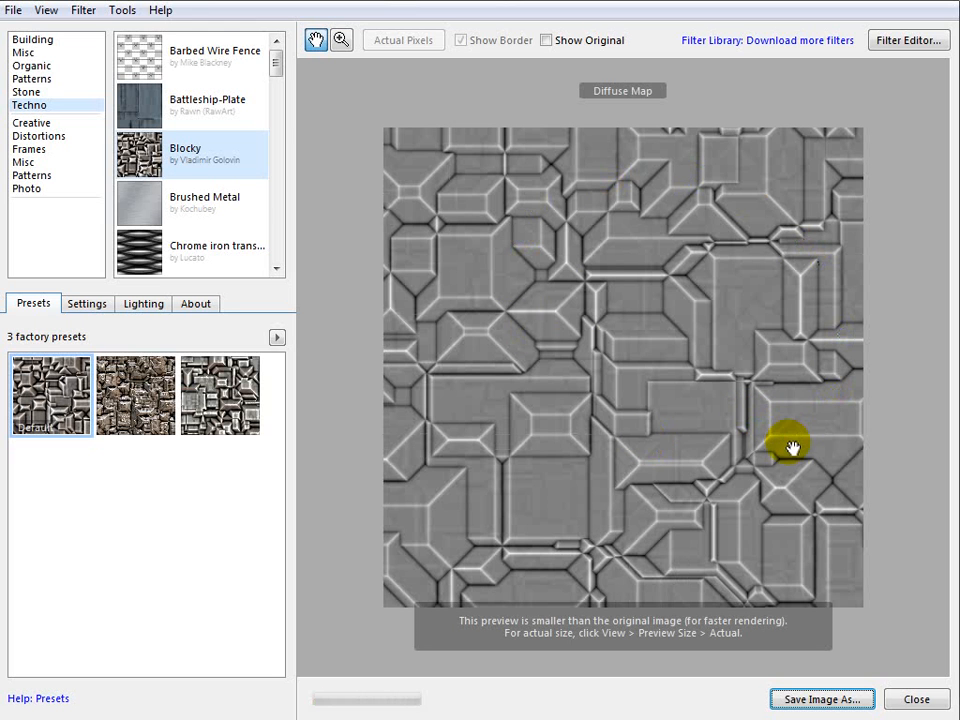
click(83, 10)
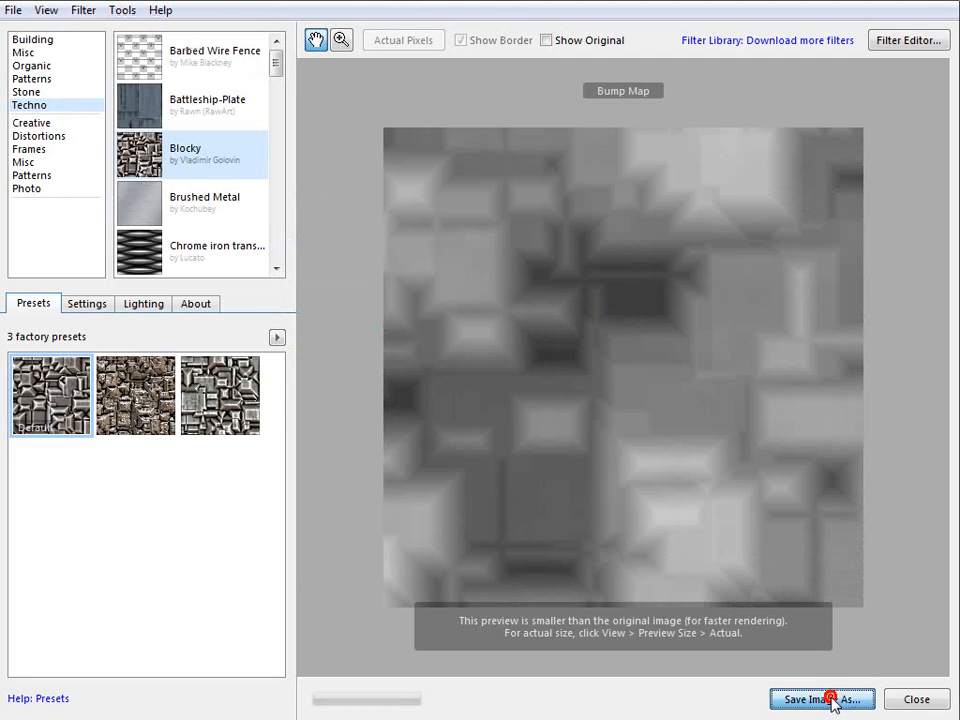
Step: Save the bump map as full-quality Bump.jpg, then switch the preview to the normal map
click(822, 699)
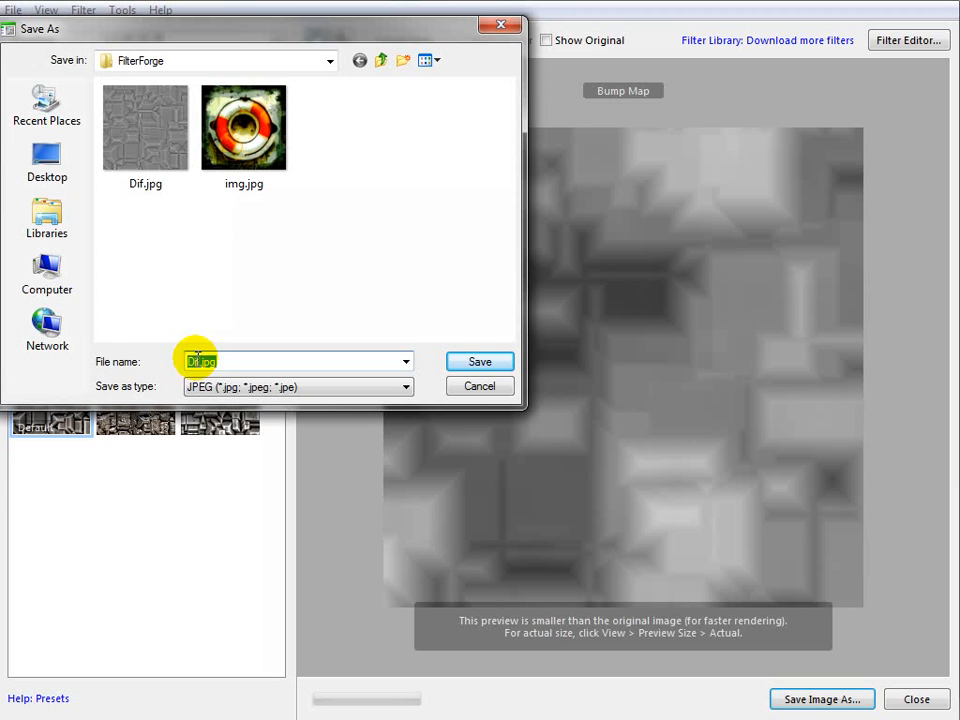
text(f.jpg)
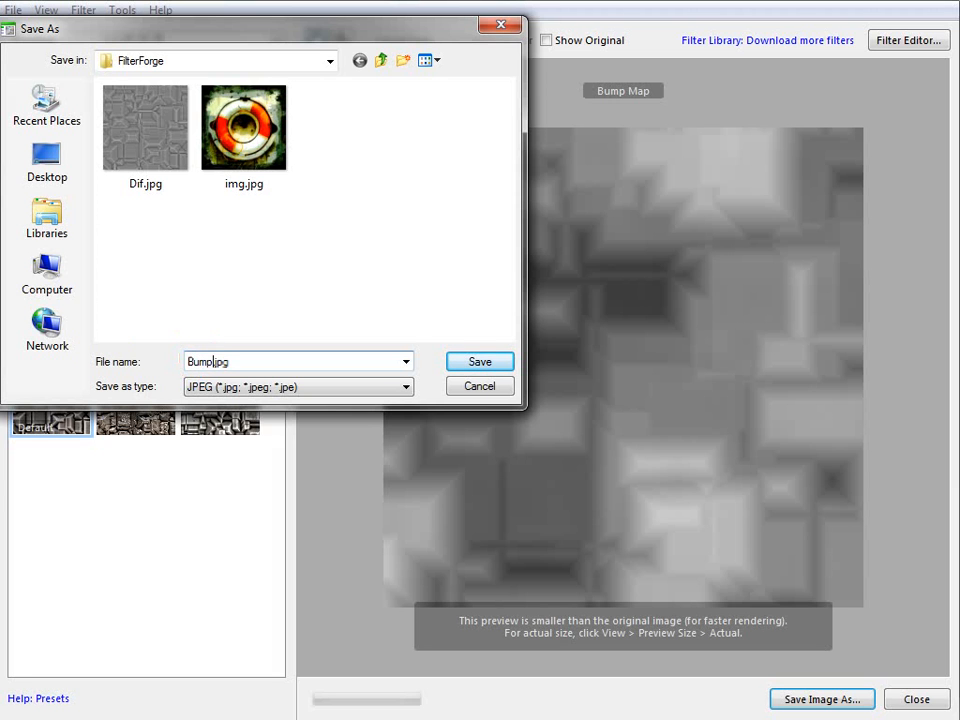
click(479, 361)
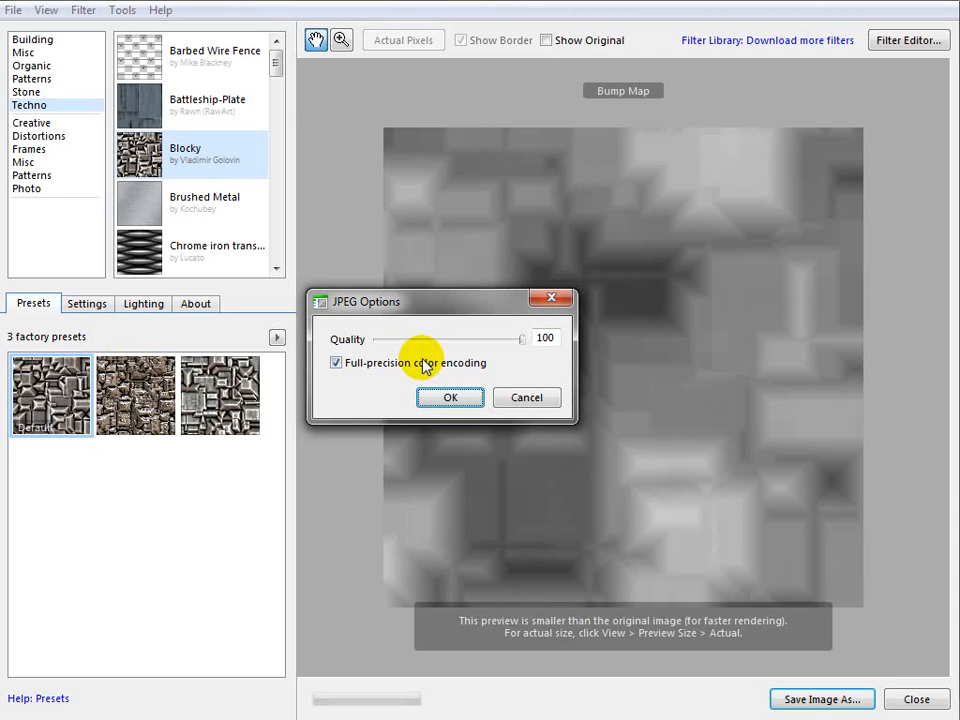
click(450, 397)
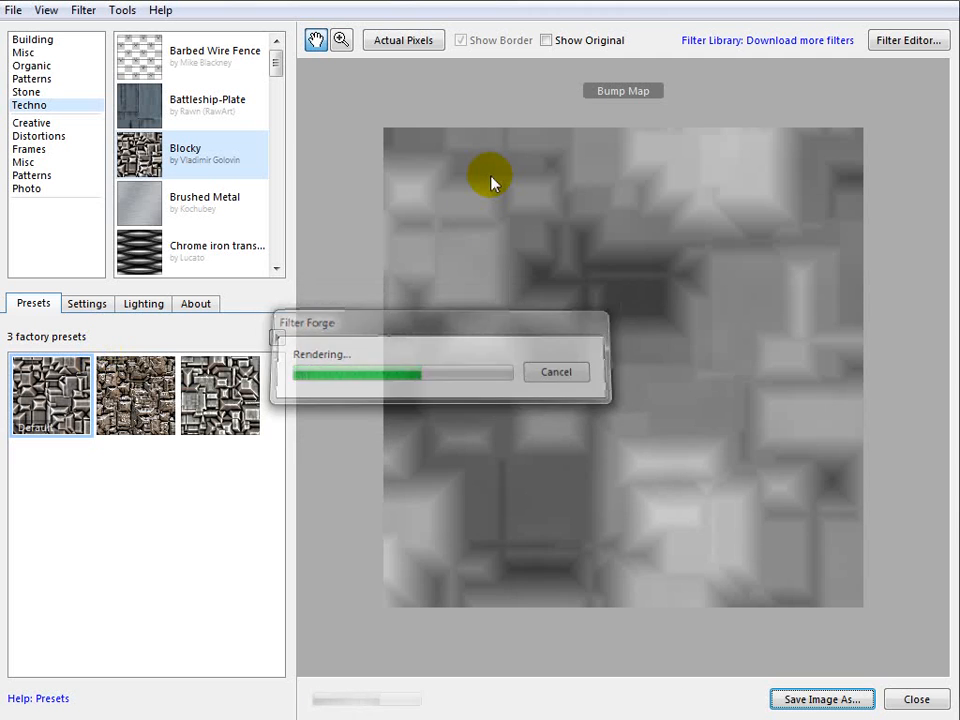
click(83, 10)
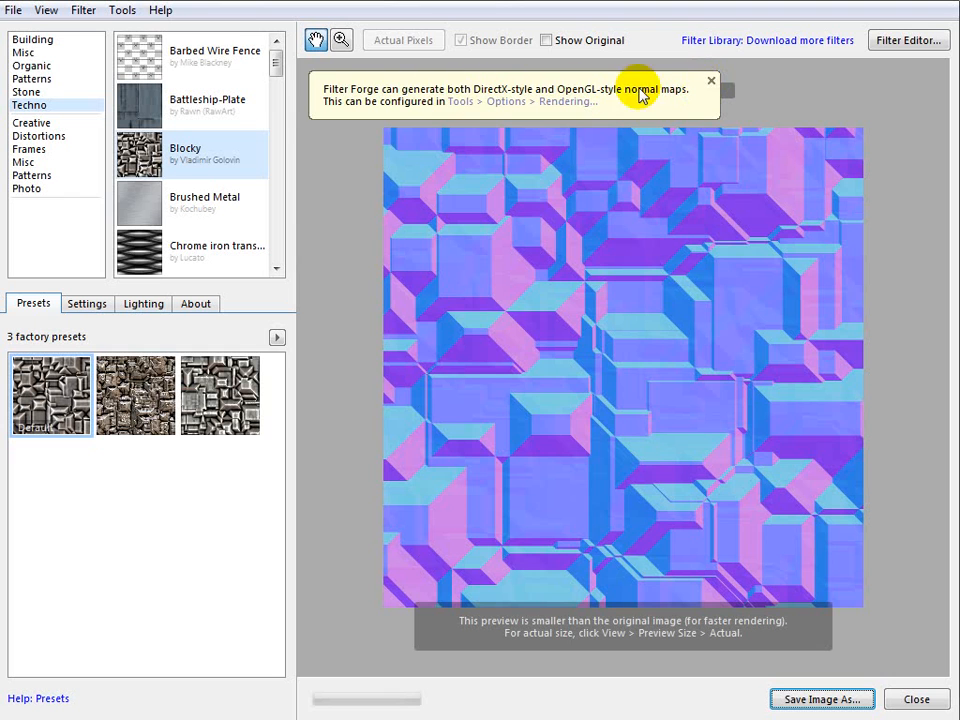
Step: Dismiss the normal-map tip and save the normal map as full-quality Norm.jpg
click(711, 80)
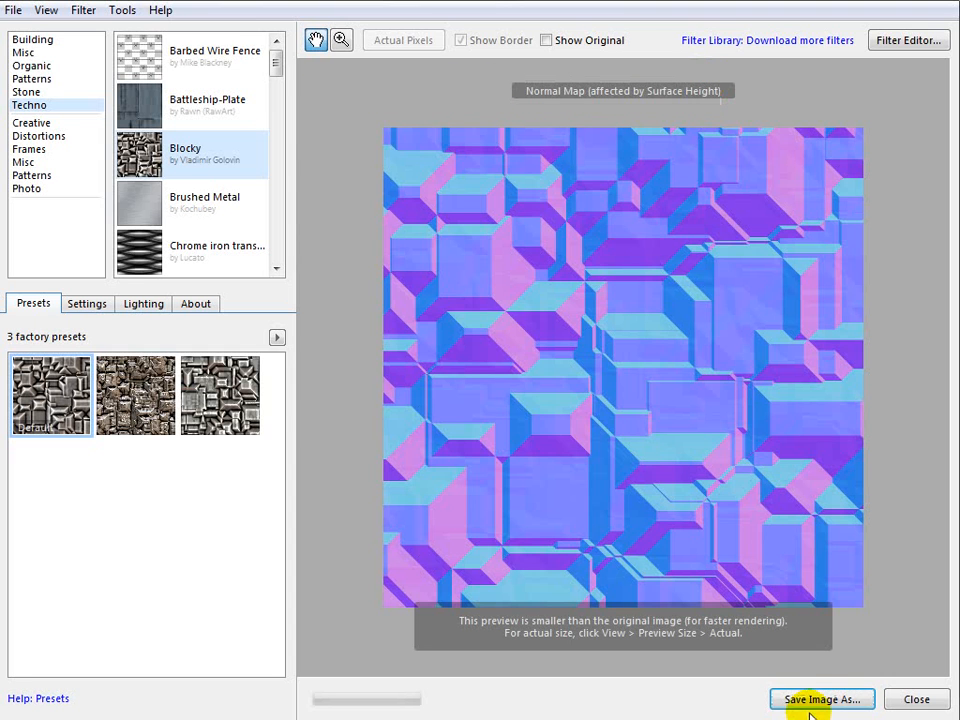
click(821, 699)
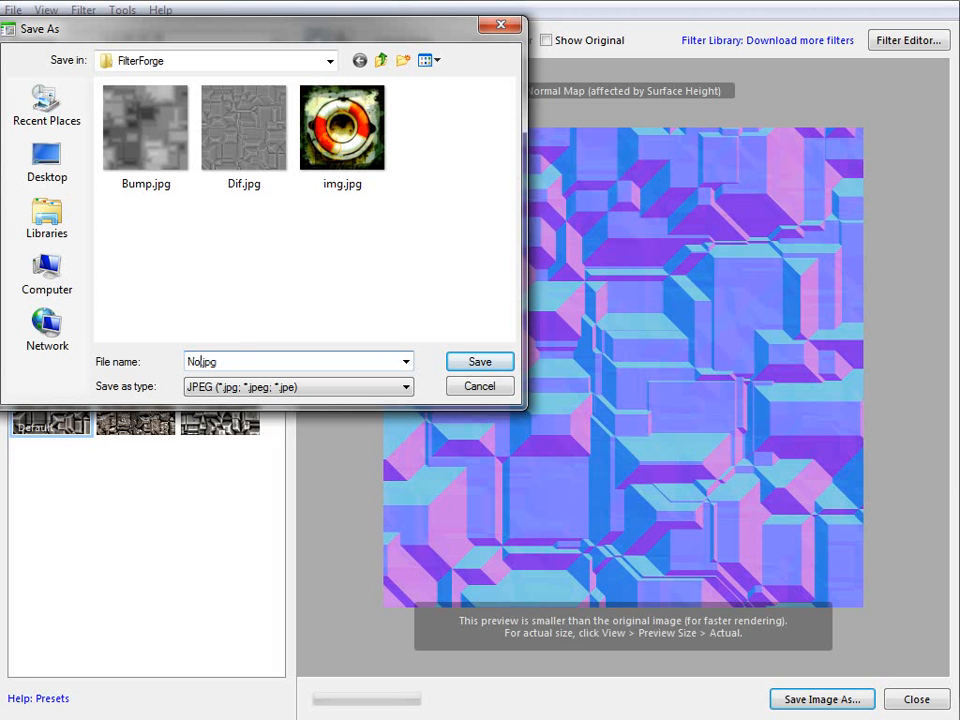
click(479, 361)
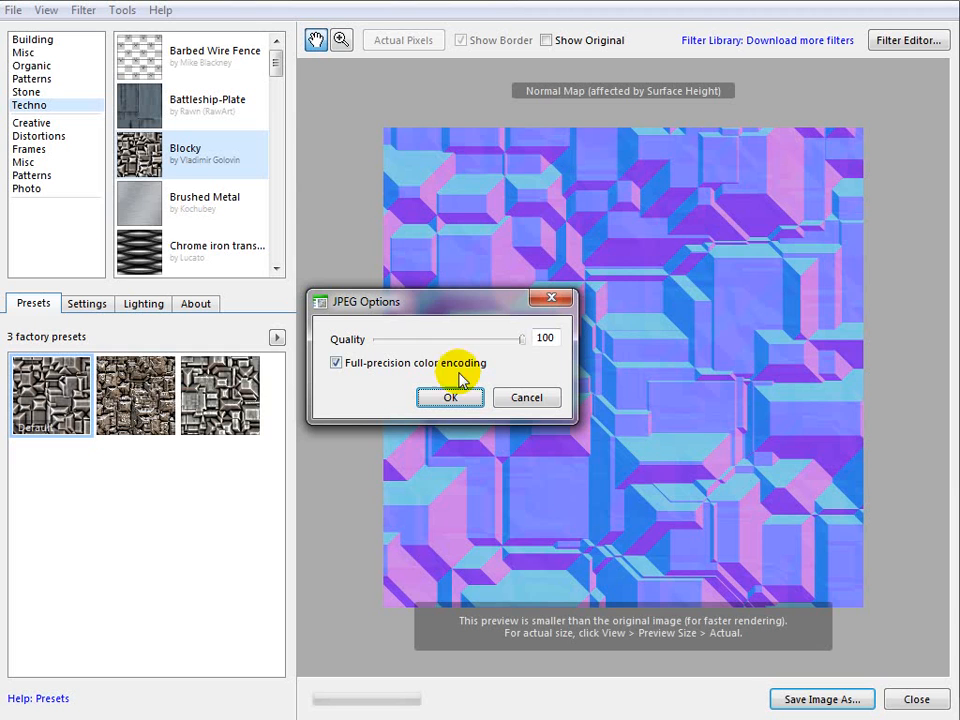
click(450, 397)
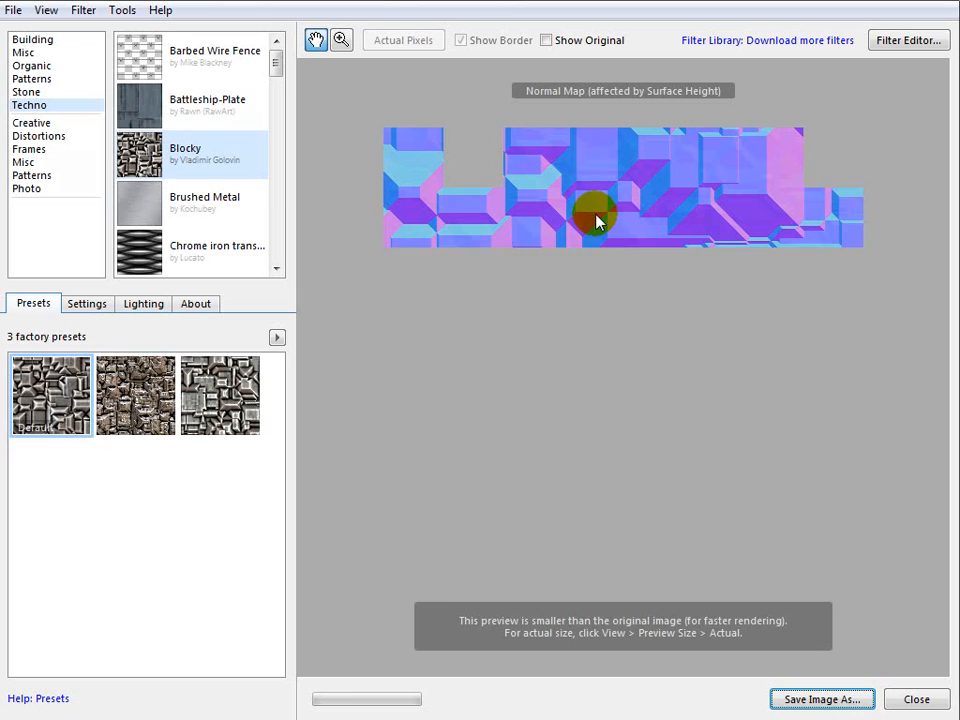
Step: Render the specular strength map and save it as a full-quality JPEG
click(83, 10)
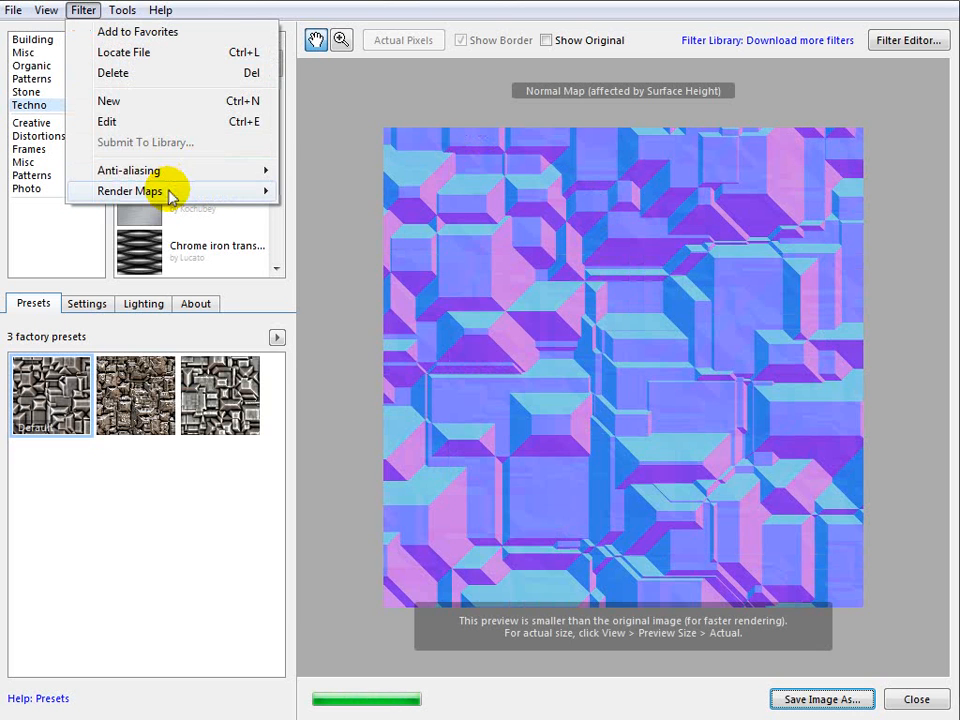
click(130, 191)
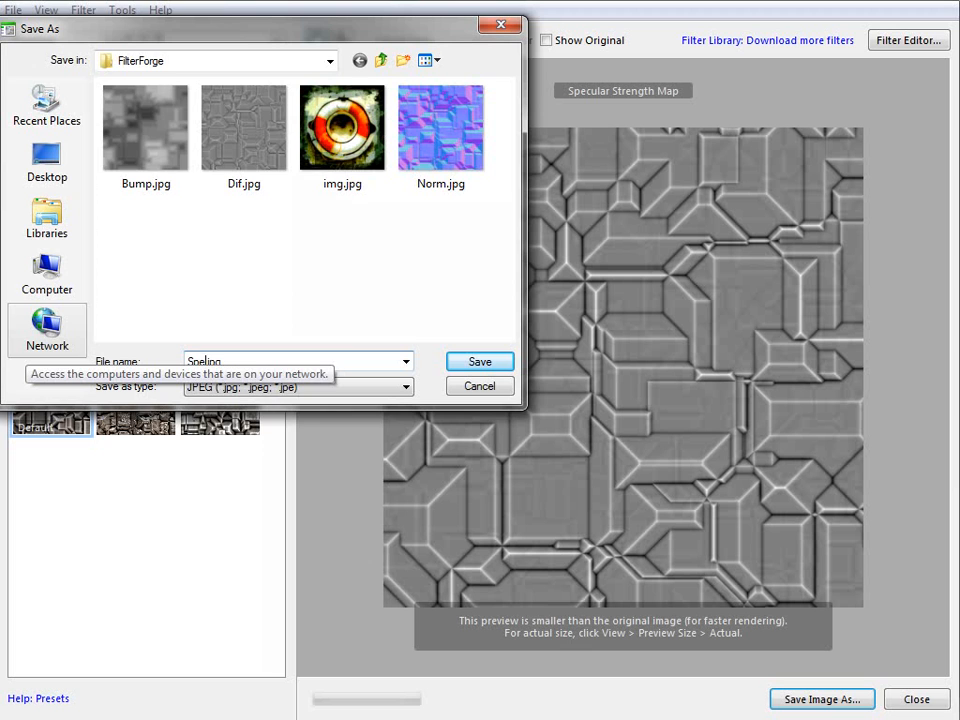
click(479, 361)
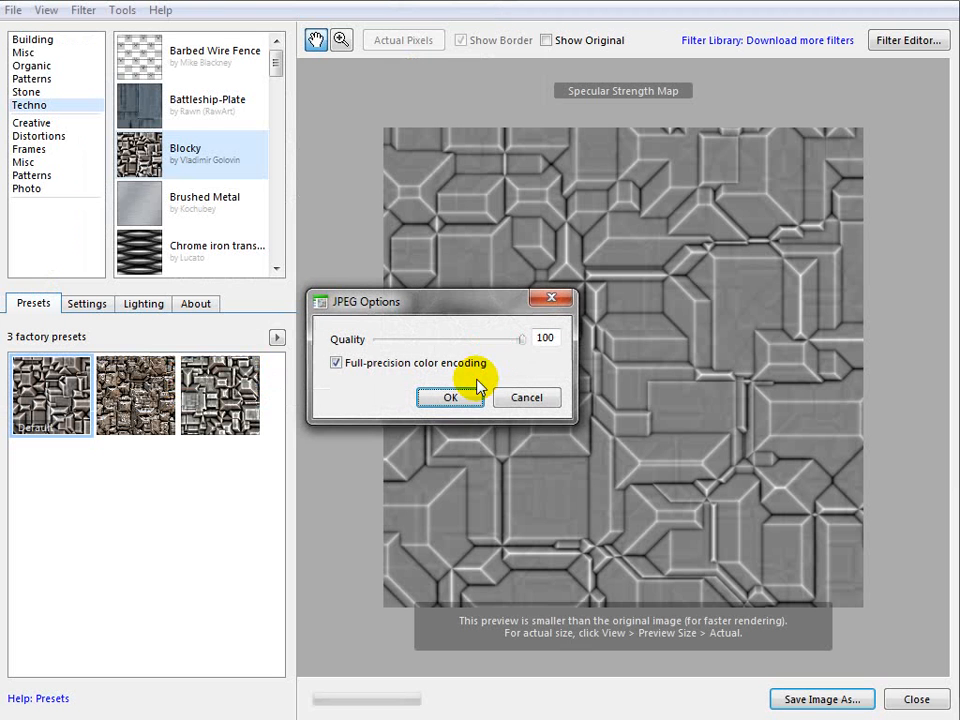
click(450, 397)
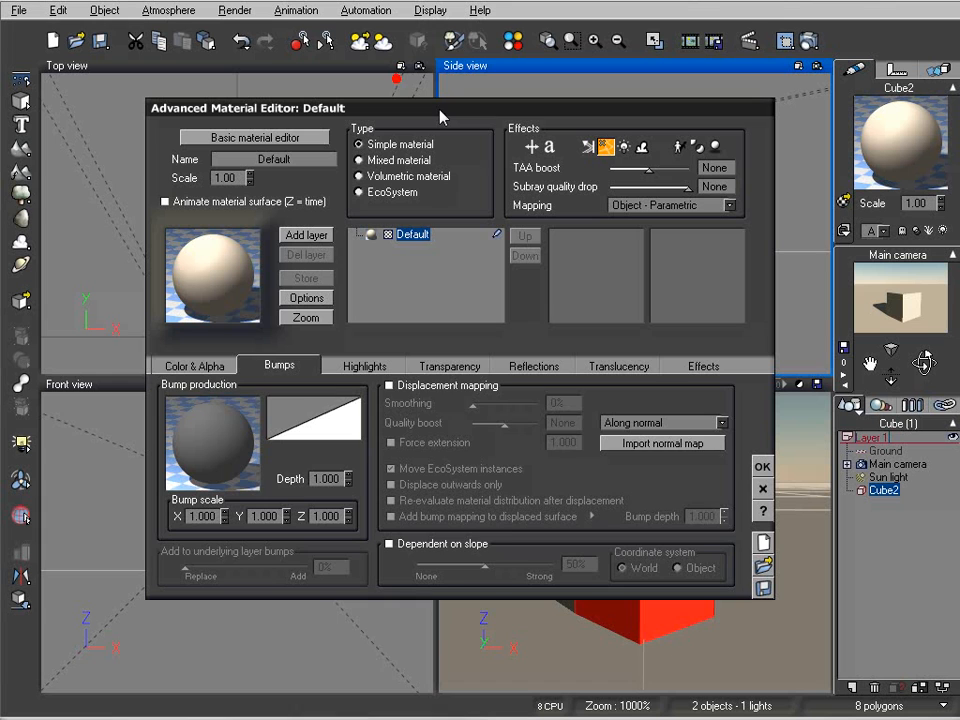
Step: Set the Default material's Coloring mode to Mapped picture on the Color & Alpha tab
click(193, 365)
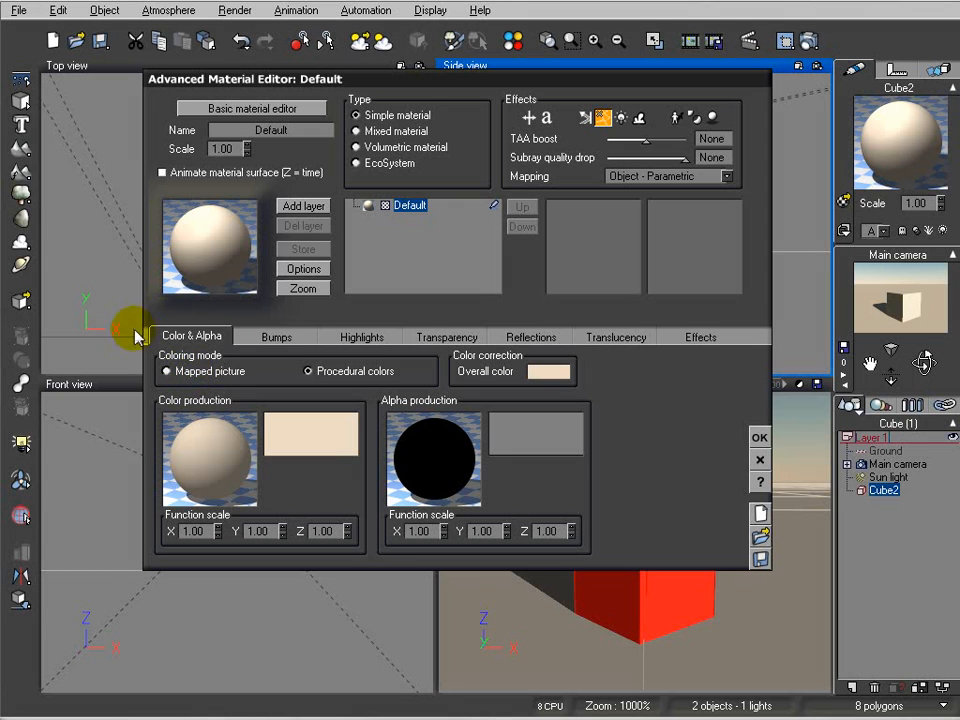
mouse_move(445, 185)
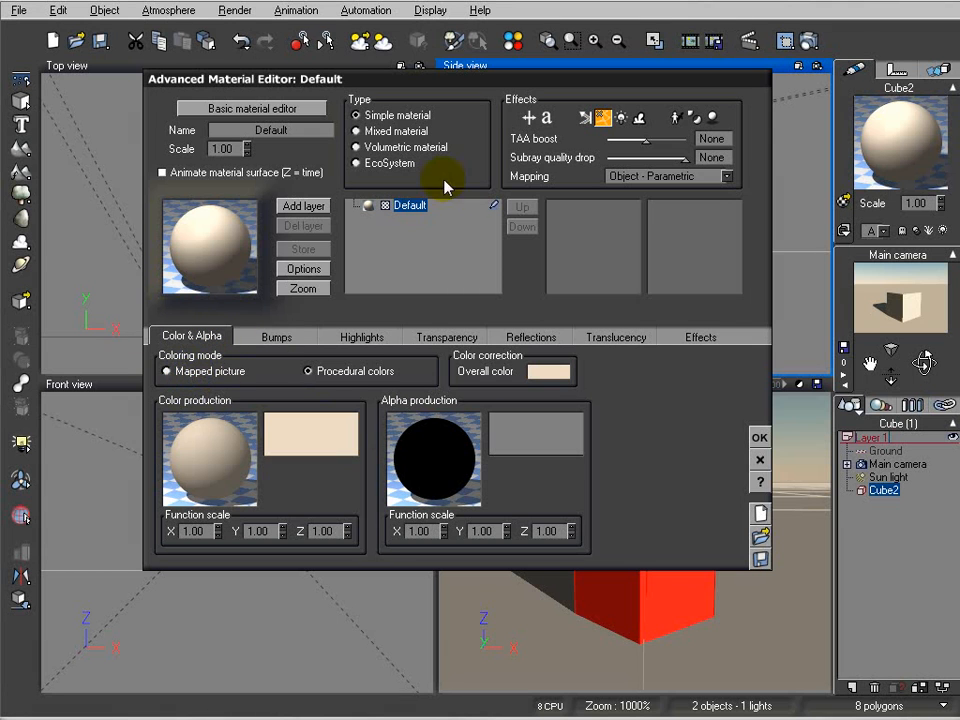
click(251, 107)
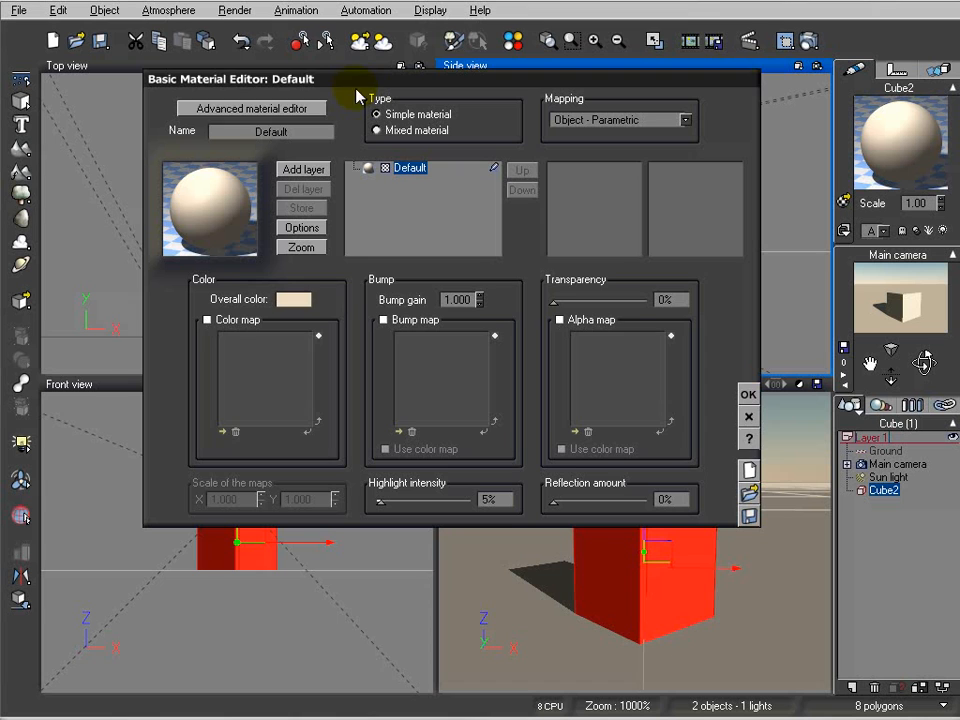
click(250, 107)
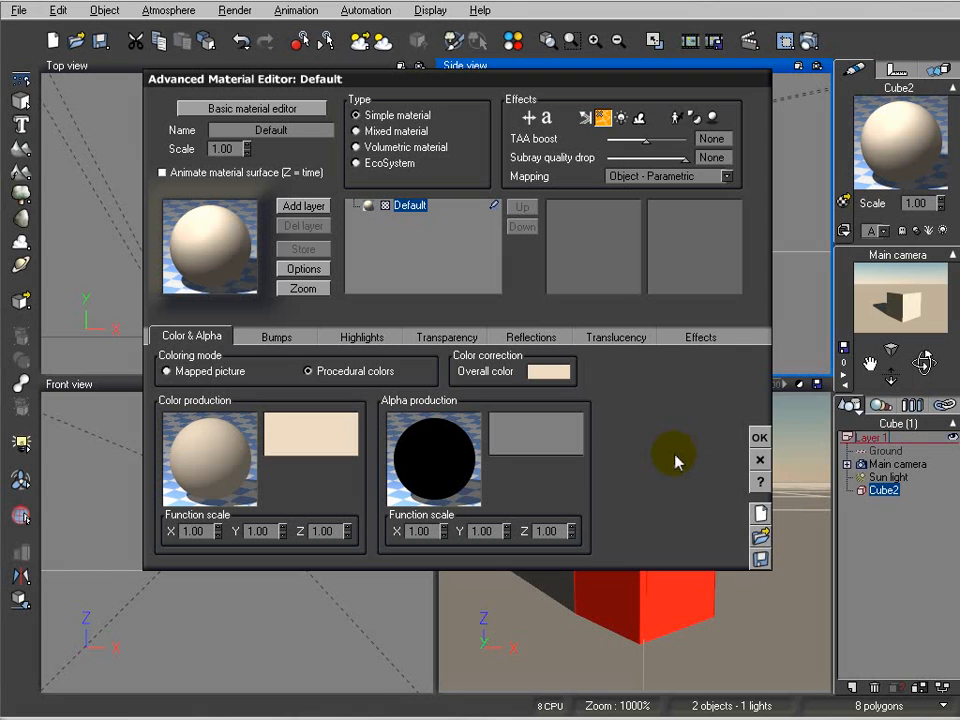
mouse_move(207, 379)
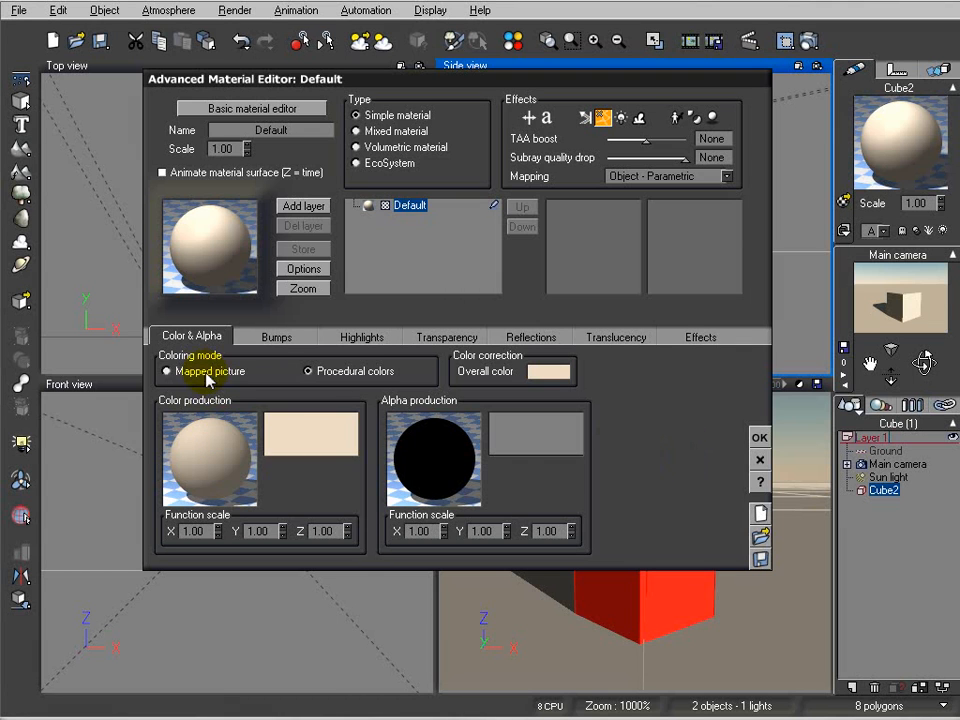
click(167, 371)
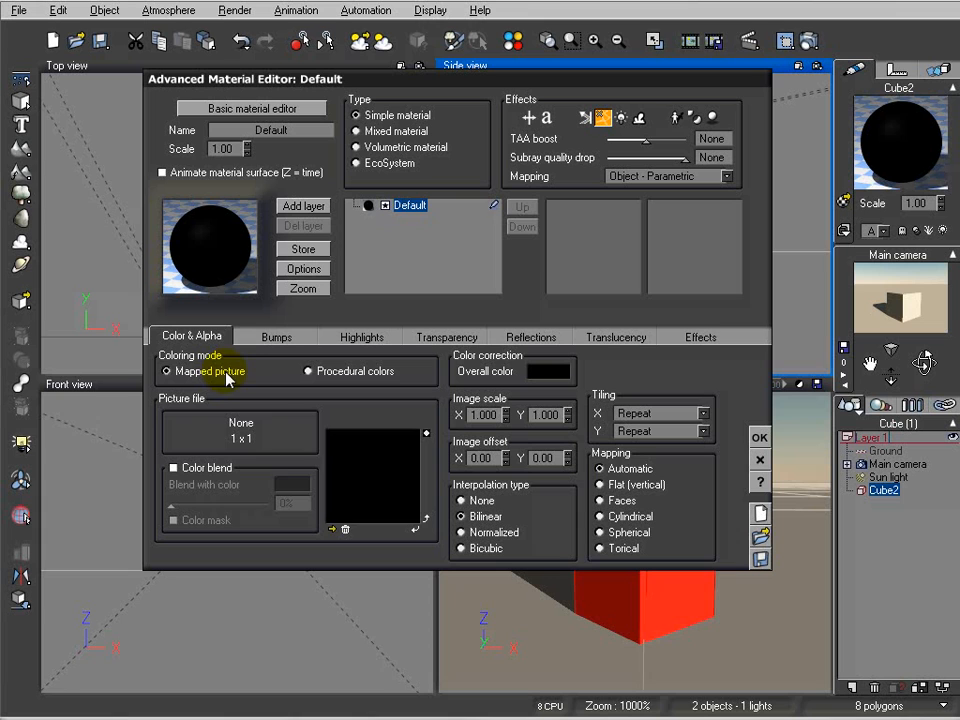
mouse_move(334, 530)
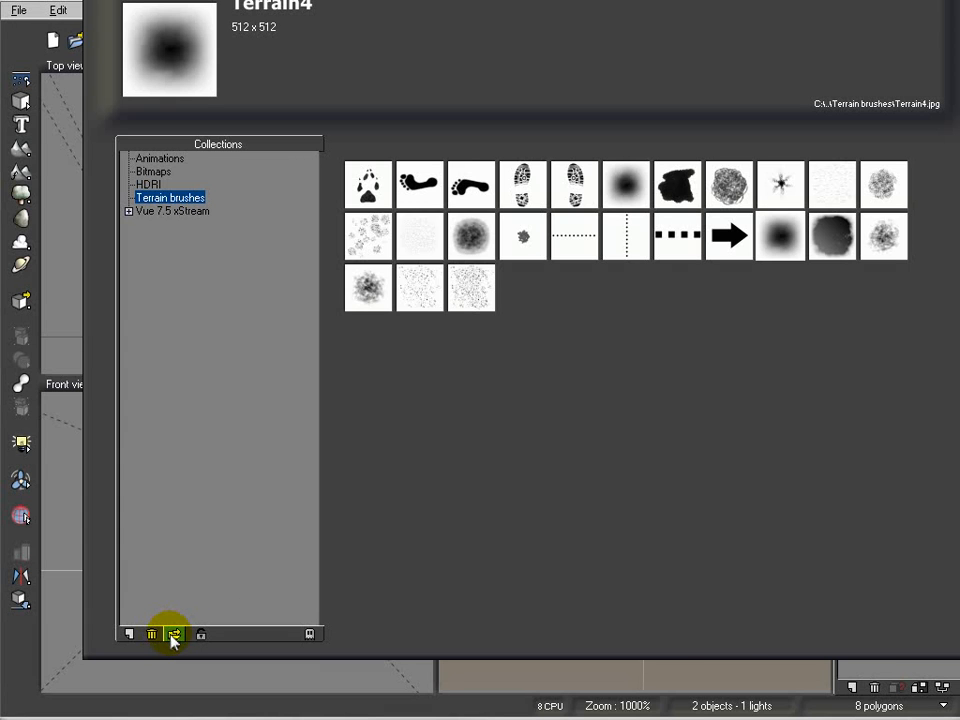
Step: Load FilterForge\Dif.jpg as the material's colour picture and open the Bumps settings
click(172, 634)
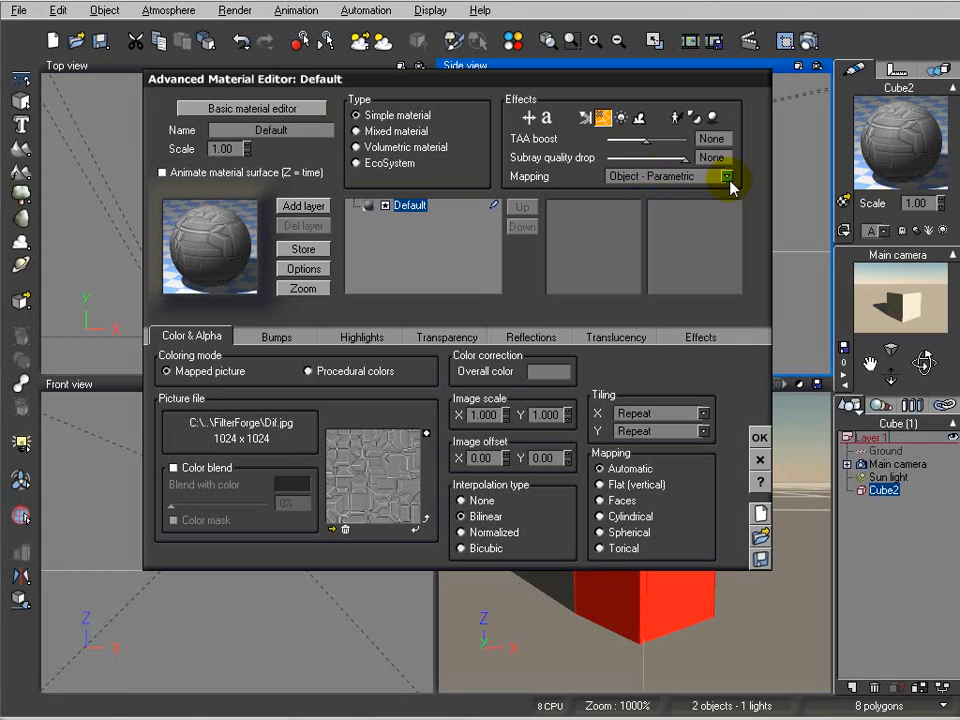
mouse_move(276, 337)
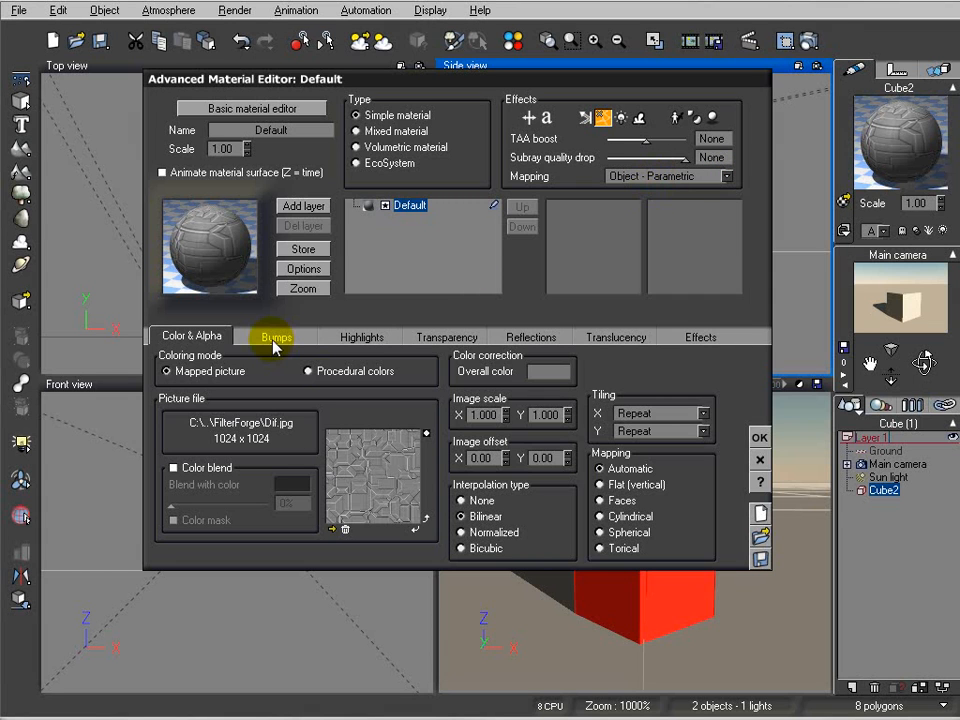
click(276, 336)
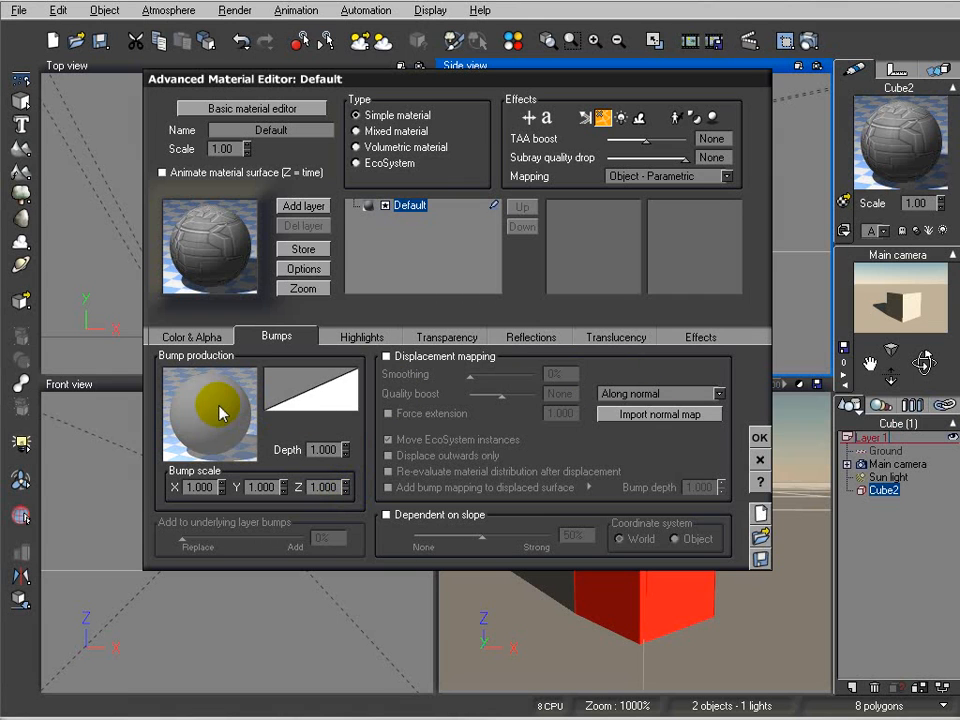
right_click(210, 410)
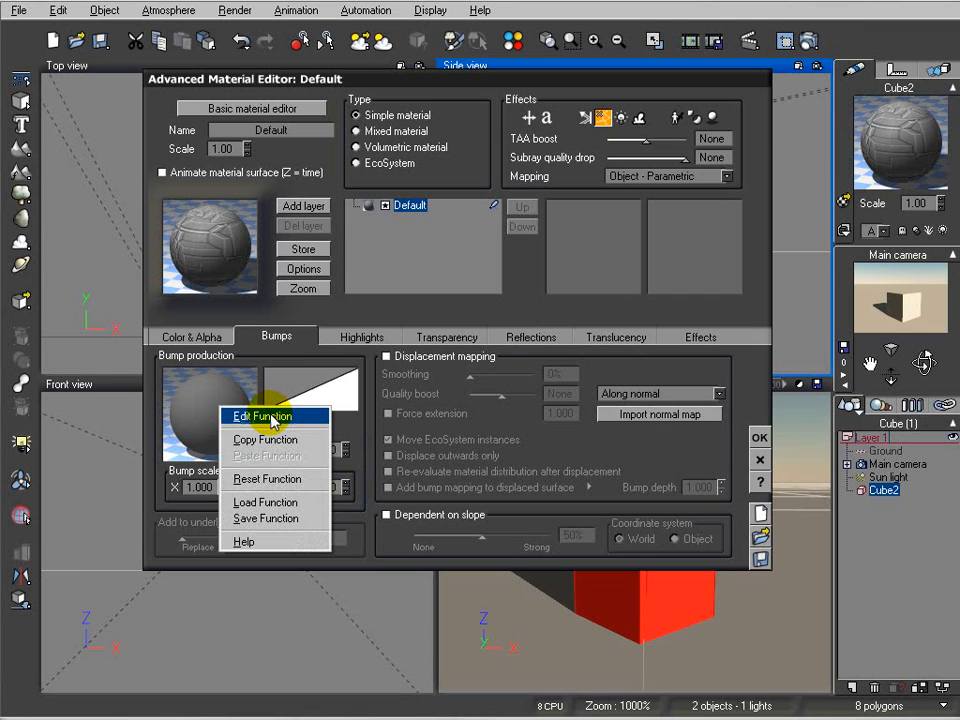
Step: In the bump production function, add a Texture Map node with Bump.jpg and connect it to Bump
click(261, 416)
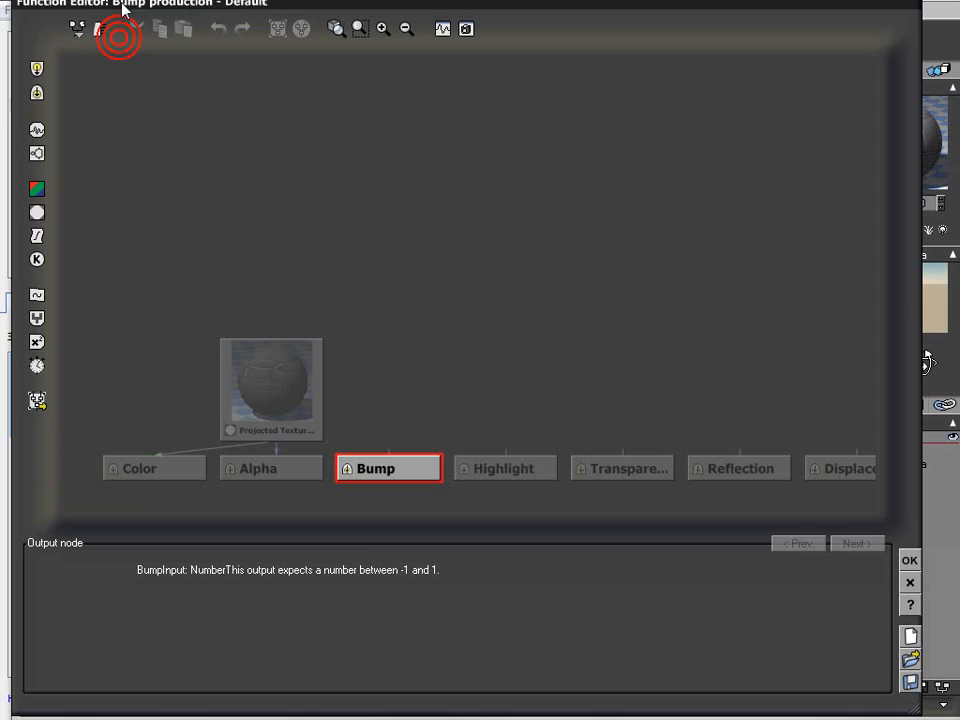
click(270, 388)
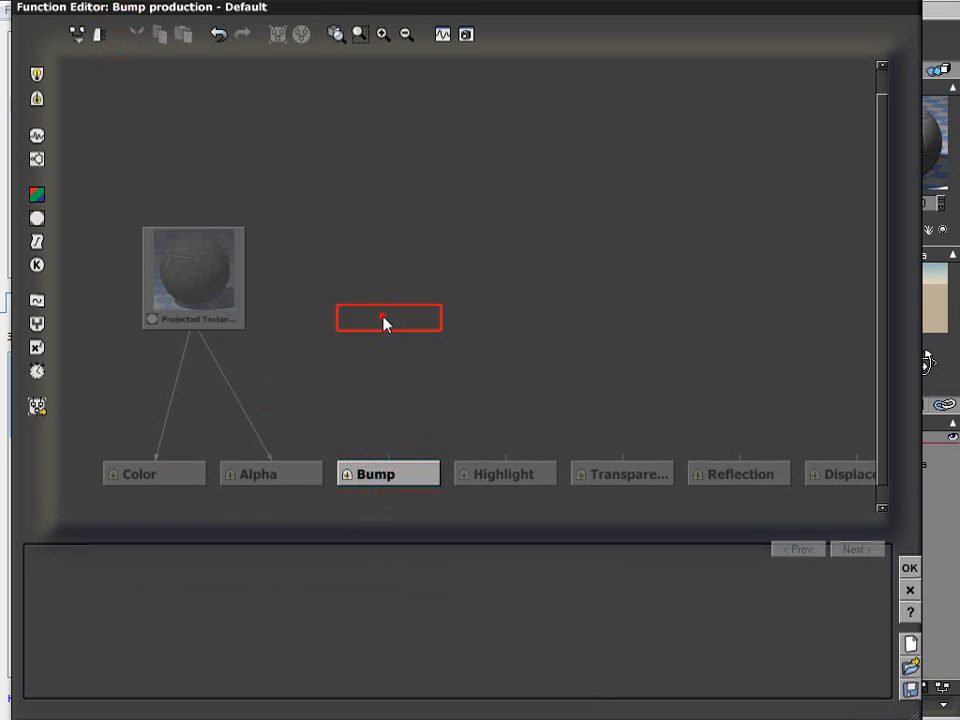
mouse_move(37, 218)
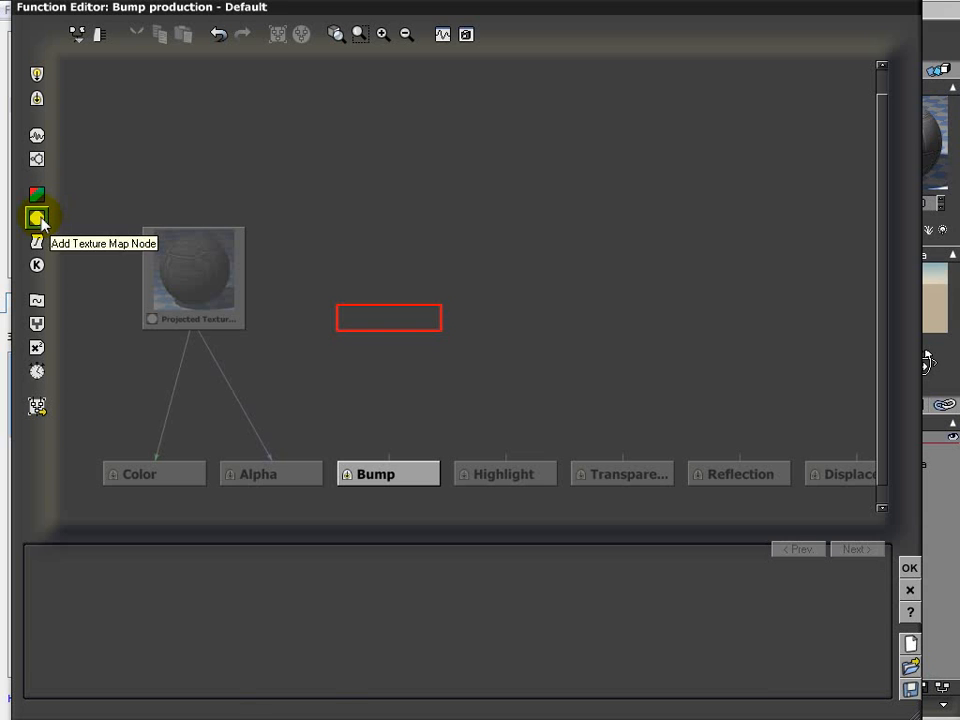
click(37, 218)
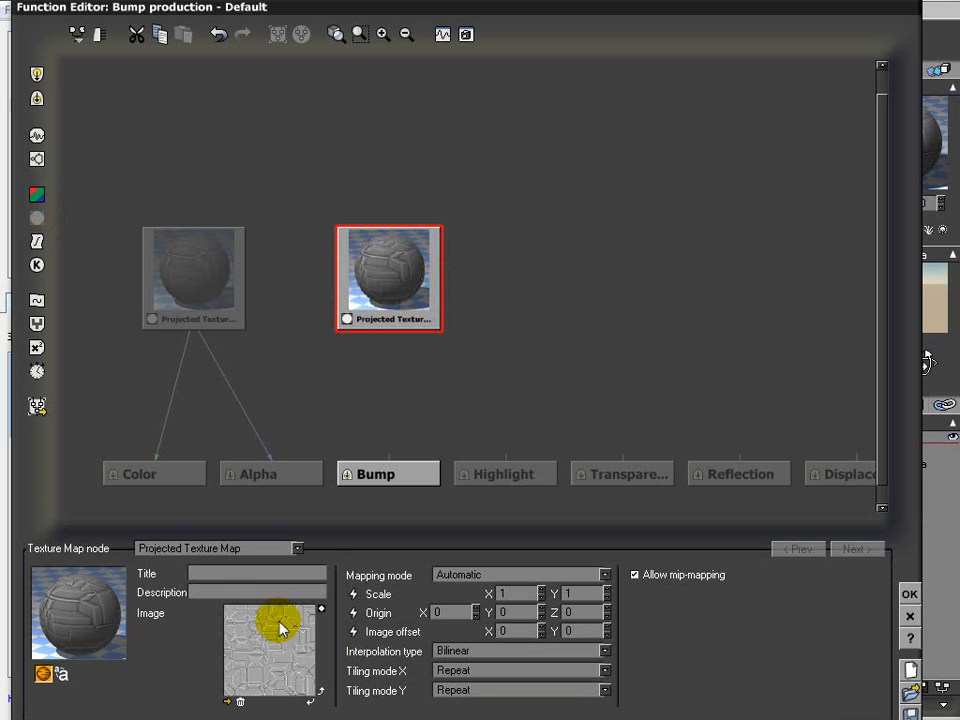
click(297, 548)
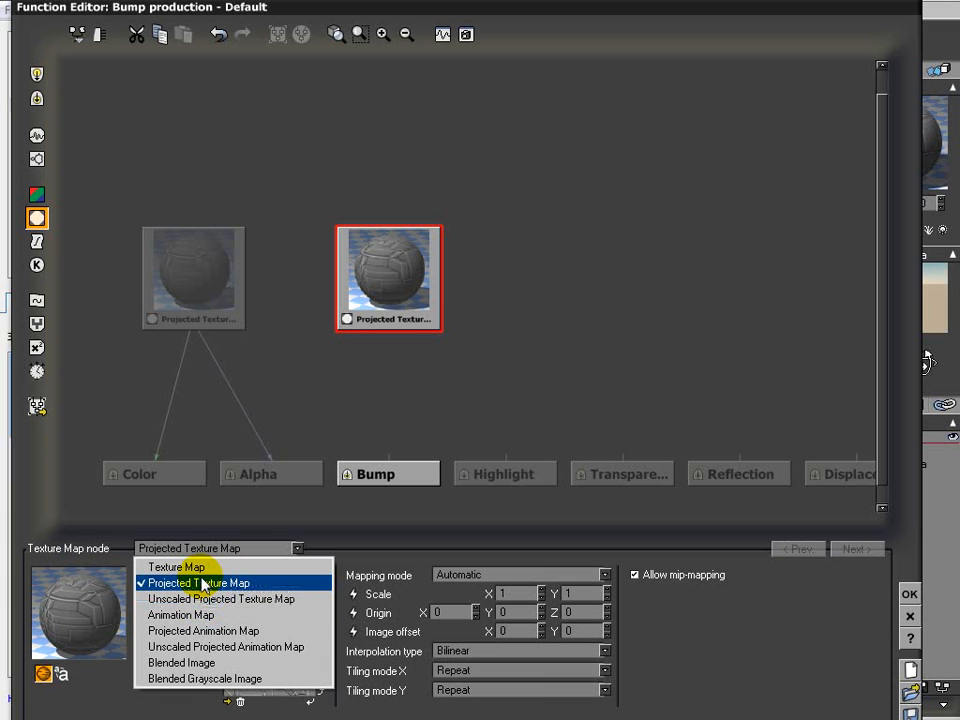
mouse_move(262, 588)
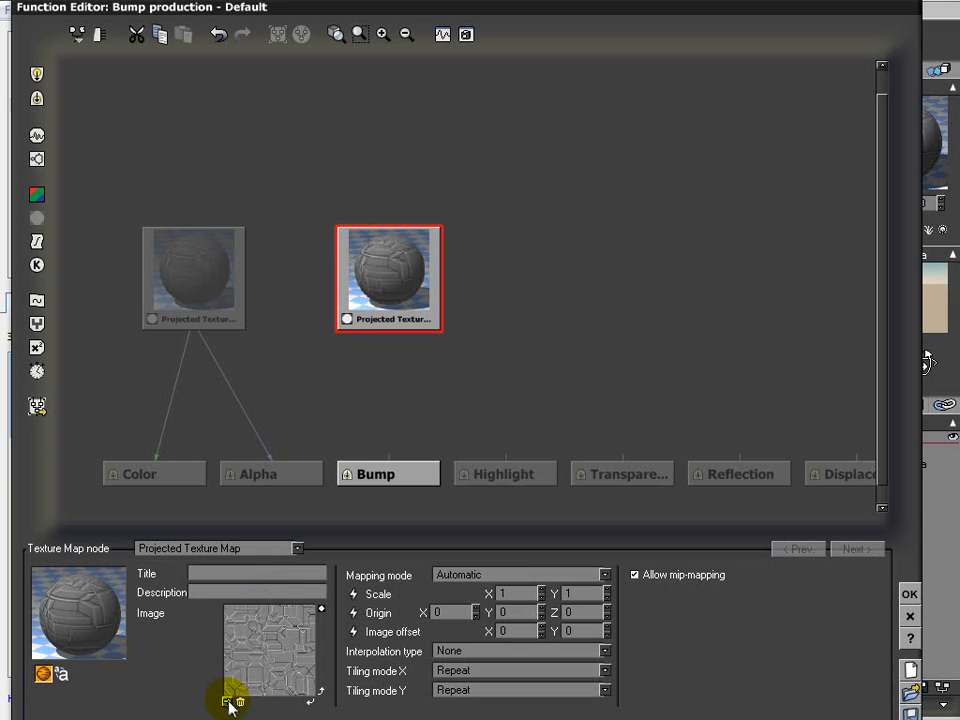
click(228, 700)
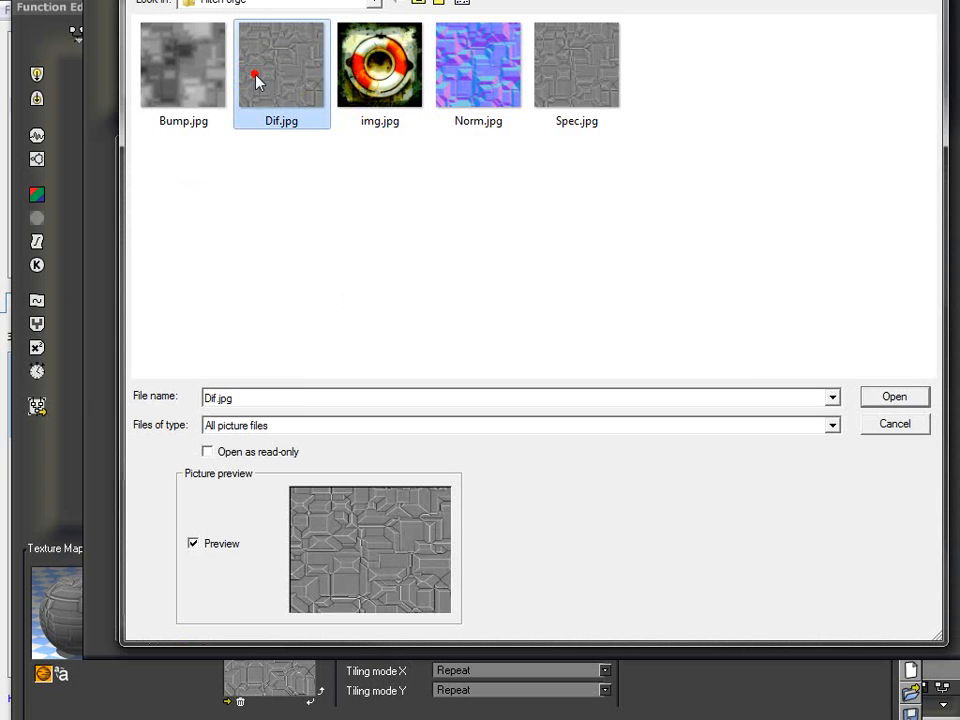
click(893, 396)
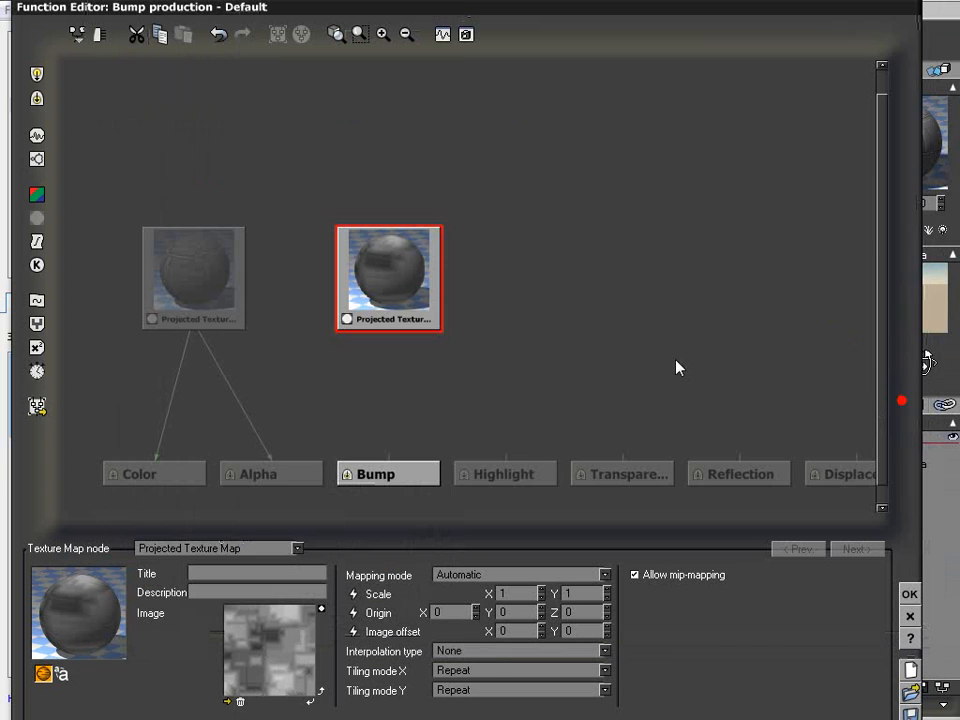
drag(388, 331, 391, 457)
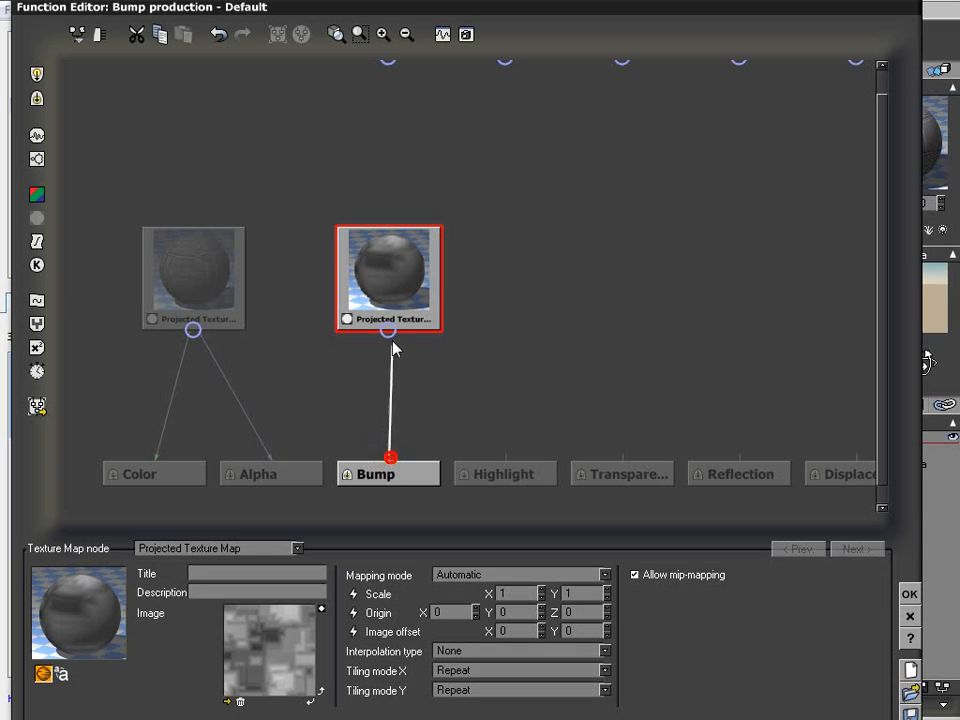
mouse_move(368, 281)
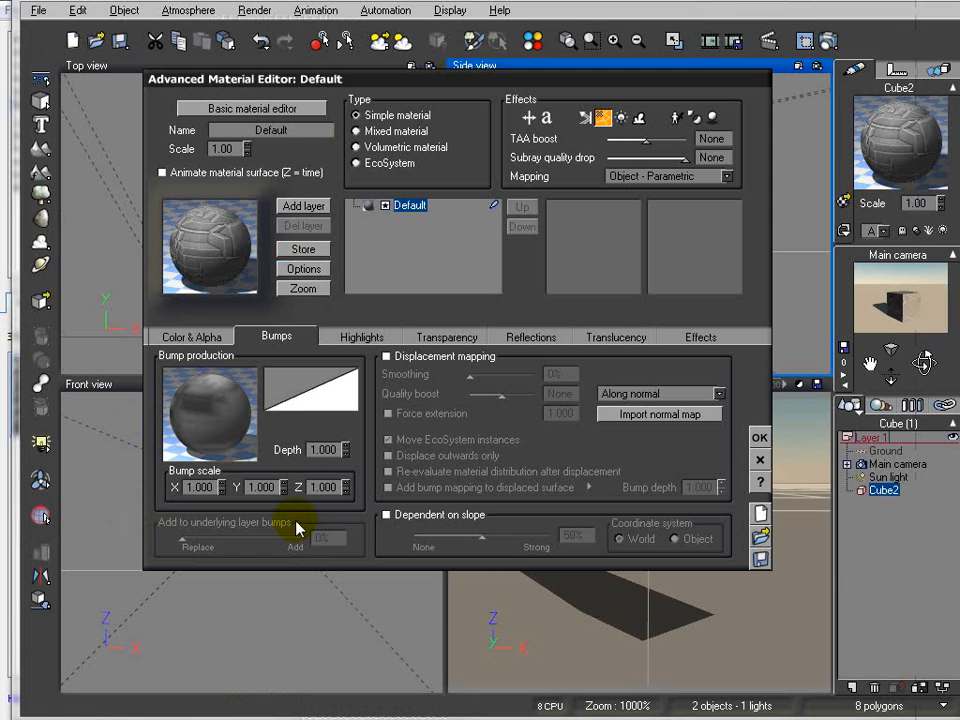
Step: Tick Variable highlights on the material's Highlights tab
click(361, 337)
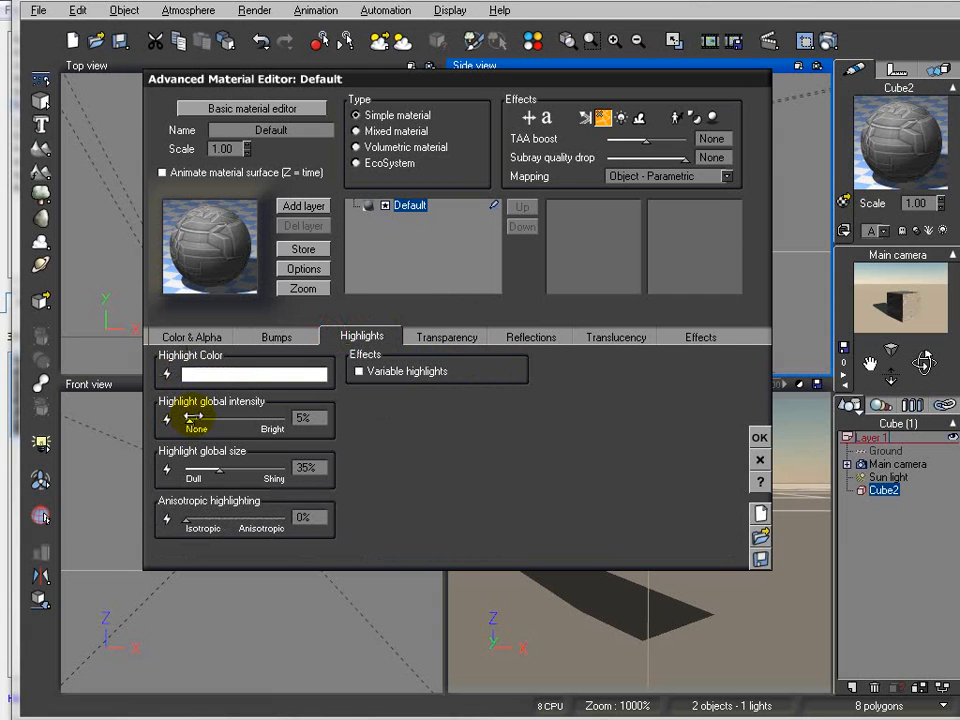
click(360, 371)
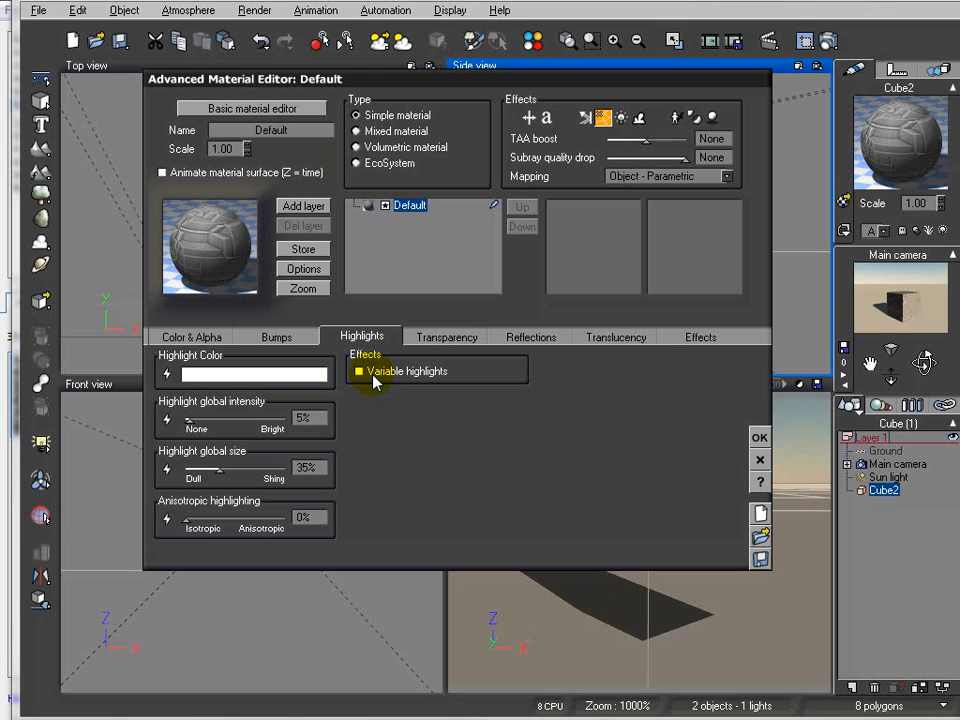
click(359, 371)
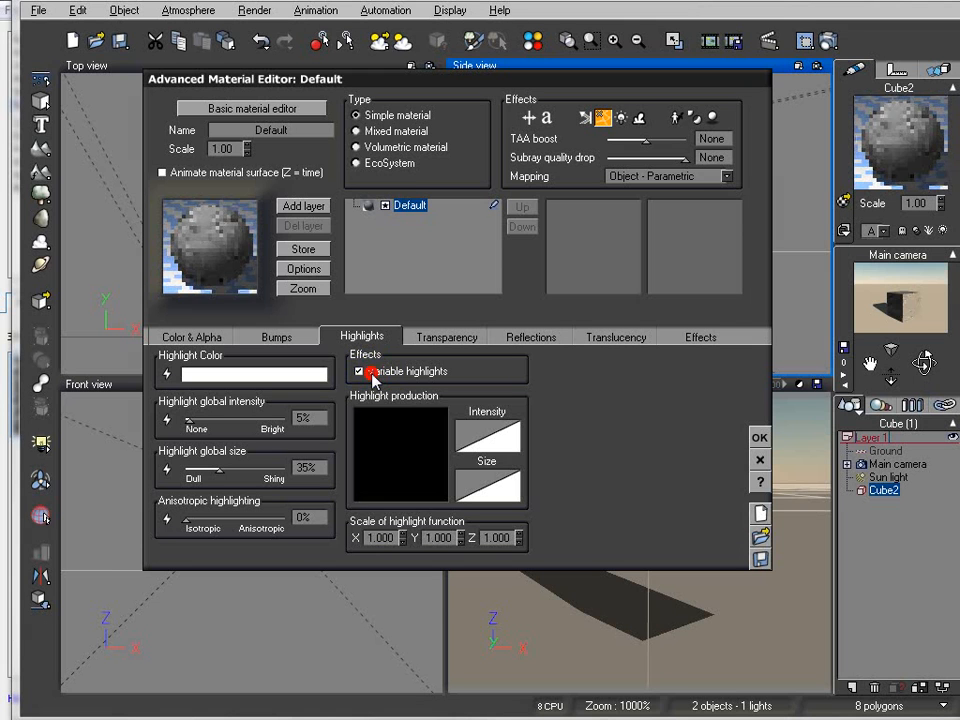
right_click(398, 450)
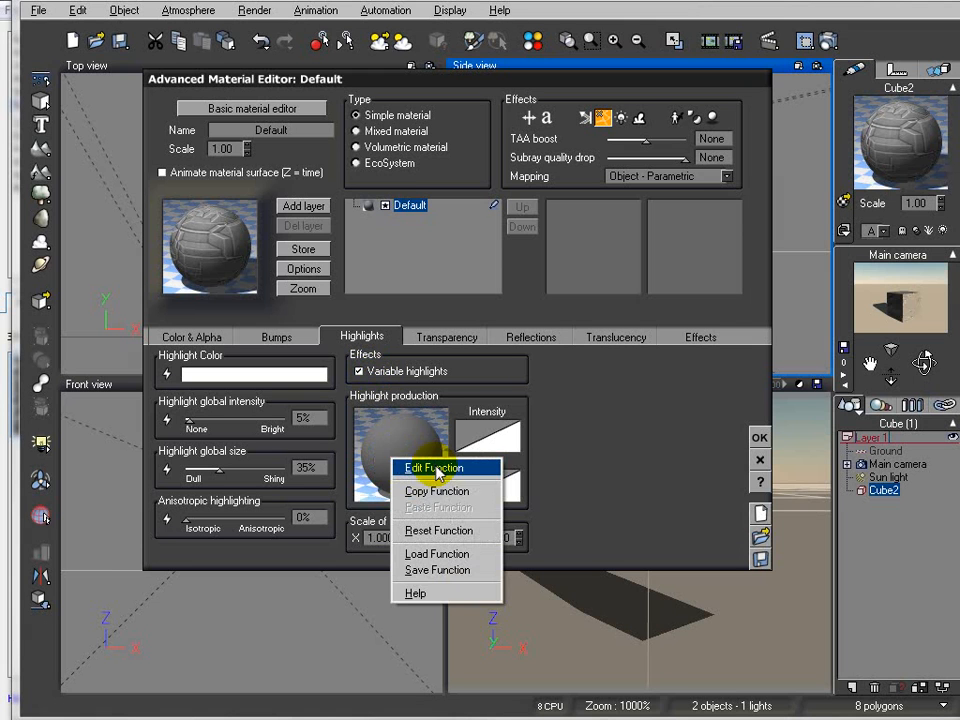
Step: Feed a texture map's Grayscale output into Highlight and set both texture nodes to Bilinear interpolation
click(432, 468)
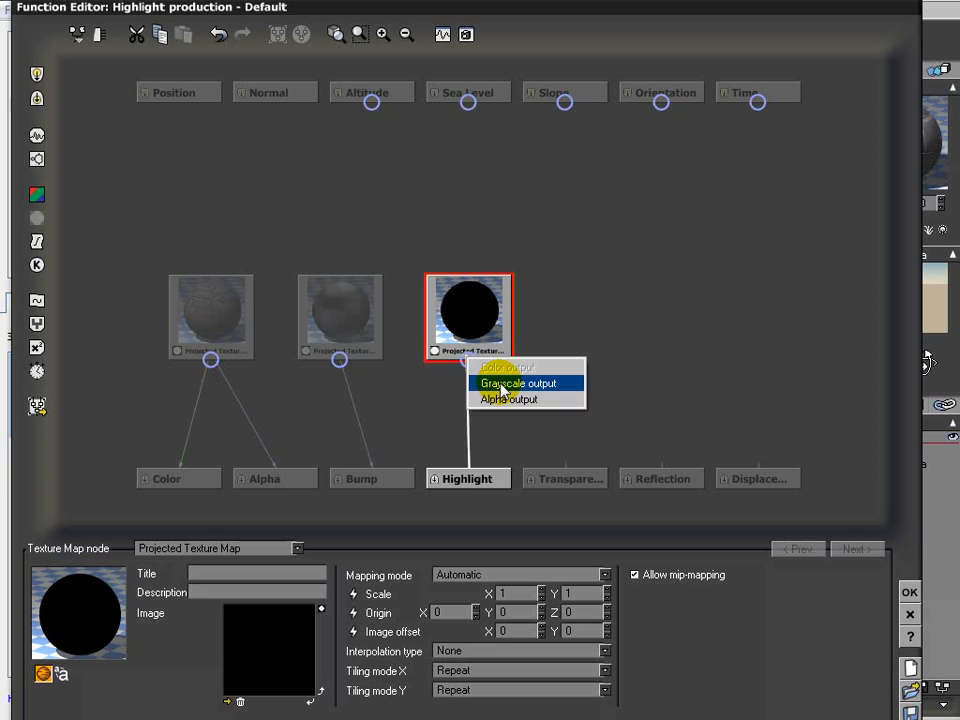
click(515, 383)
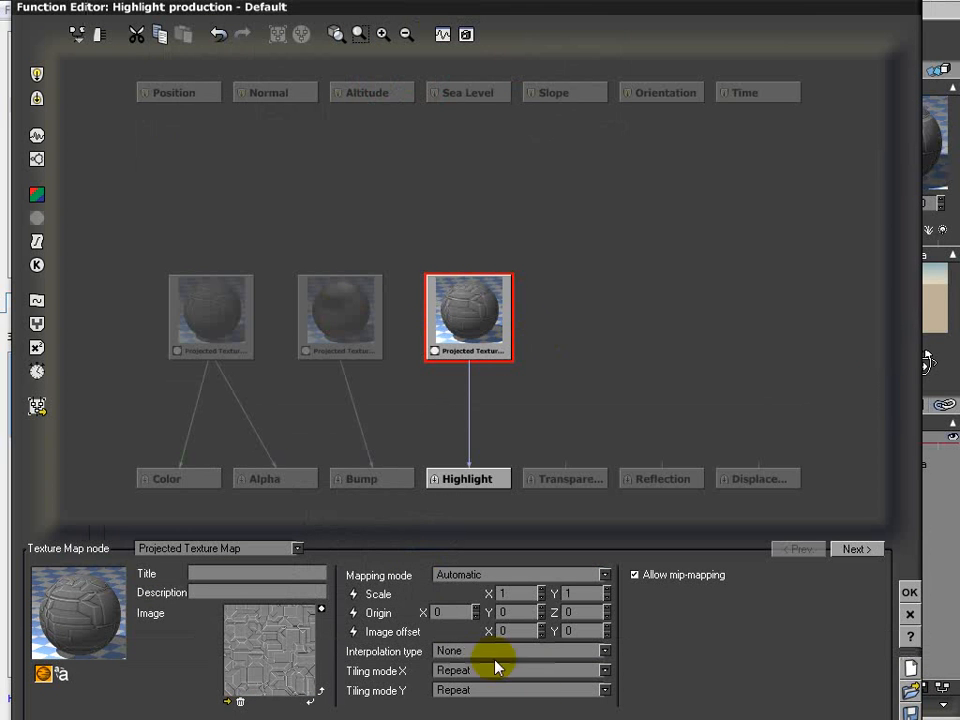
mouse_move(362, 352)
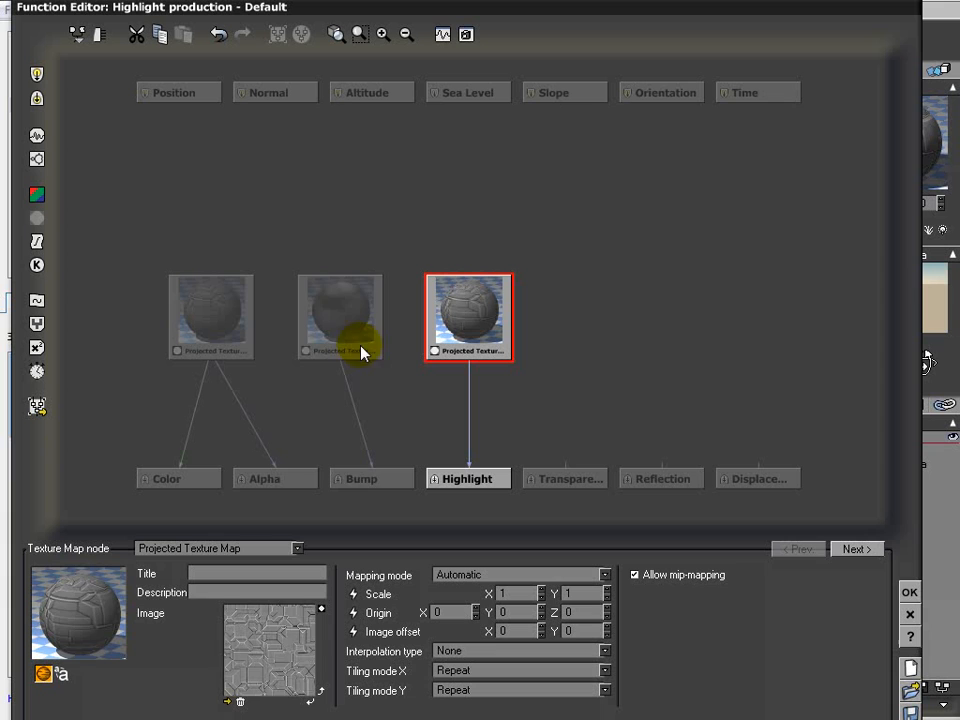
click(339, 318)
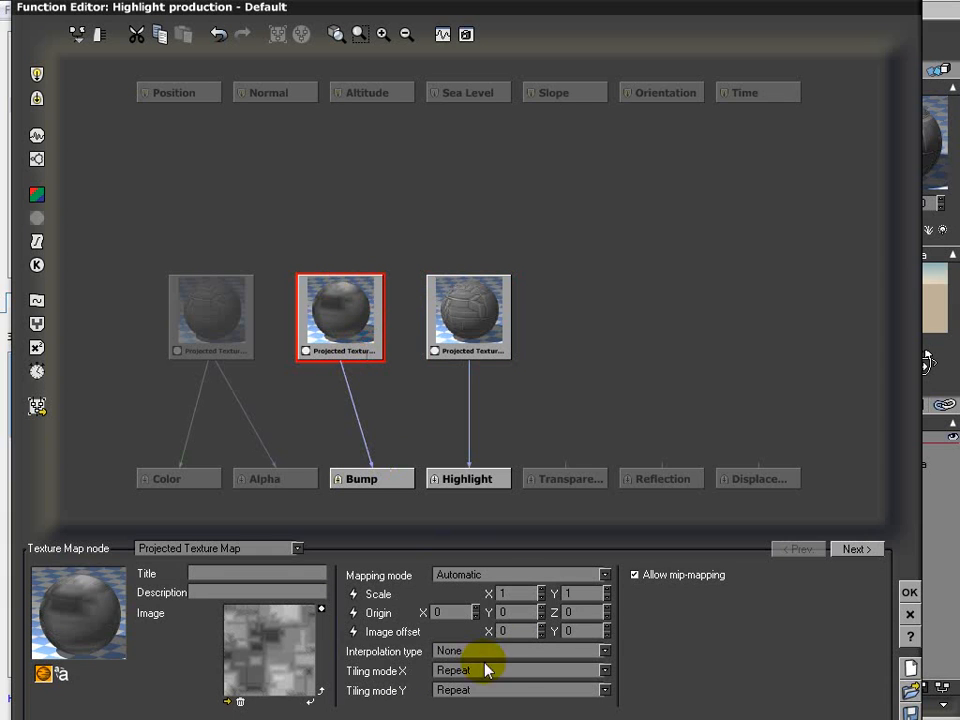
mouse_move(465, 631)
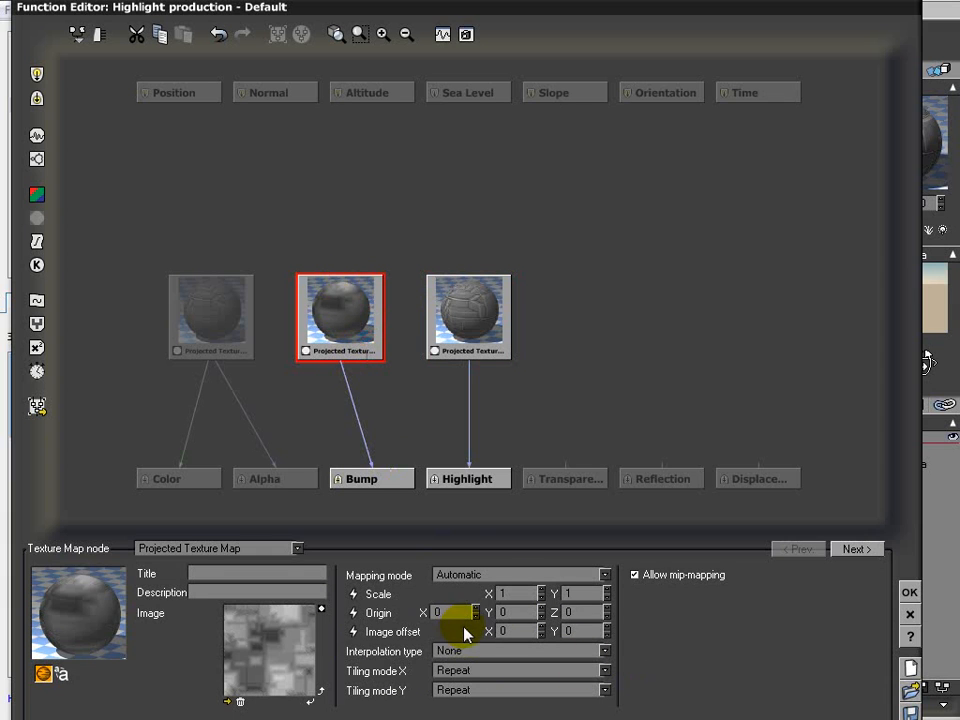
click(604, 651)
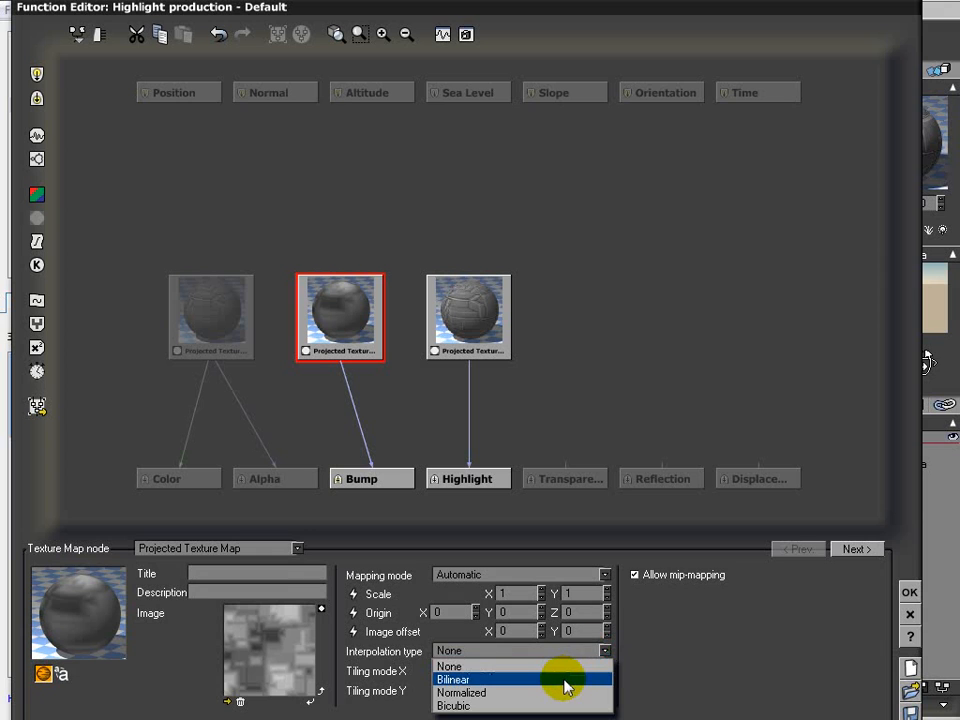
click(453, 679)
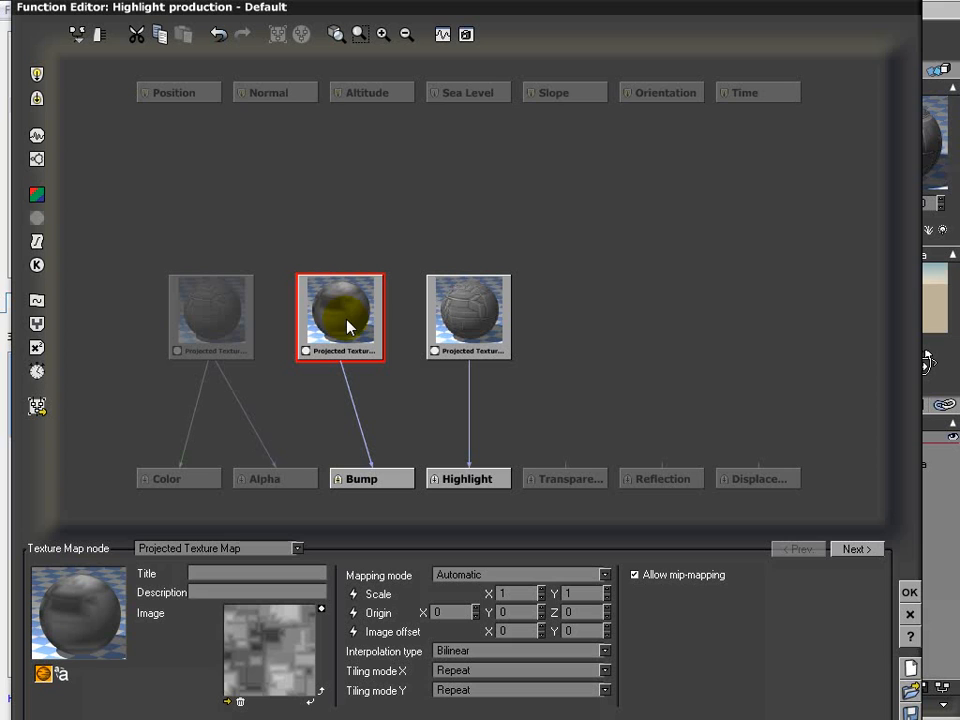
mouse_move(635, 330)
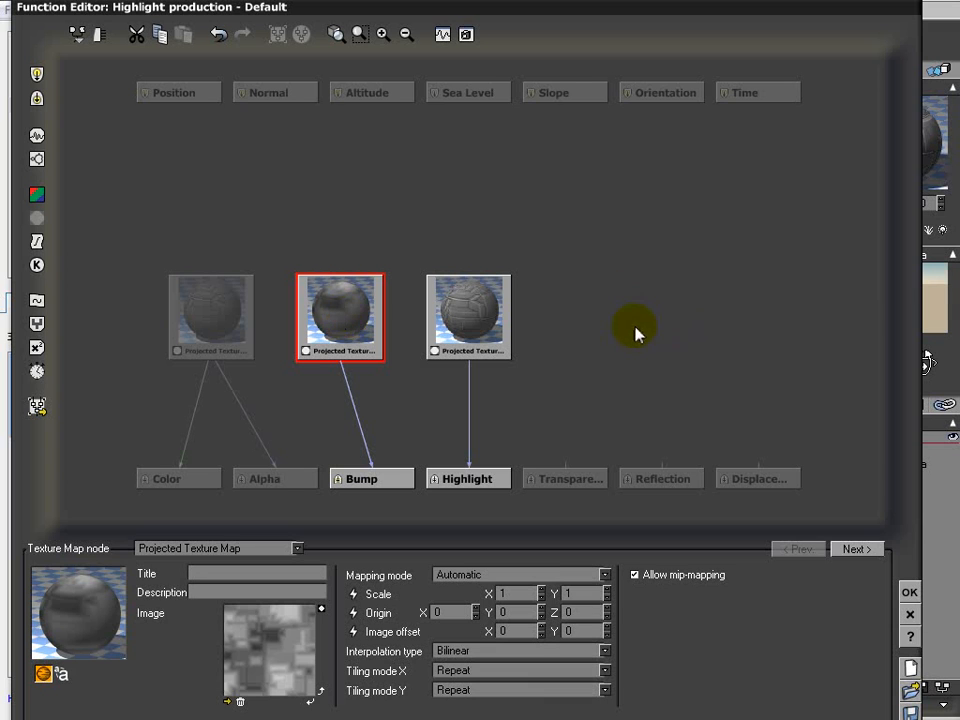
mouse_move(688, 326)
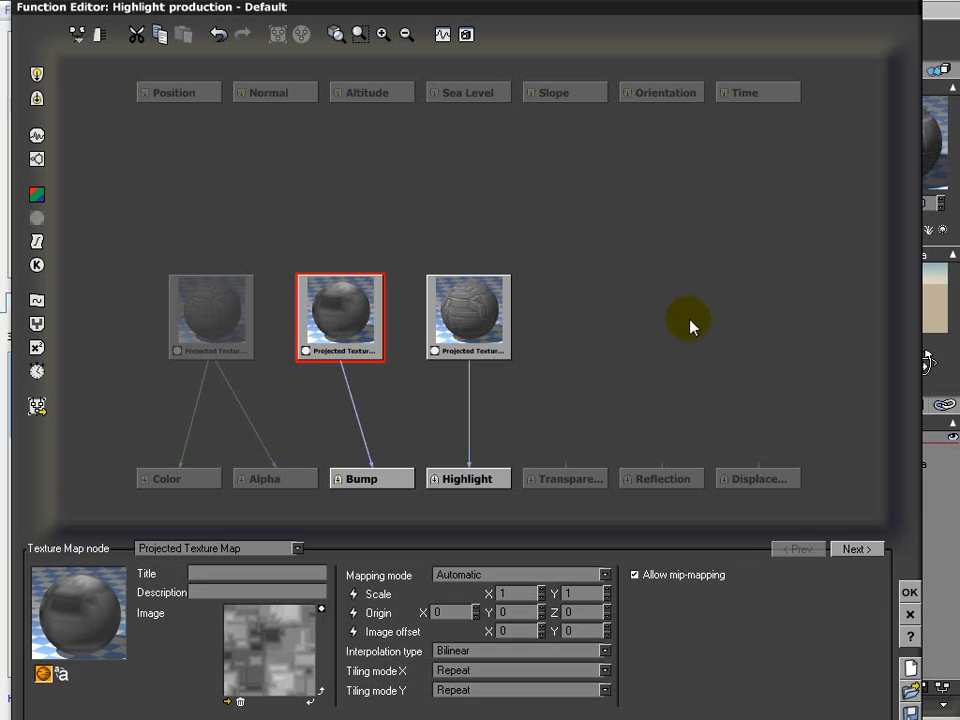
mouse_move(640, 333)
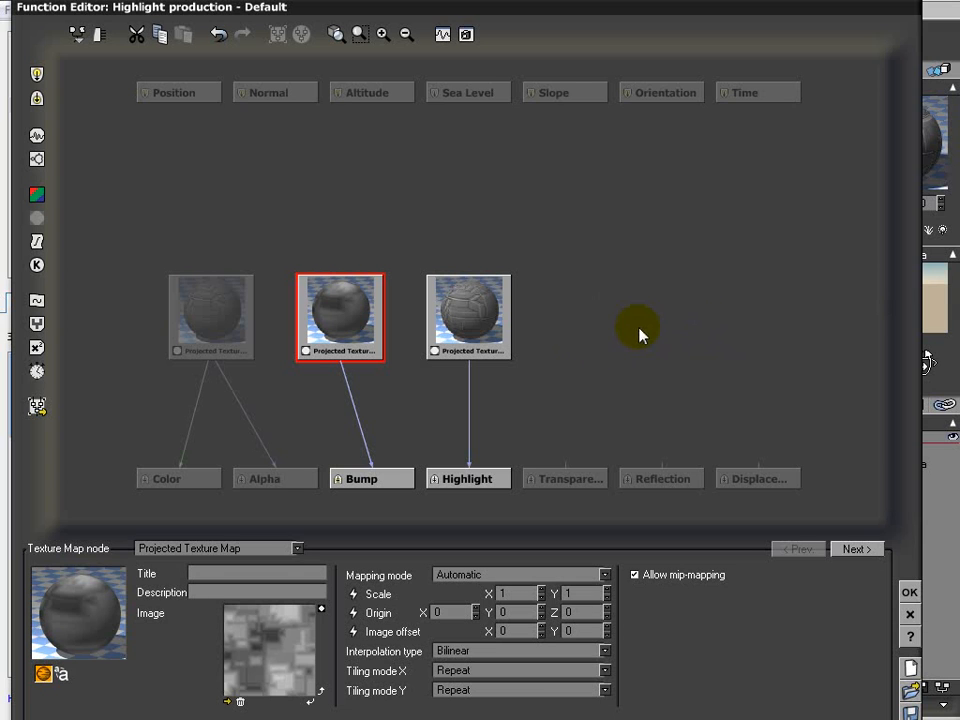
mouse_move(485, 283)
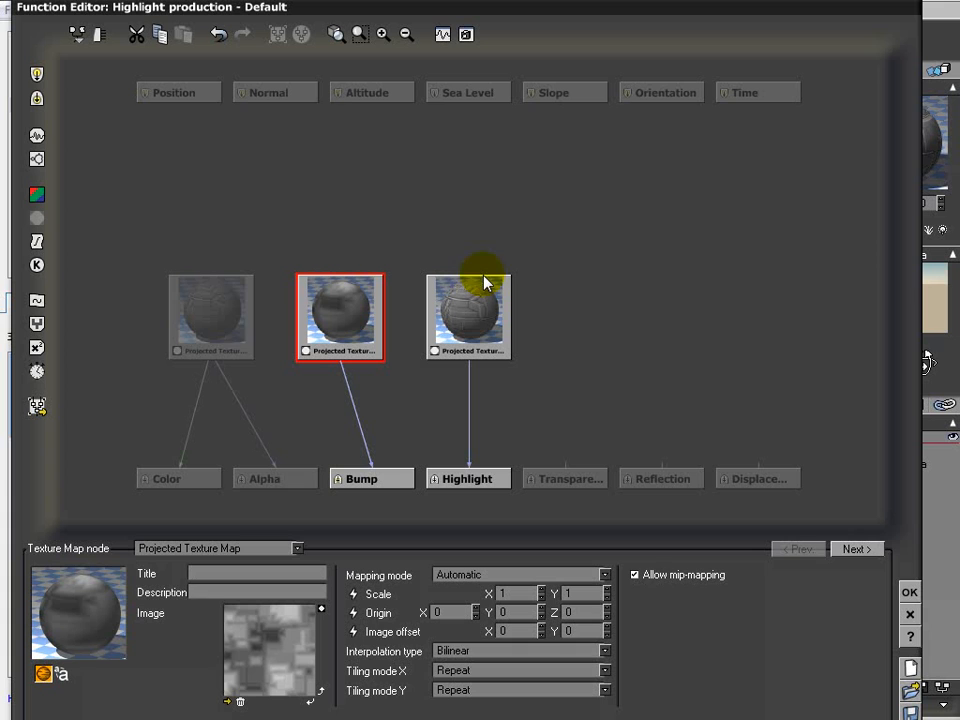
mouse_move(520, 663)
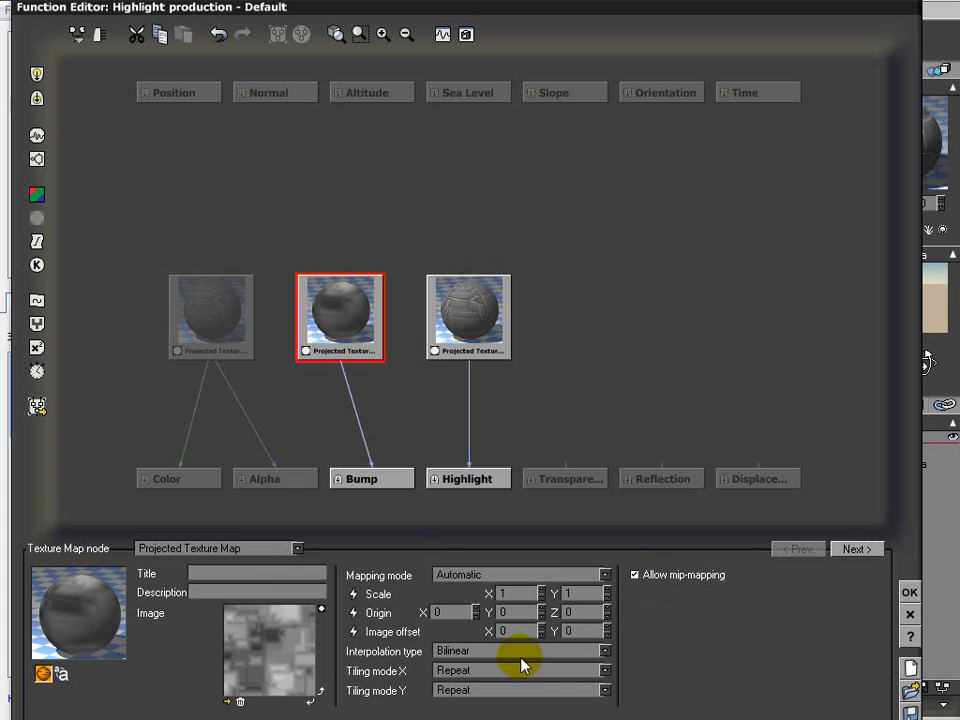
mouse_move(651, 628)
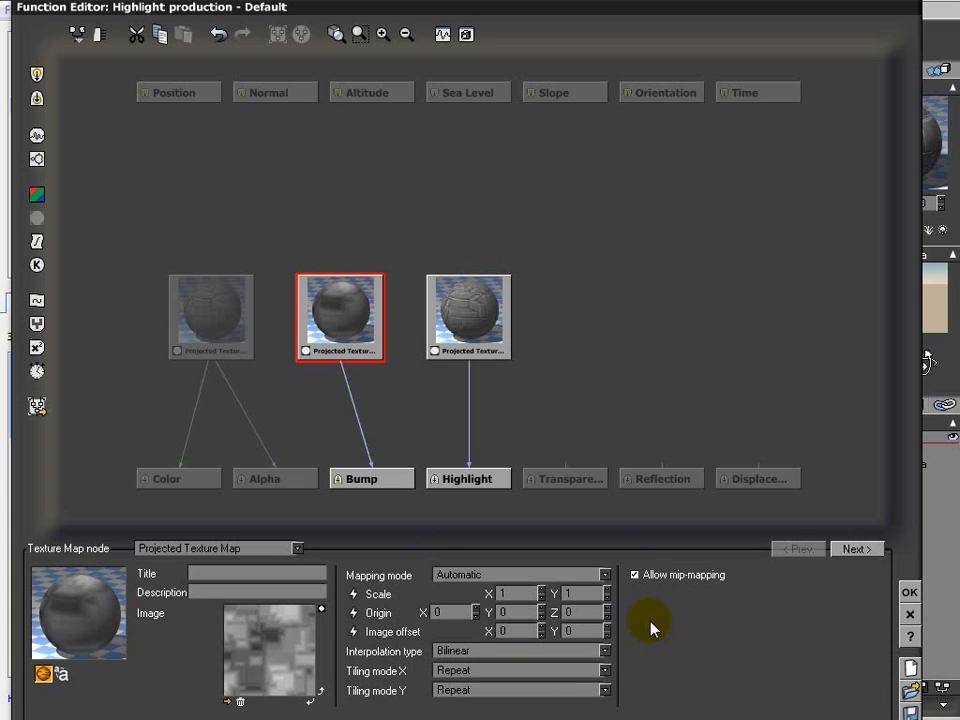
mouse_move(461, 323)
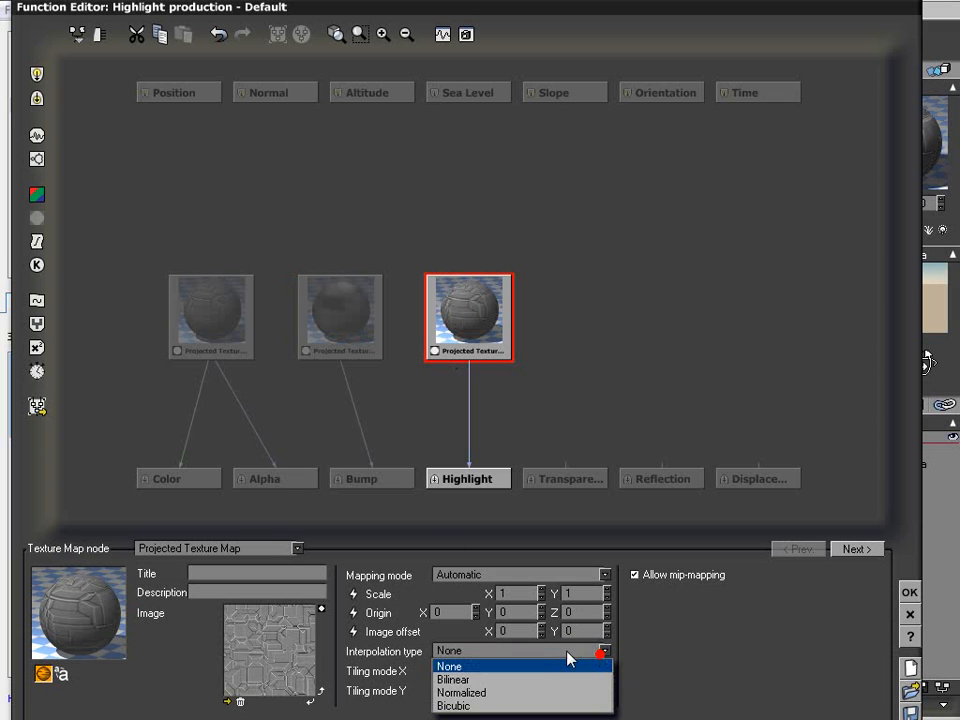
click(453, 679)
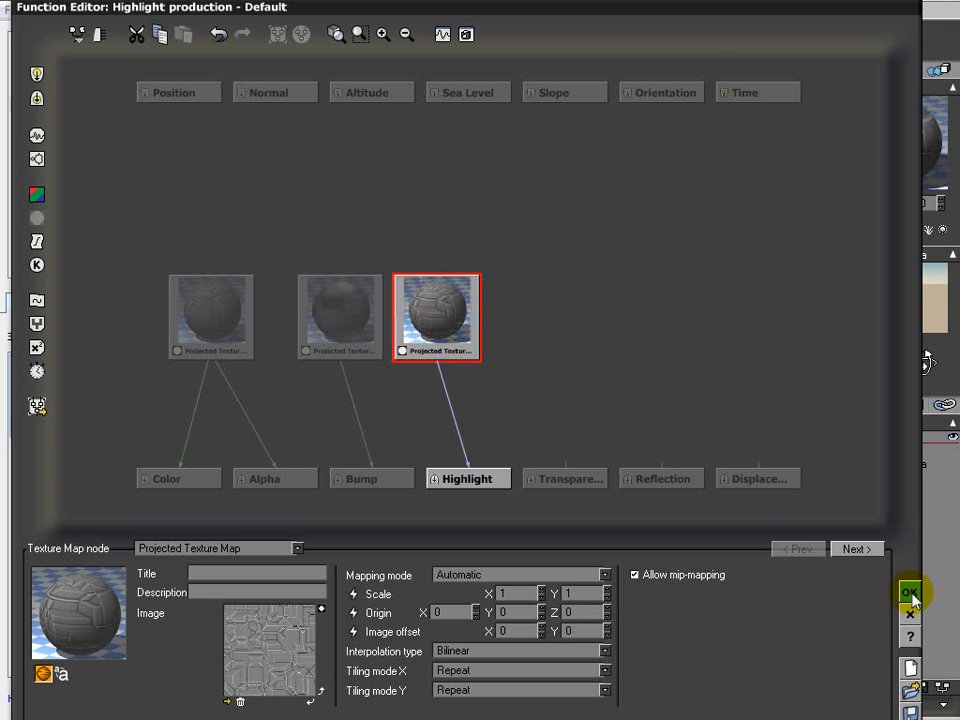
click(909, 592)
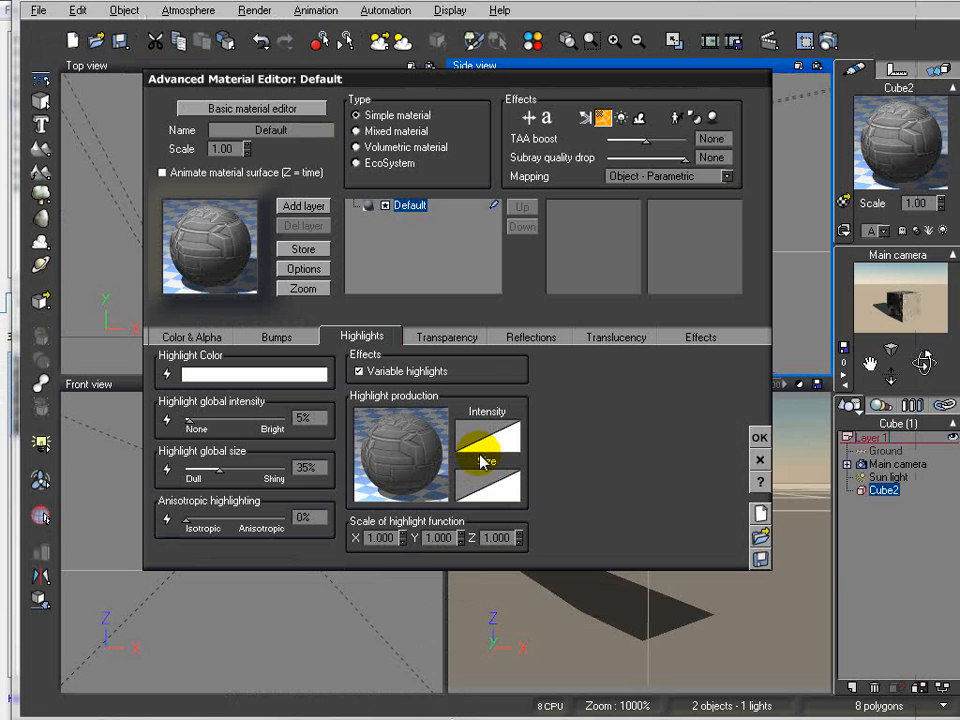
Step: Raise highlight global intensity to 89% and size to 75%, then return to Bumps
drag(177, 418, 285, 418)
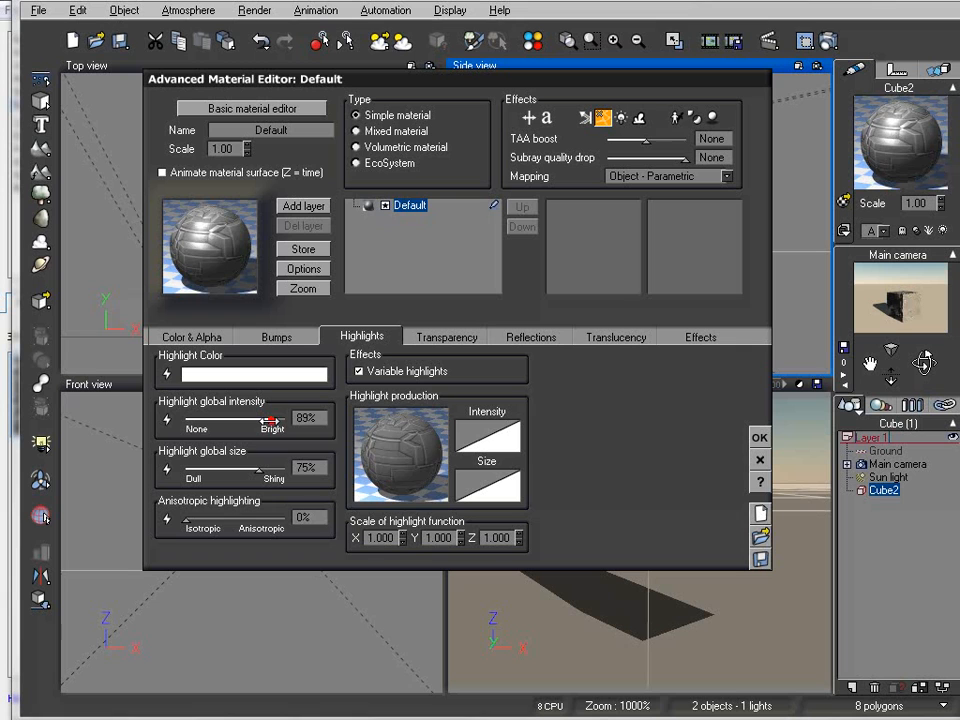
click(203, 244)
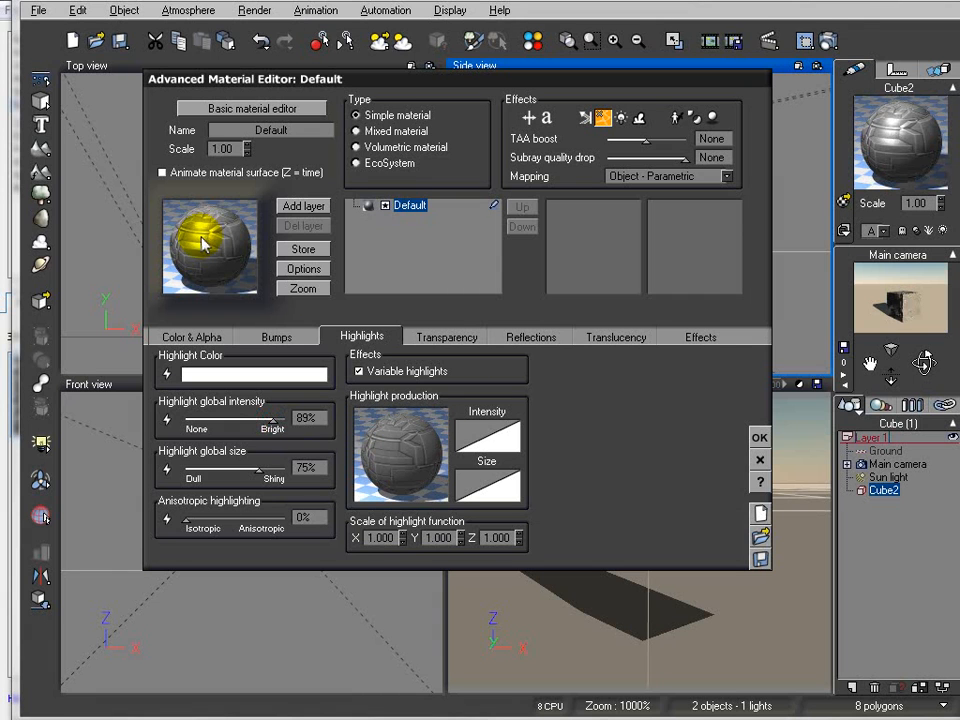
click(276, 337)
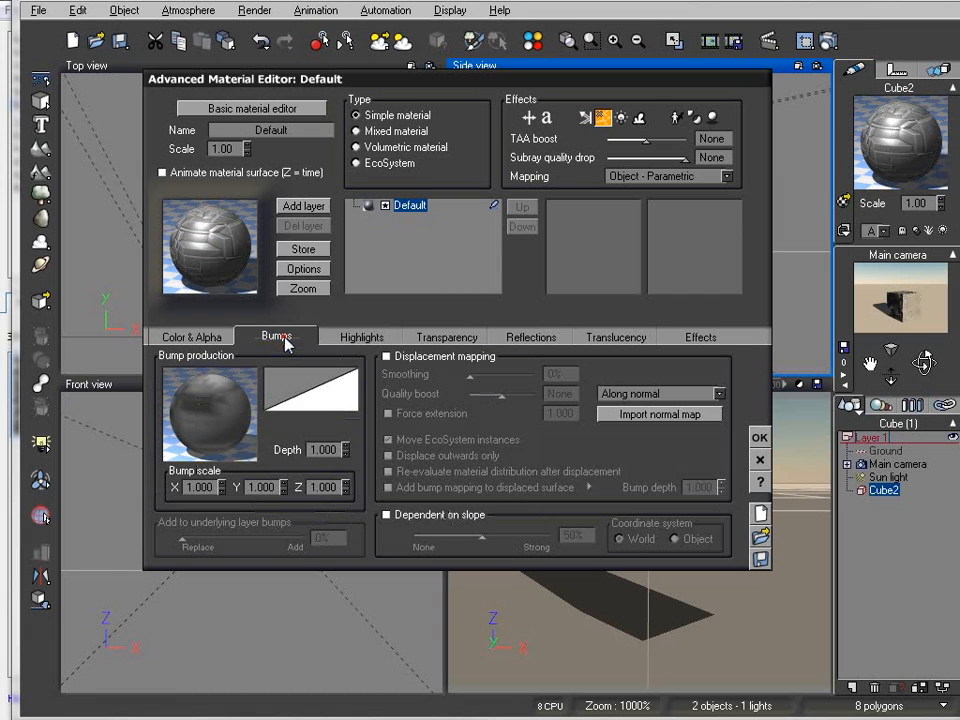
mouse_move(531, 337)
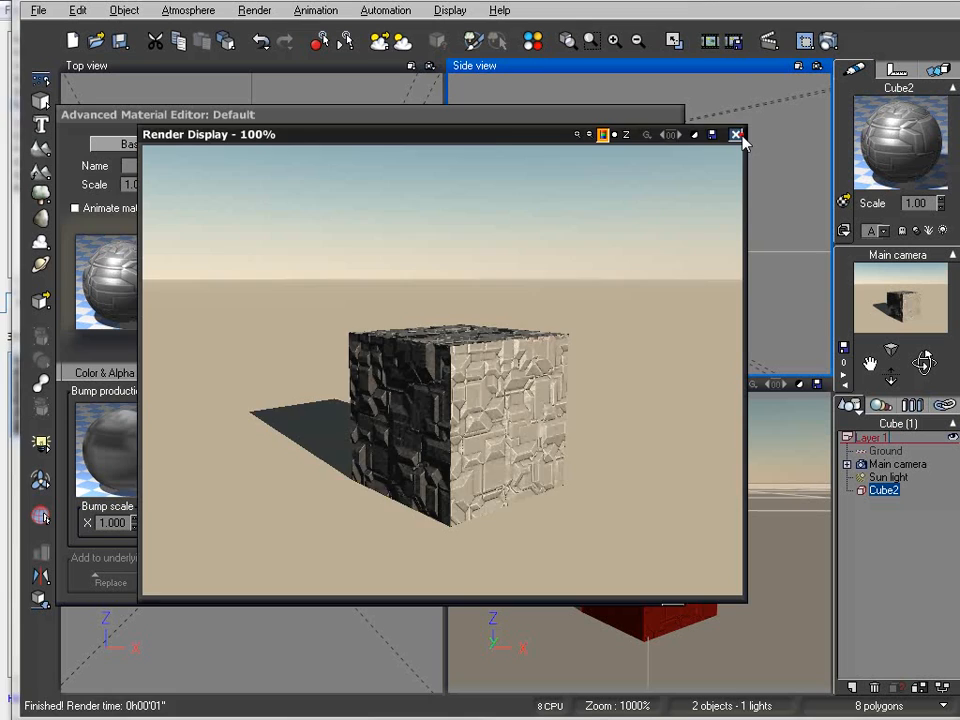
Step: Re-render the Blocky-textured cube and close the Render Display afterwards
click(737, 134)
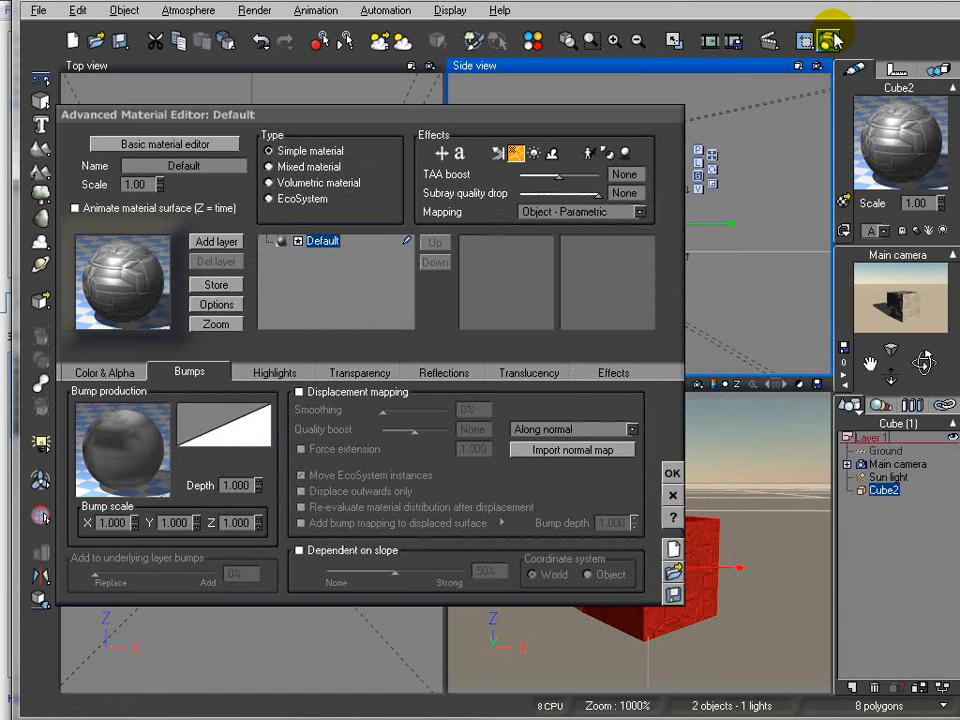
click(832, 41)
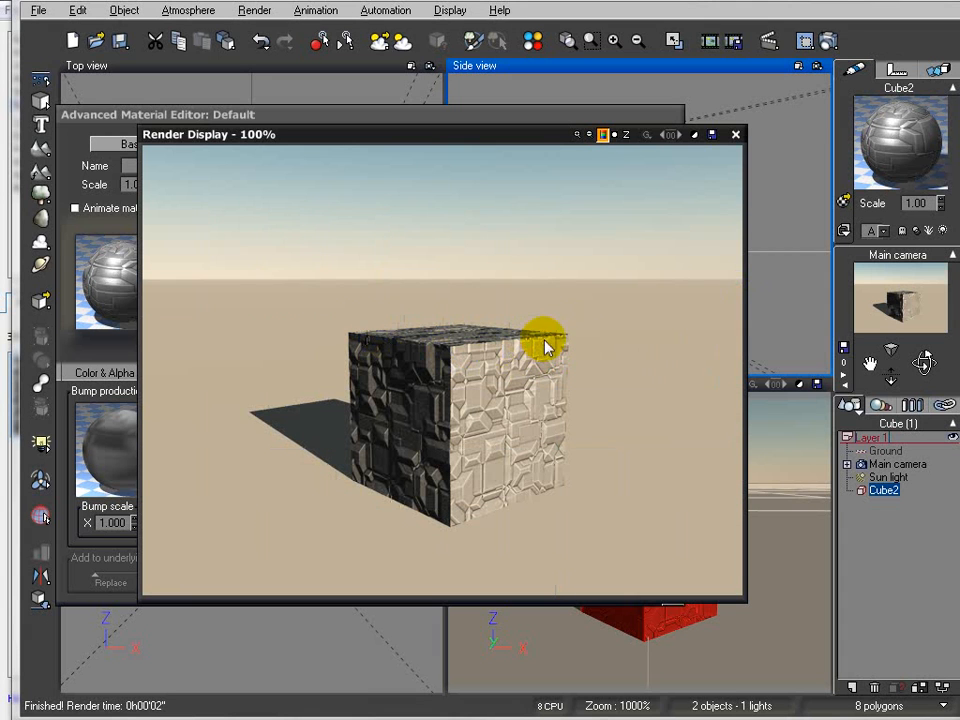
mouse_move(565, 355)
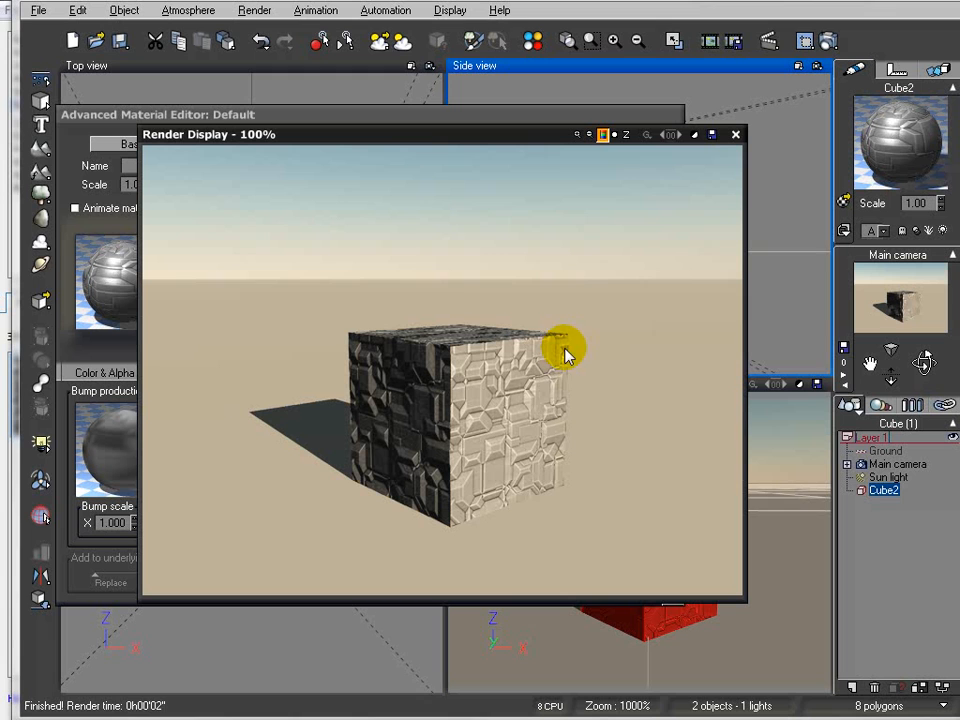
mouse_move(735, 135)
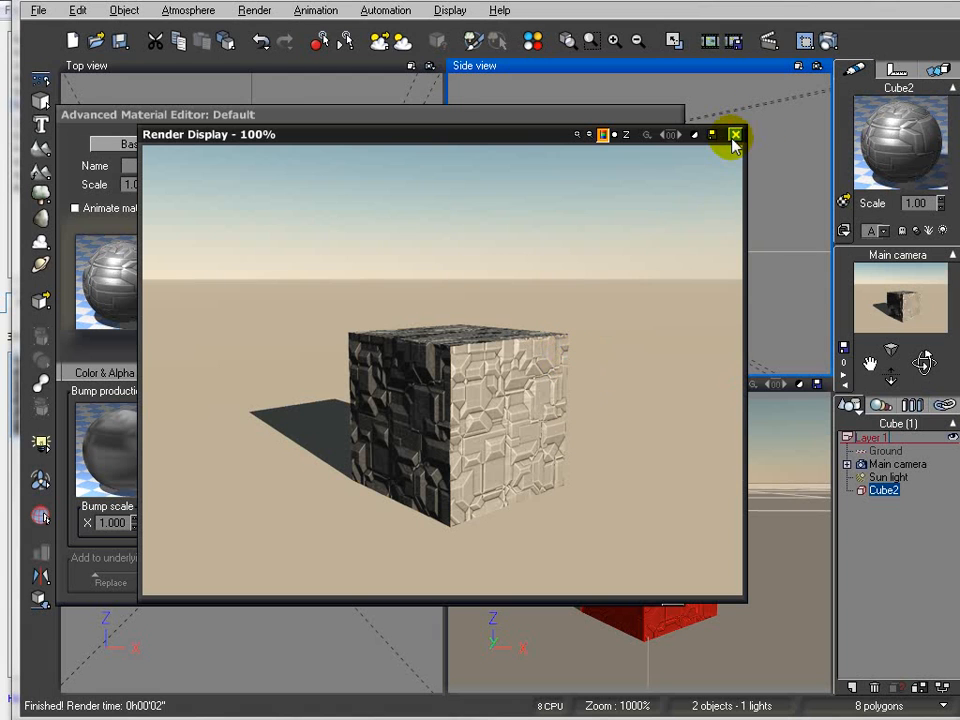
click(735, 134)
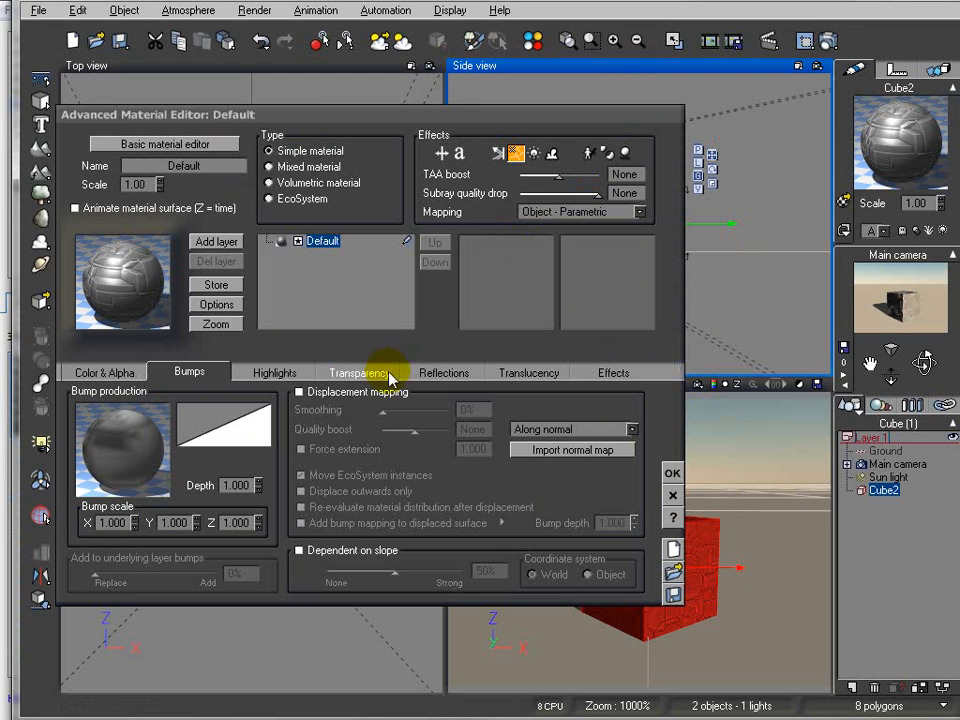
Step: Enable Displacement mapping on the cube material, render it, and close the render preview
click(299, 391)
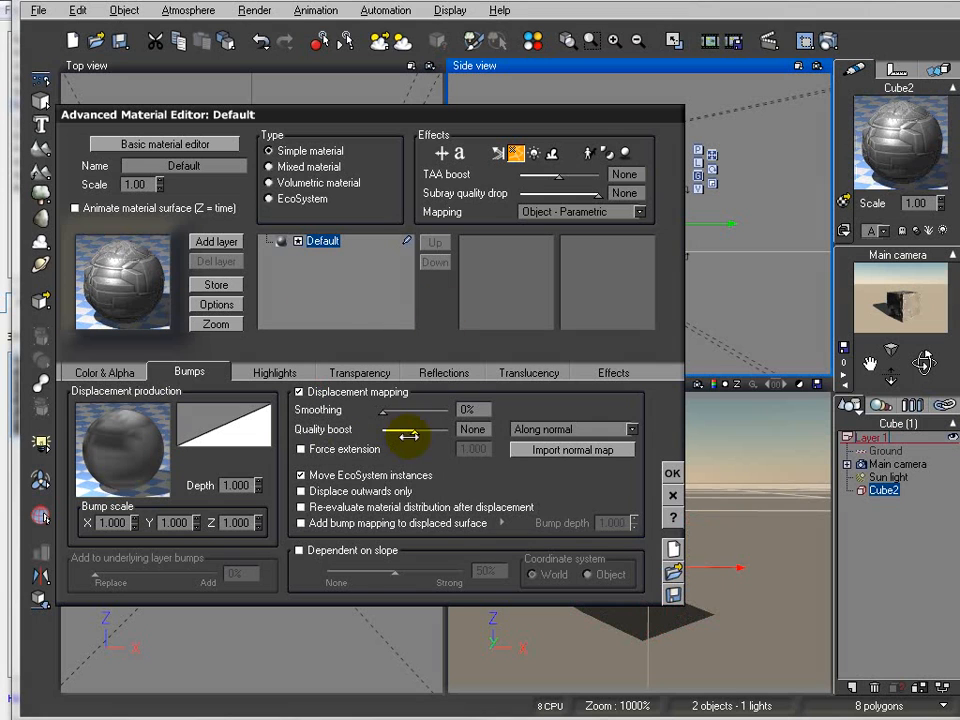
mouse_move(510, 495)
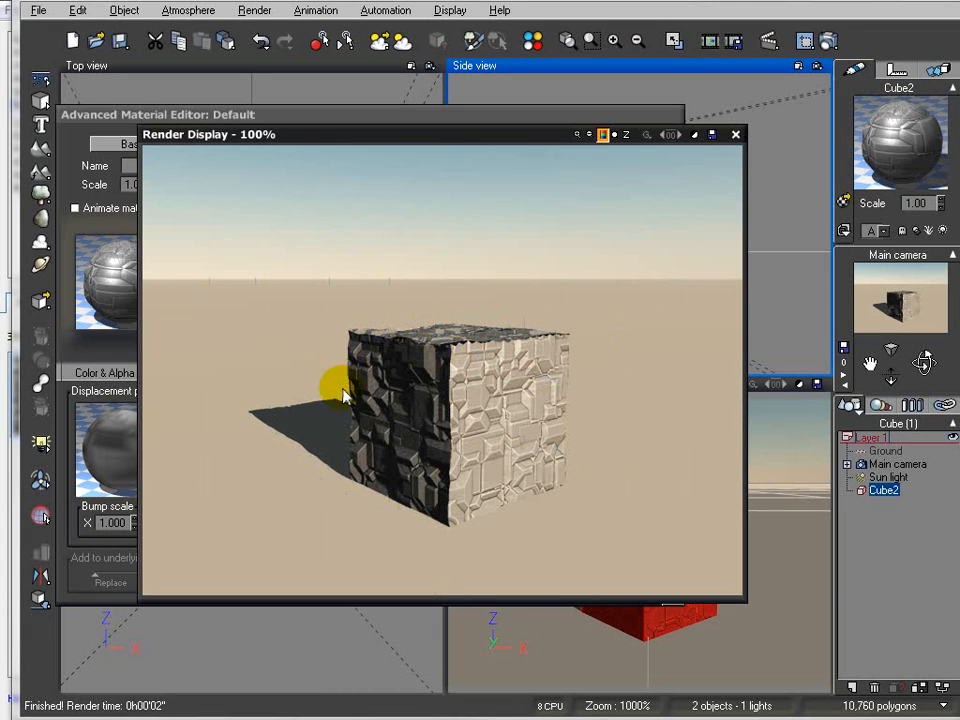
mouse_move(588, 345)
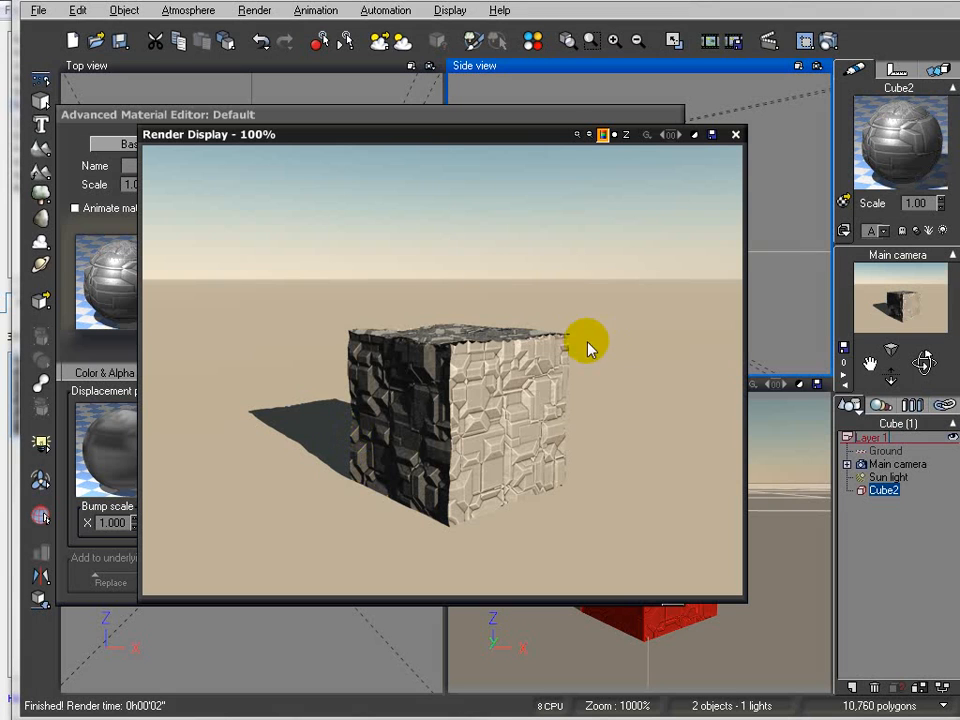
mouse_move(470, 360)
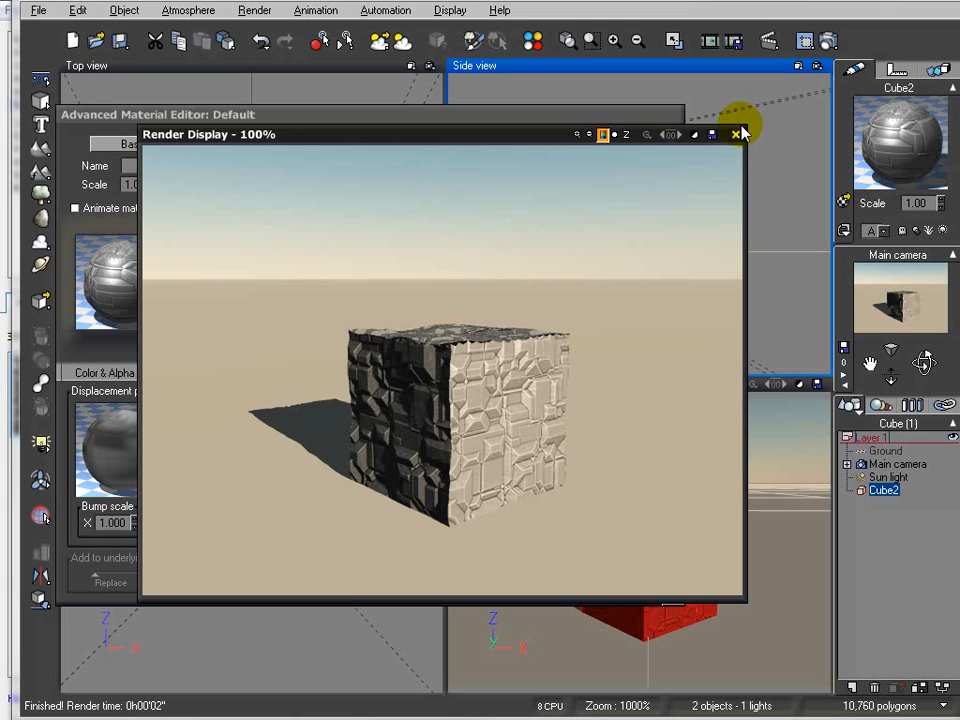
click(738, 134)
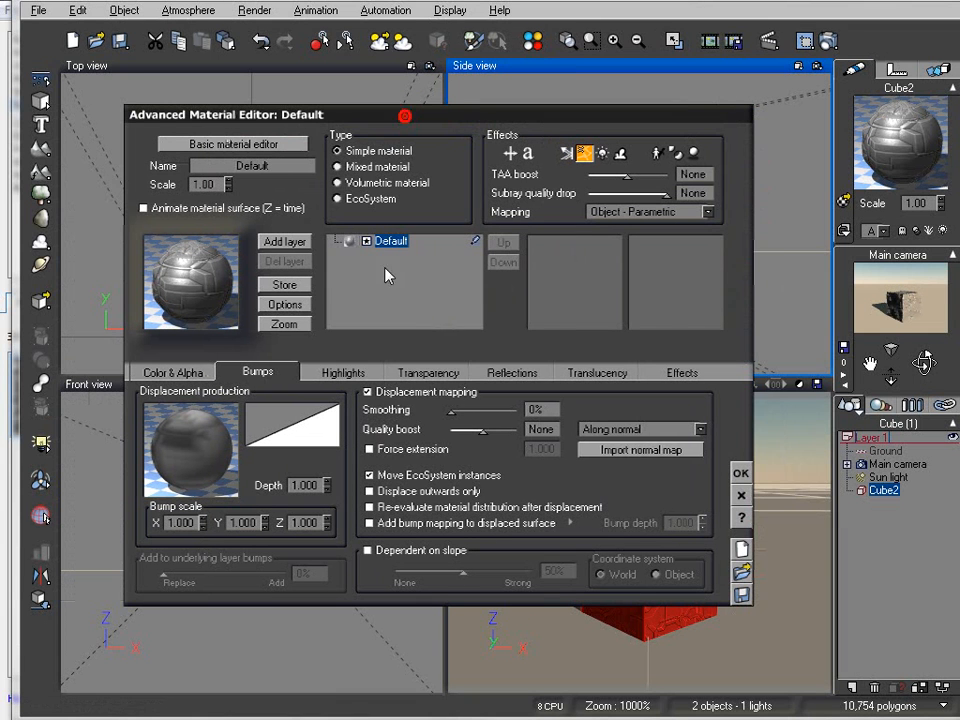
mouse_move(678, 422)
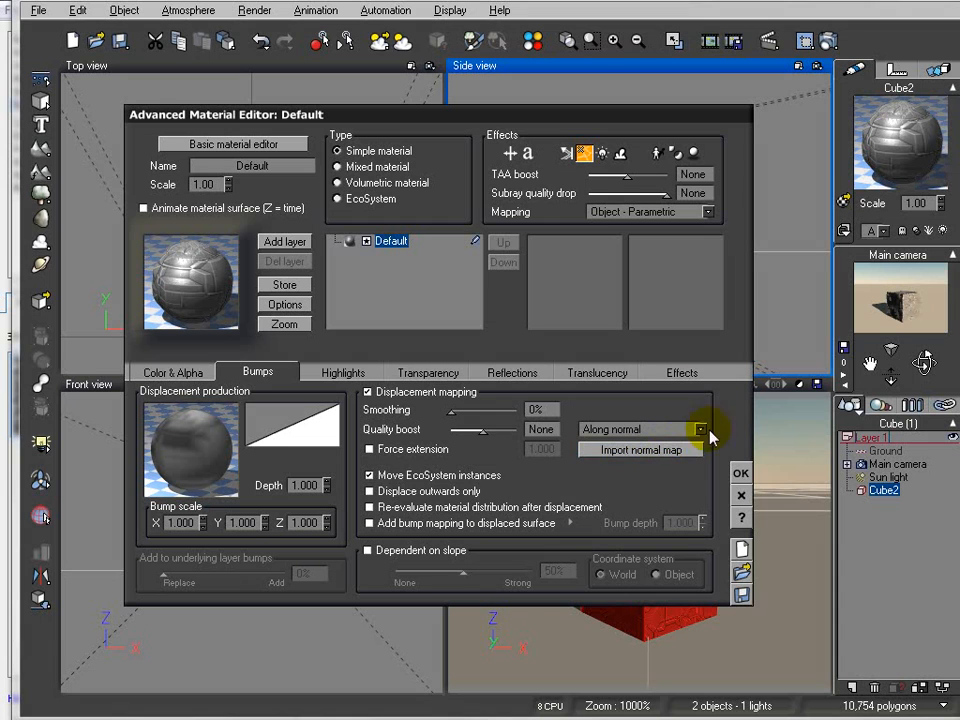
mouse_move(305, 420)
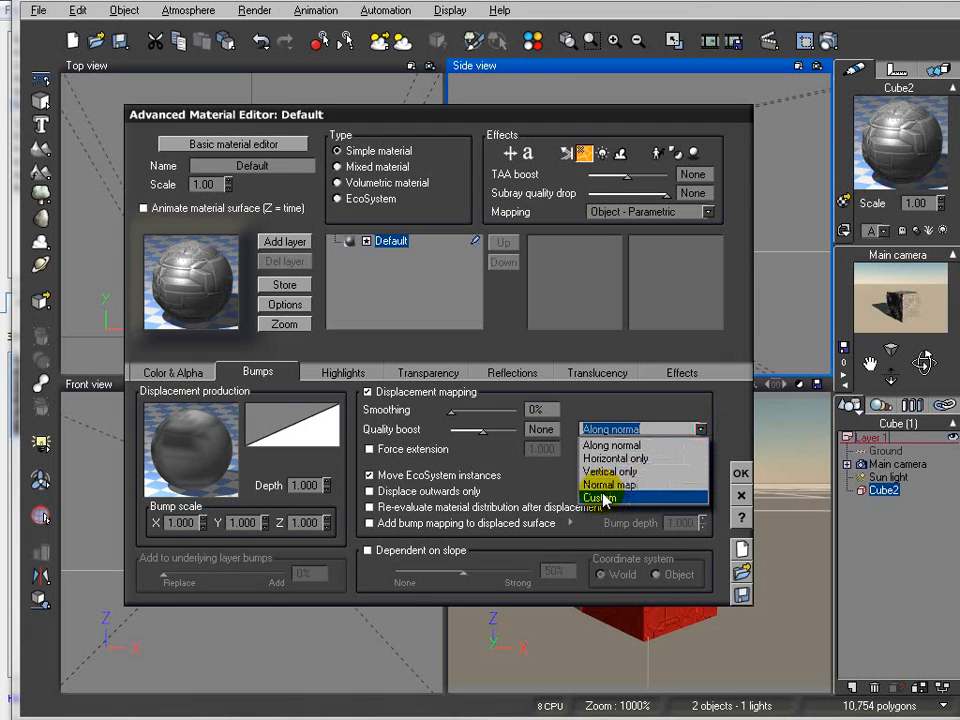
Step: Change the displacement direction from Along normal to Custom, bringing up the Function Editor
click(600, 497)
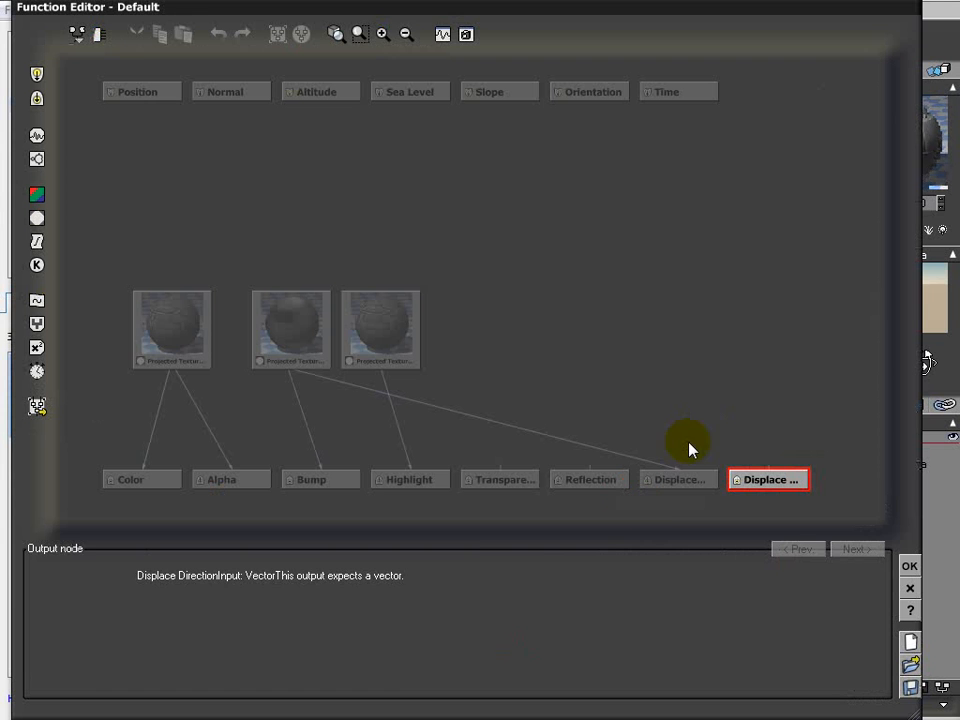
mouse_move(730, 478)
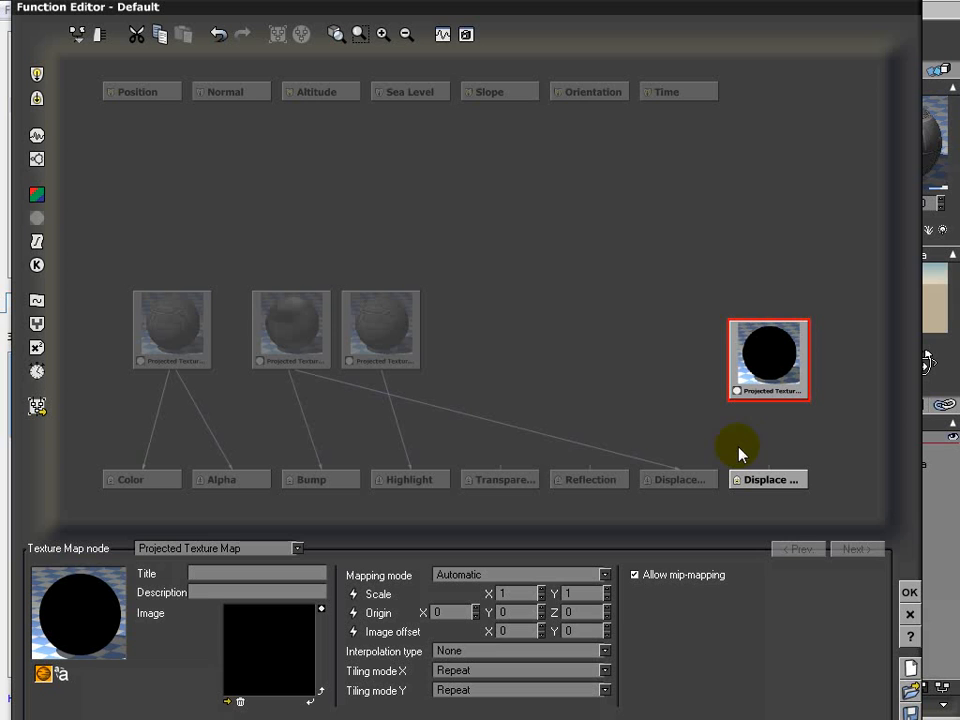
Step: Drive Displace Direction with Norm.jpg through an RGB To Vector math node, then apply
drag(768, 360, 680, 300)
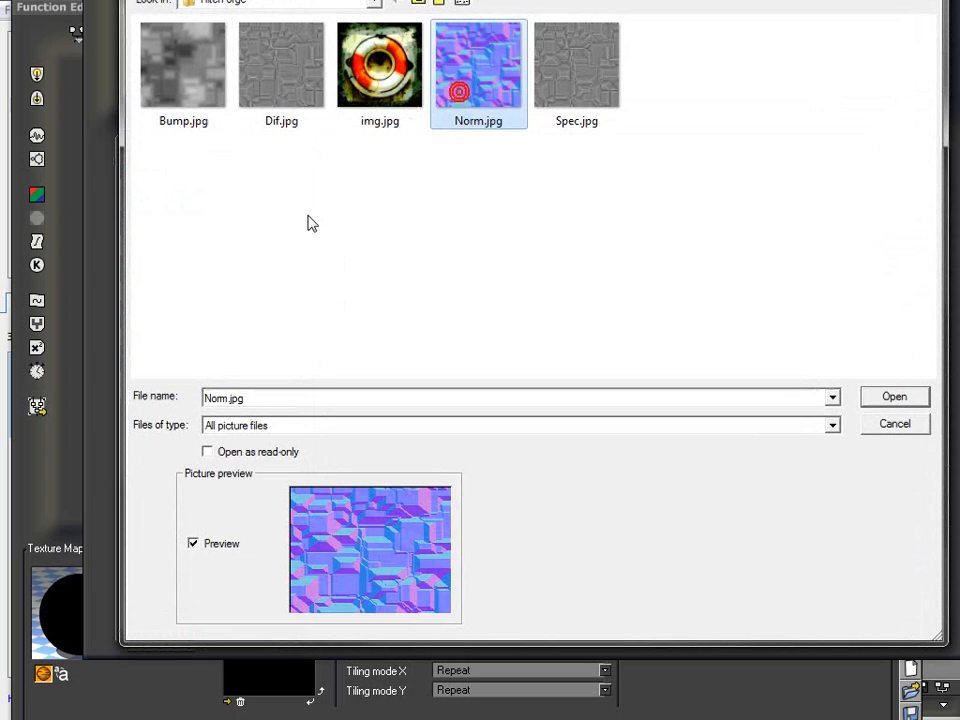
click(893, 396)
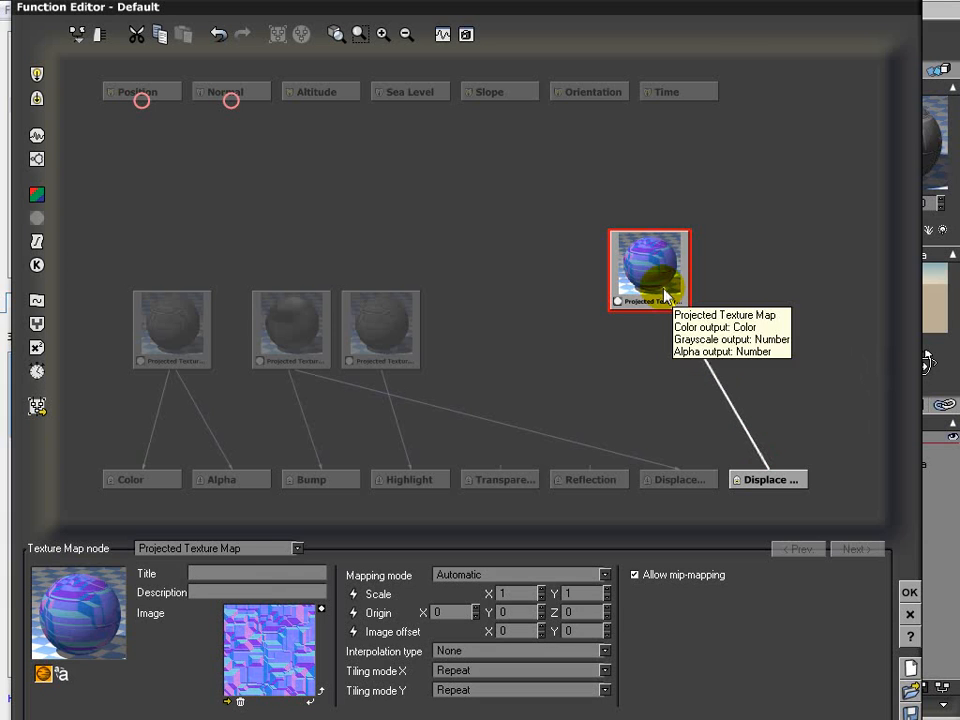
mouse_move(770, 479)
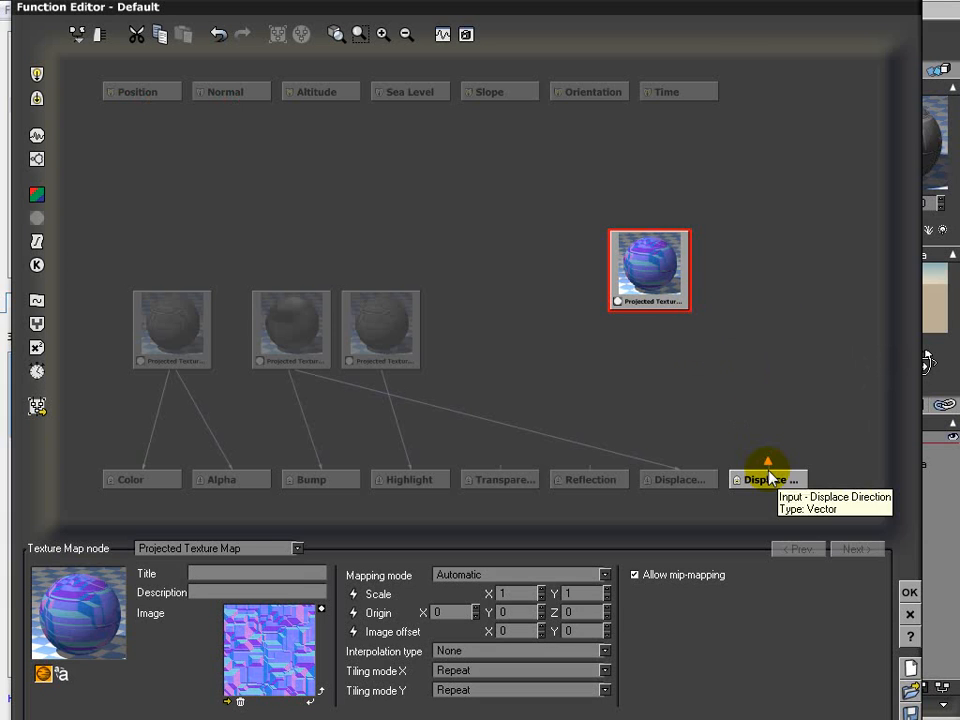
mouse_move(672, 347)
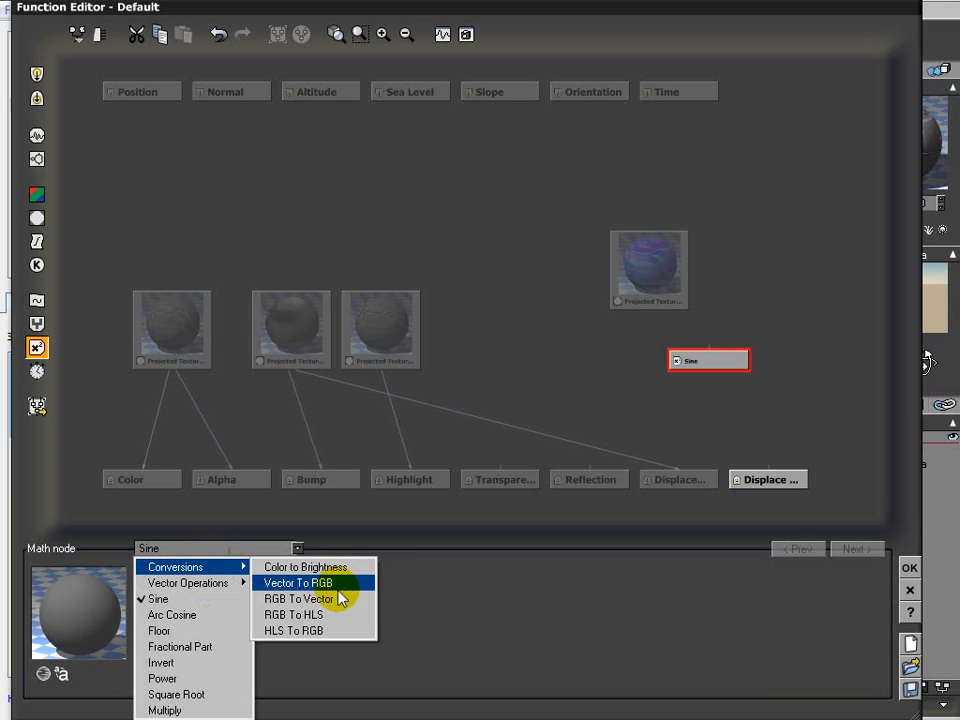
click(297, 583)
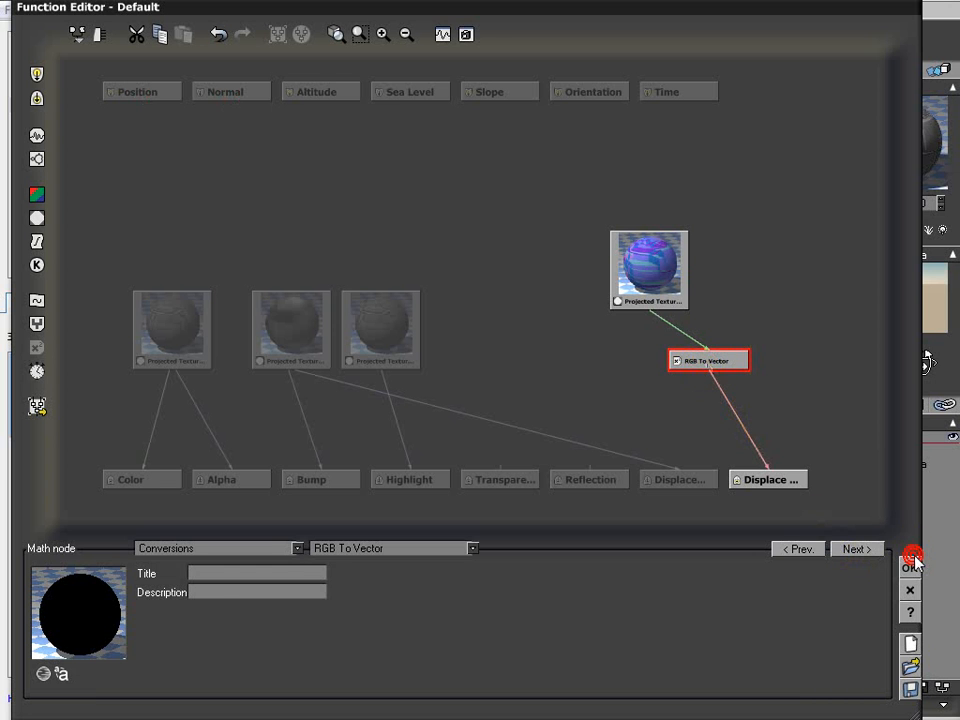
click(911, 558)
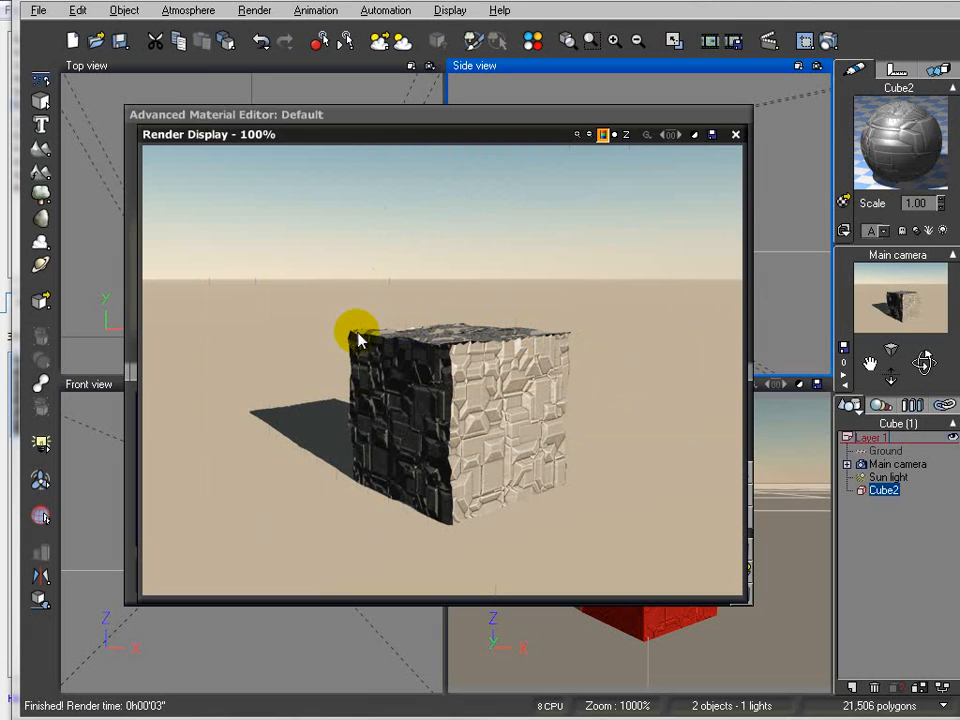
mouse_move(530, 330)
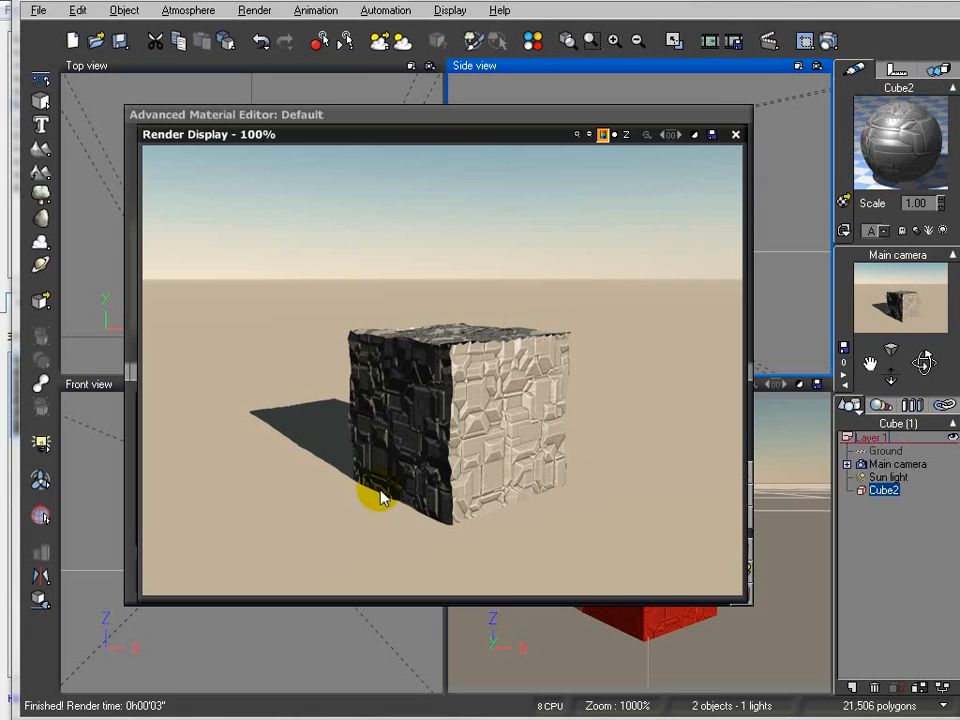
mouse_move(735, 138)
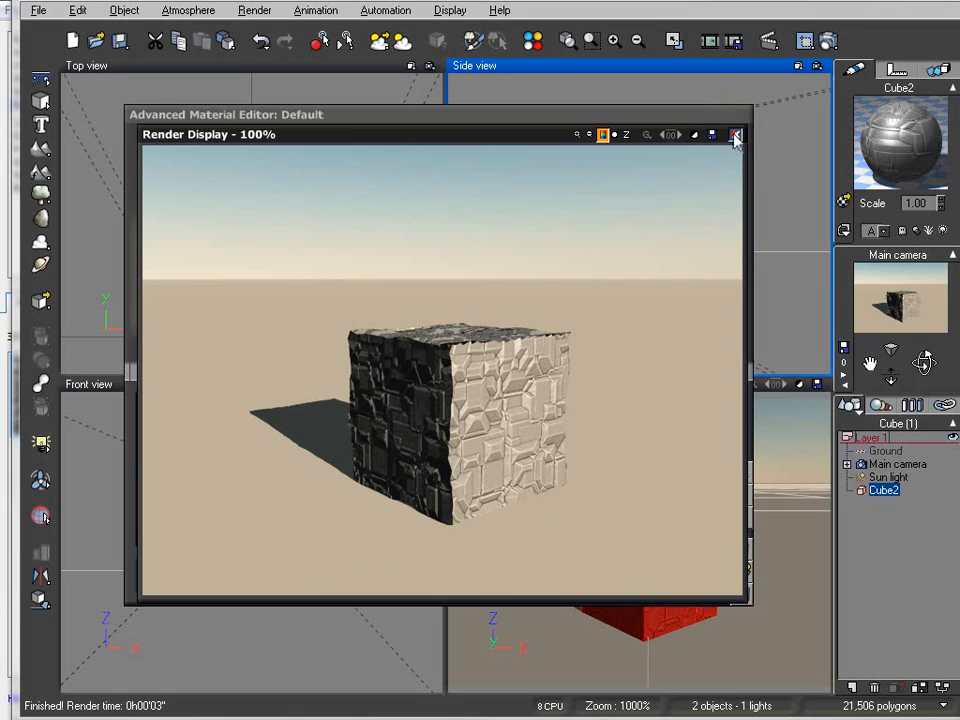
Step: Inspect the normal-map displaced cube render, then close the Render Display
click(736, 134)
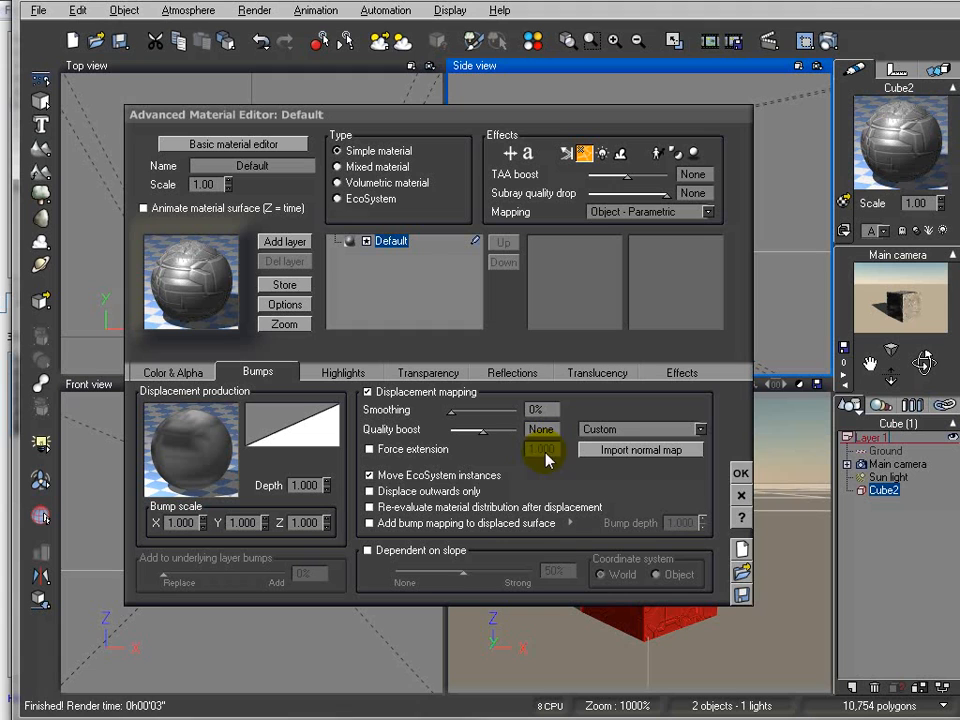
mouse_move(621, 479)
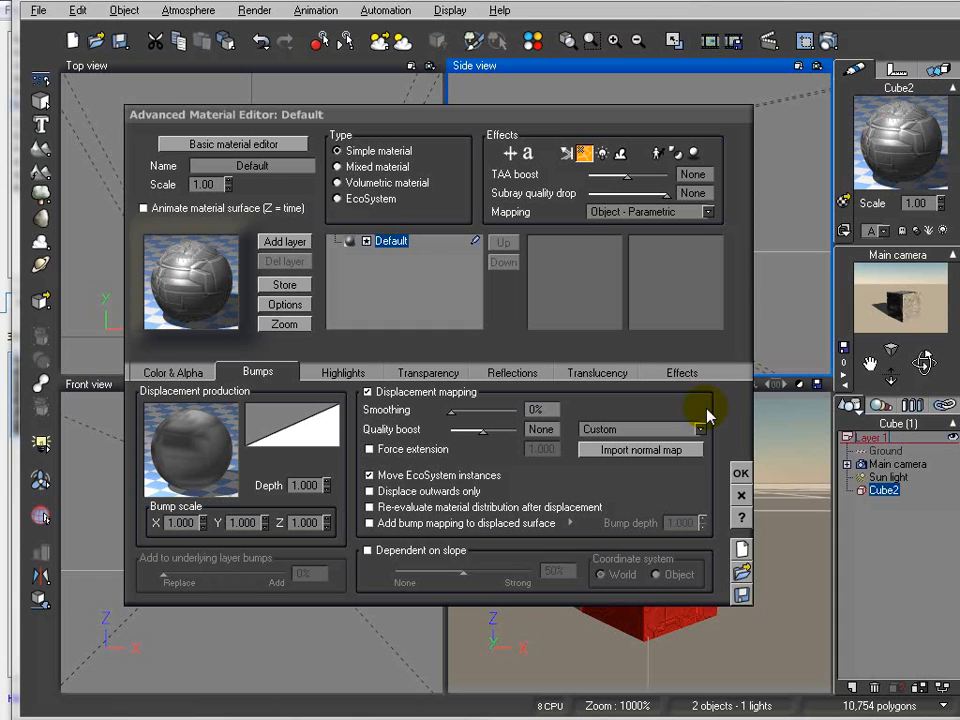
mouse_move(748, 427)
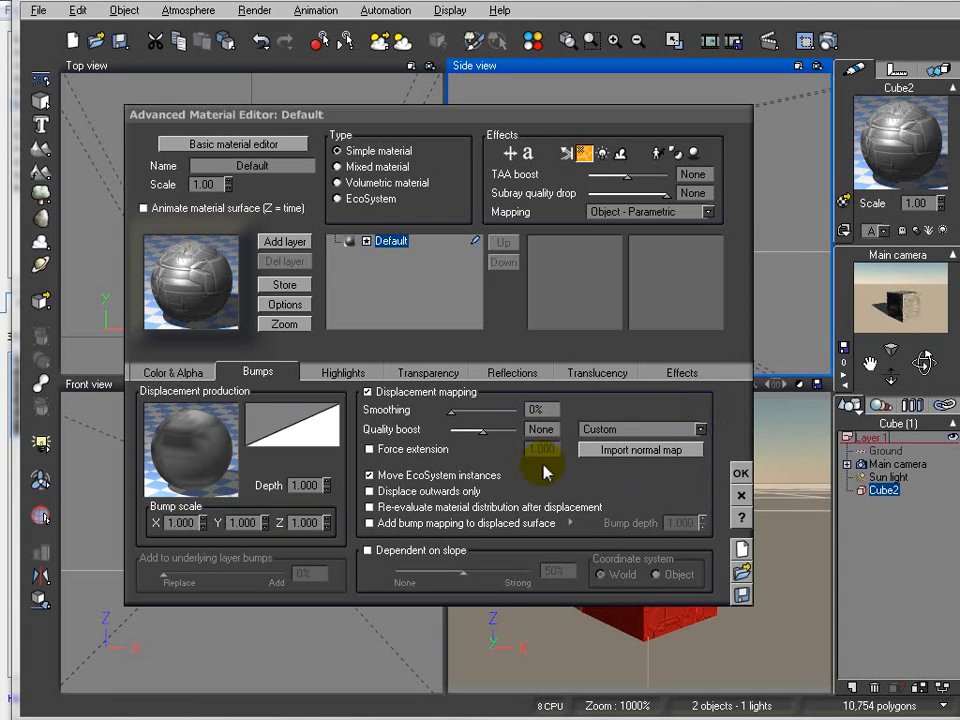
mouse_move(510, 411)
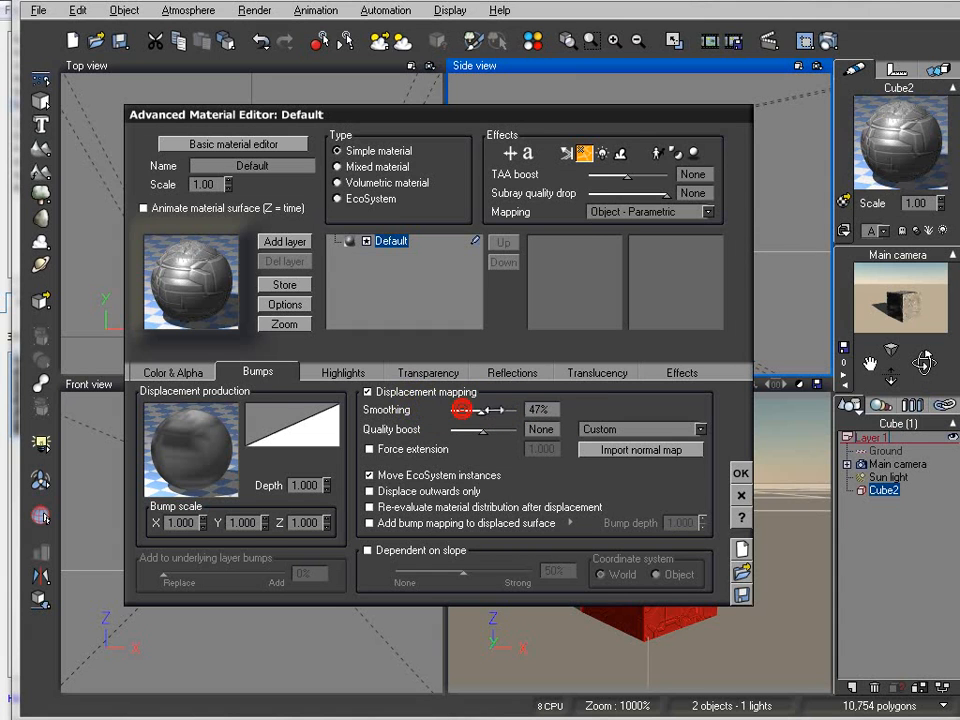
Step: Set displacement Smoothing to 65% and render a test image of the cube
drag(465, 410, 500, 410)
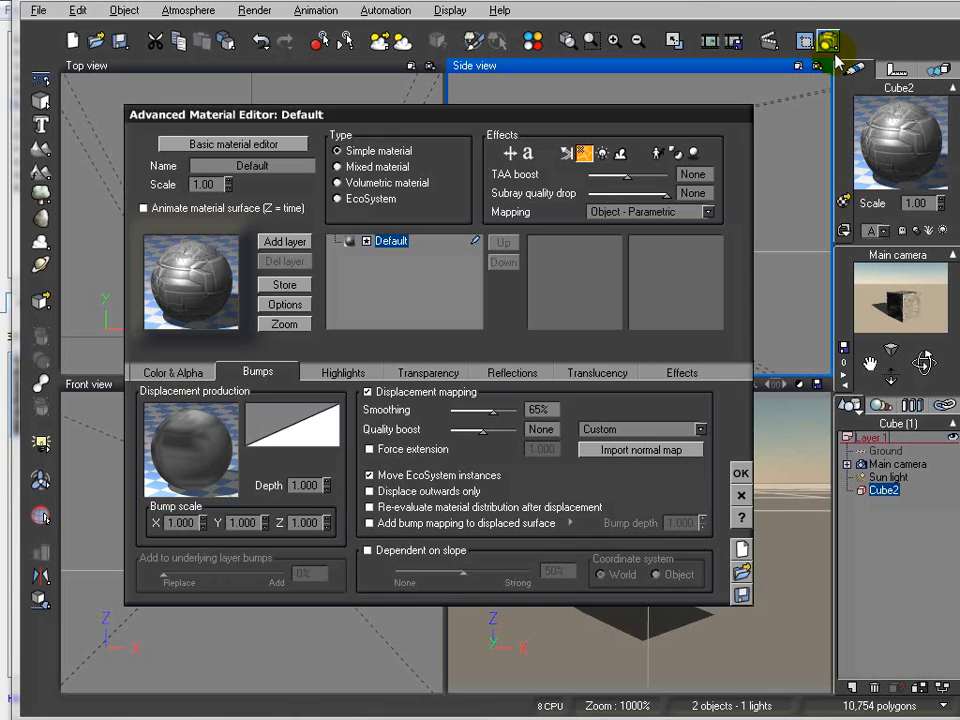
click(830, 41)
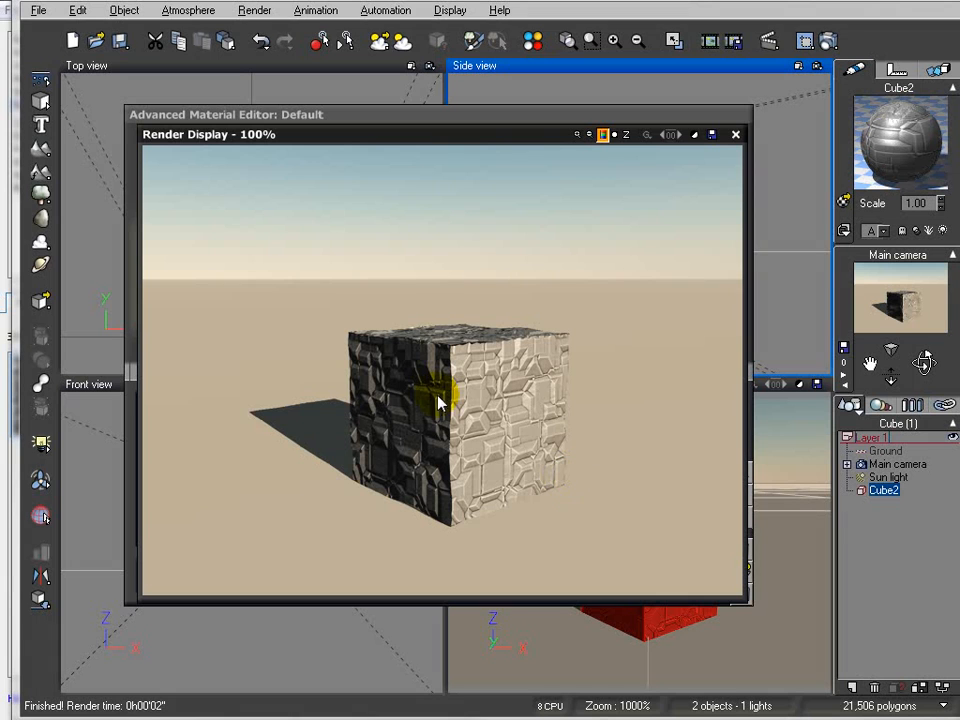
mouse_move(360, 318)
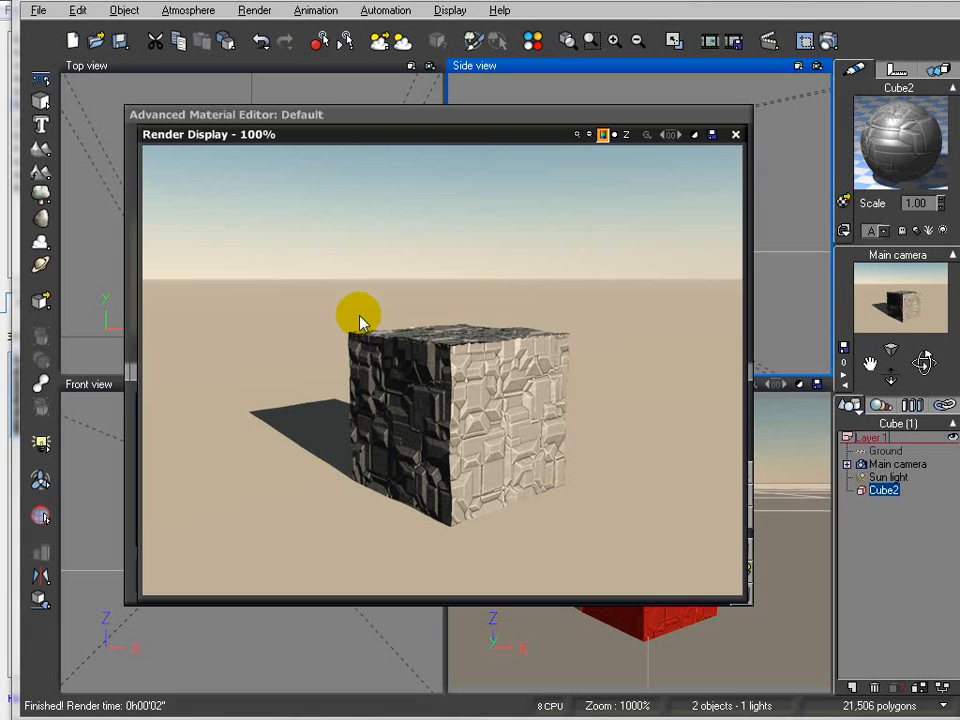
mouse_move(565, 468)
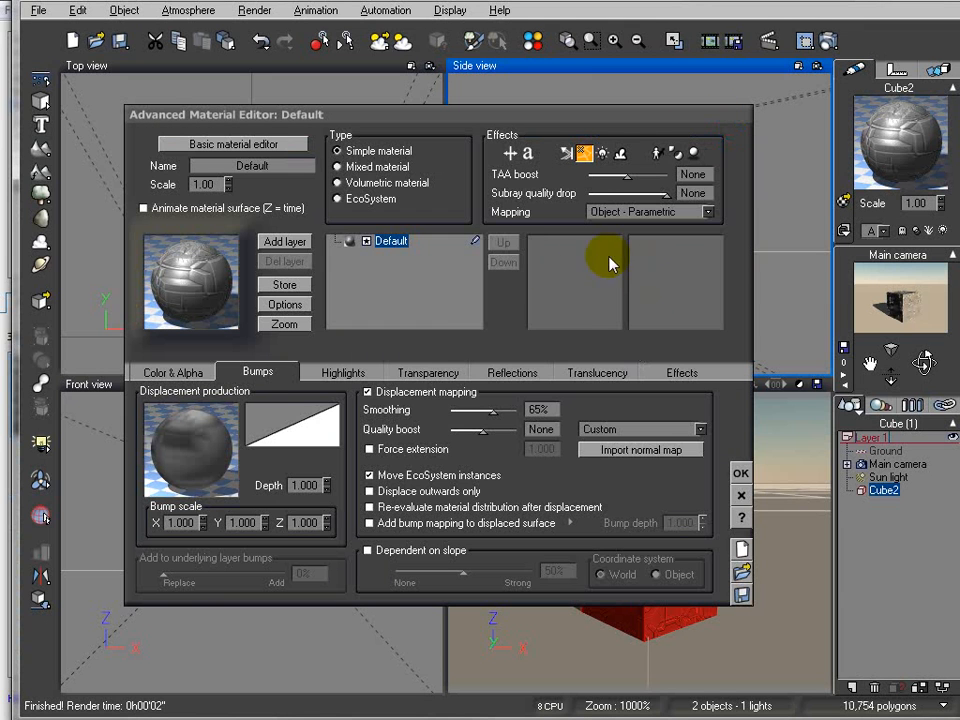
mouse_move(420, 425)
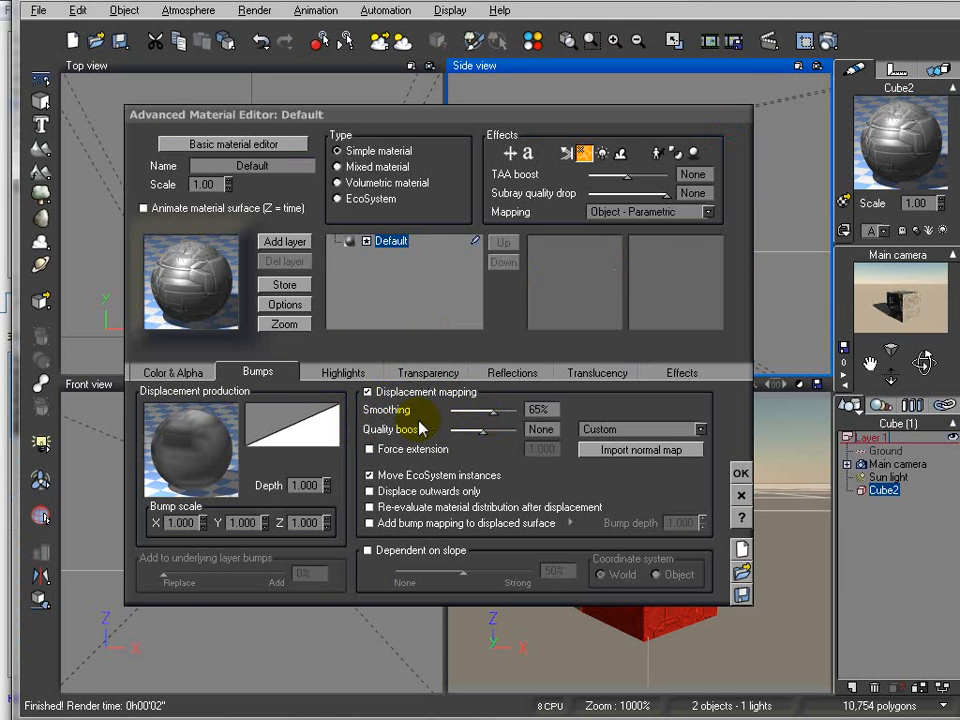
Step: Drop displacement Smoothing to 0% and bring up the material's Color & Alpha settings
drag(500, 411, 475, 411)
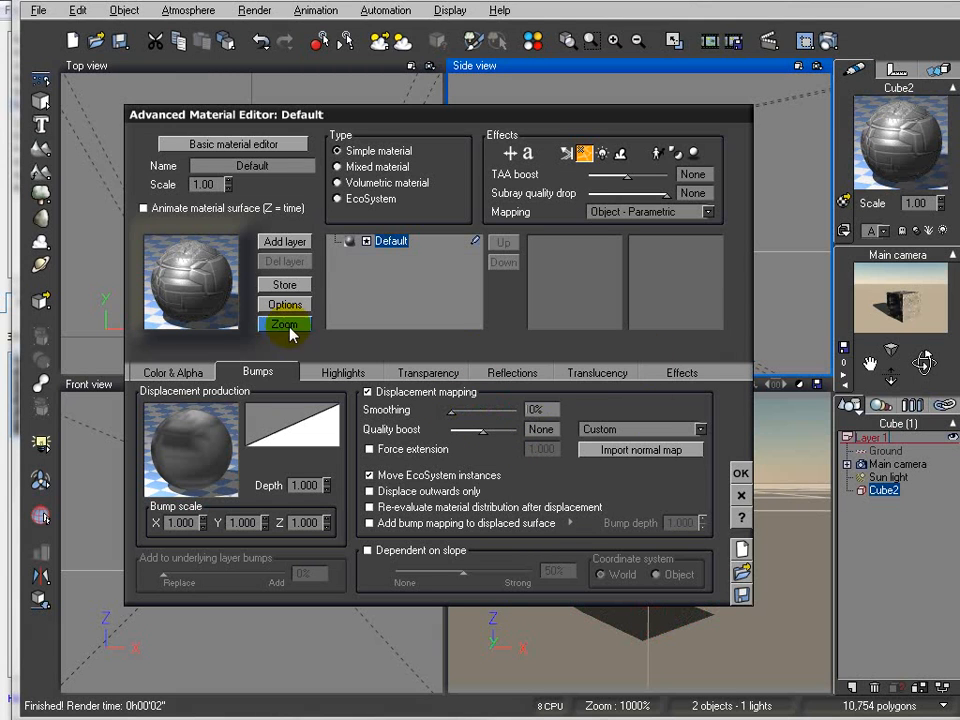
mouse_move(648, 160)
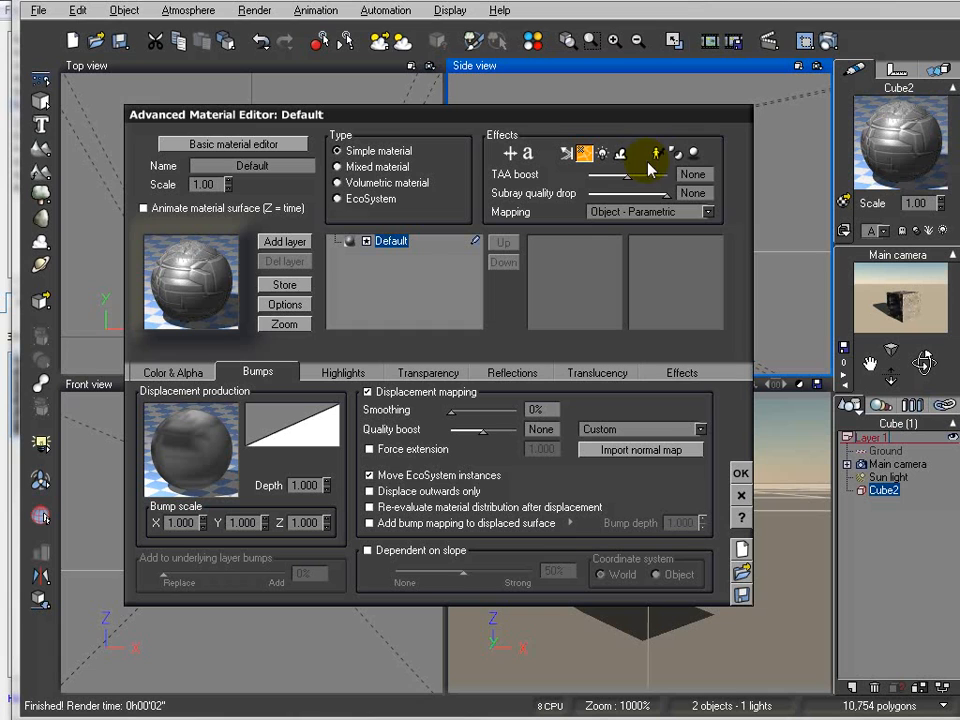
mouse_move(398, 455)
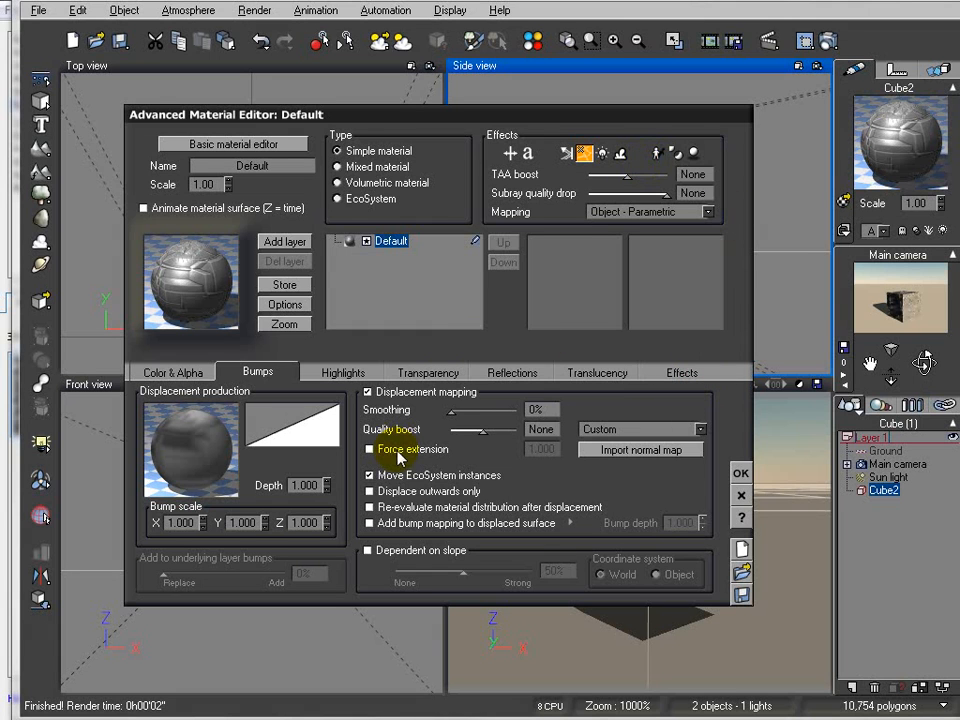
mouse_move(741, 496)
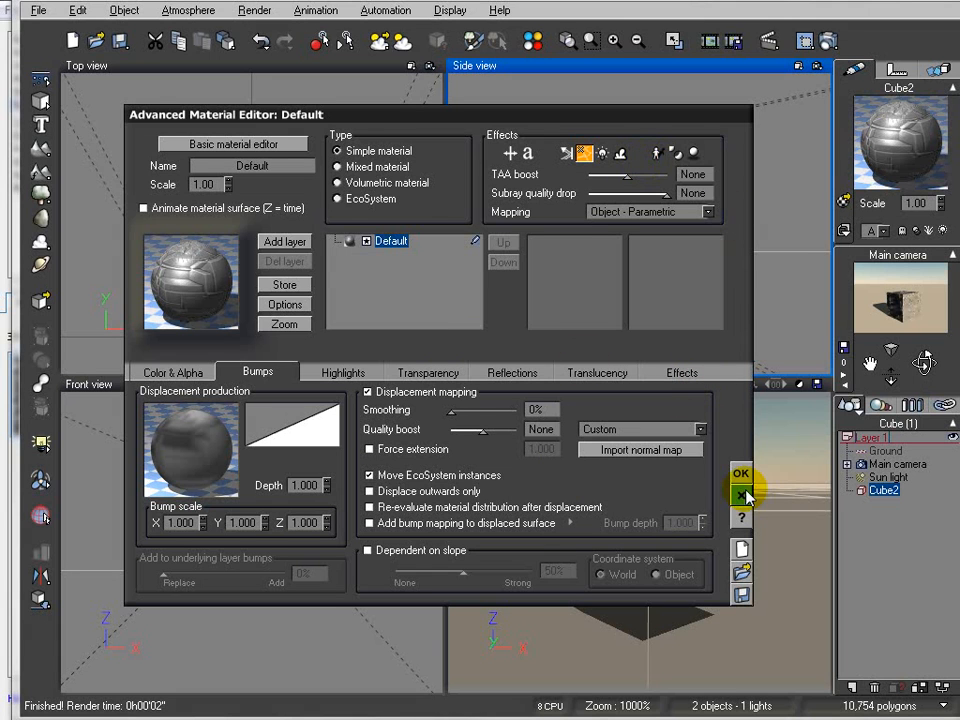
mouse_move(540, 408)
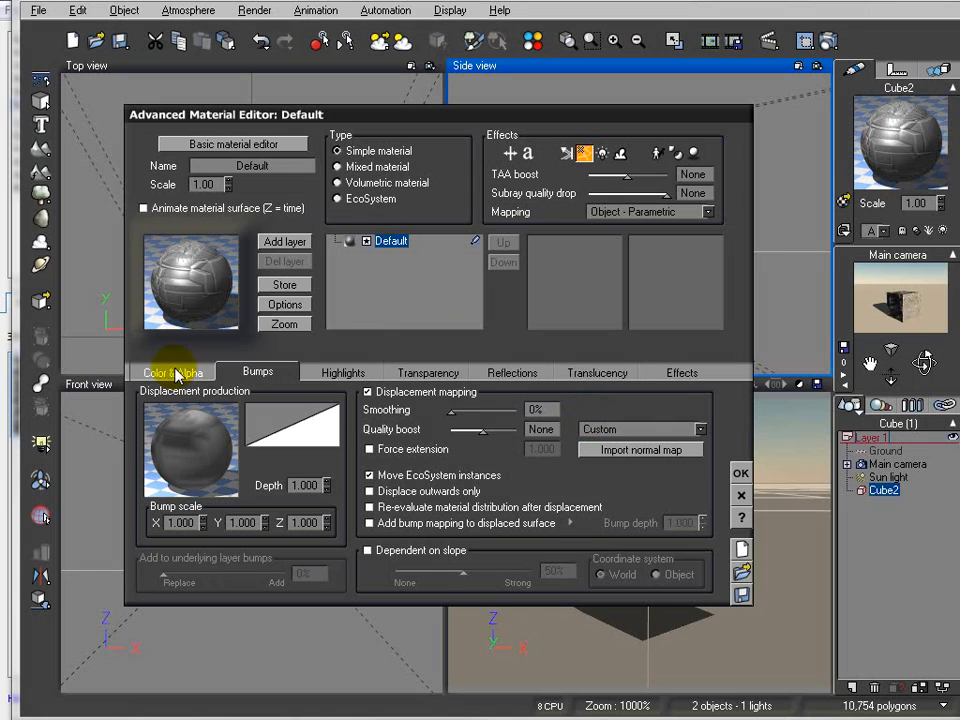
click(172, 372)
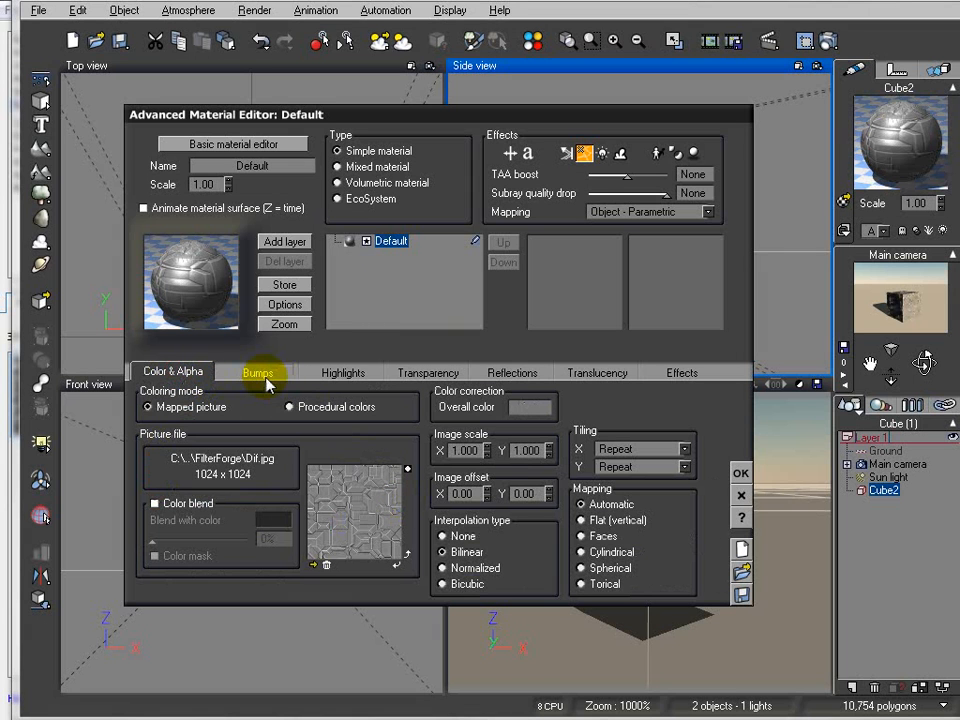
Step: Tint the material's Overall color a pale warm hue, refining it in a second picker pass
right_click(530, 407)
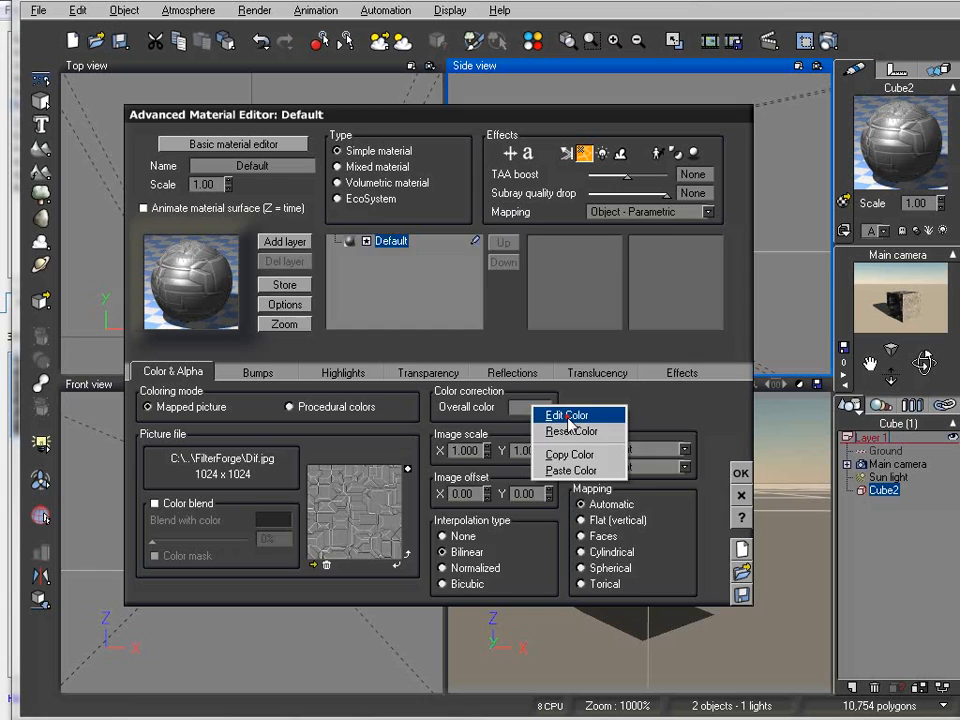
click(566, 415)
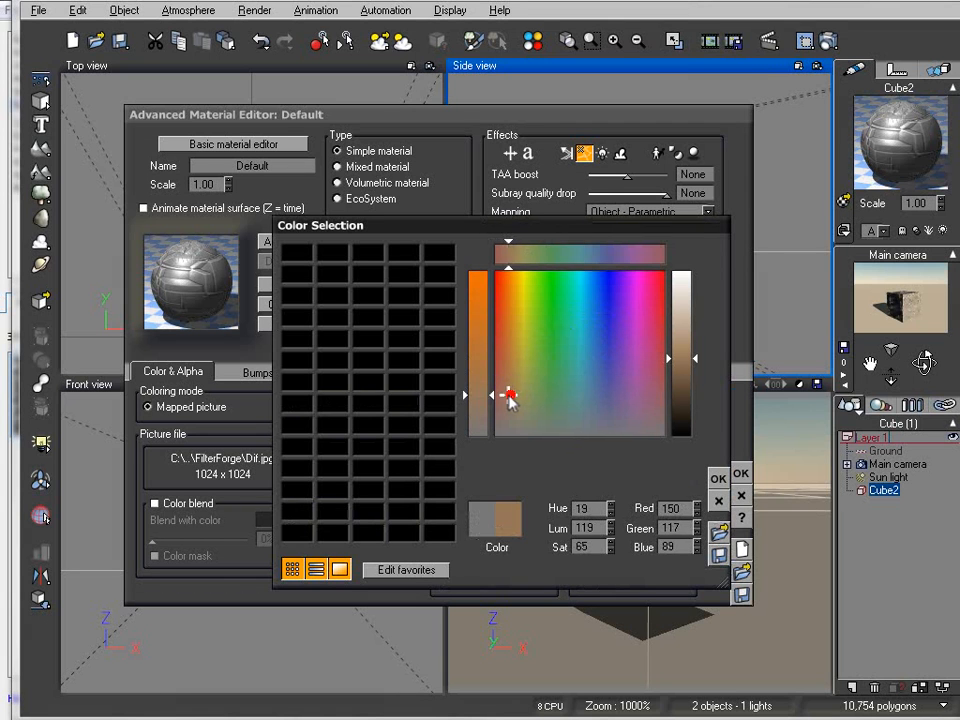
click(508, 394)
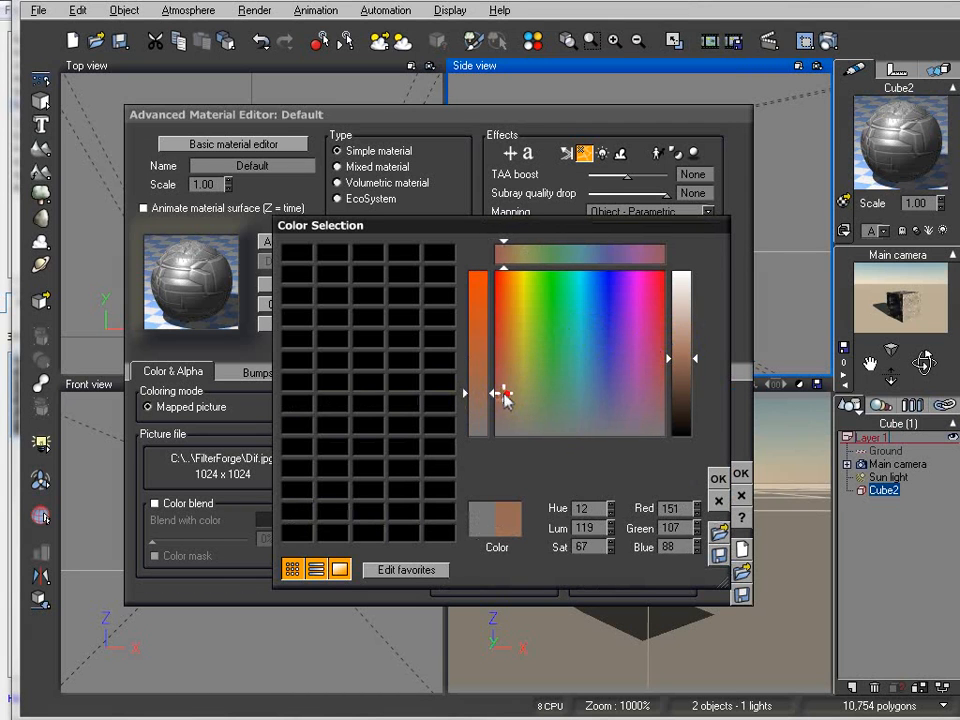
click(513, 393)
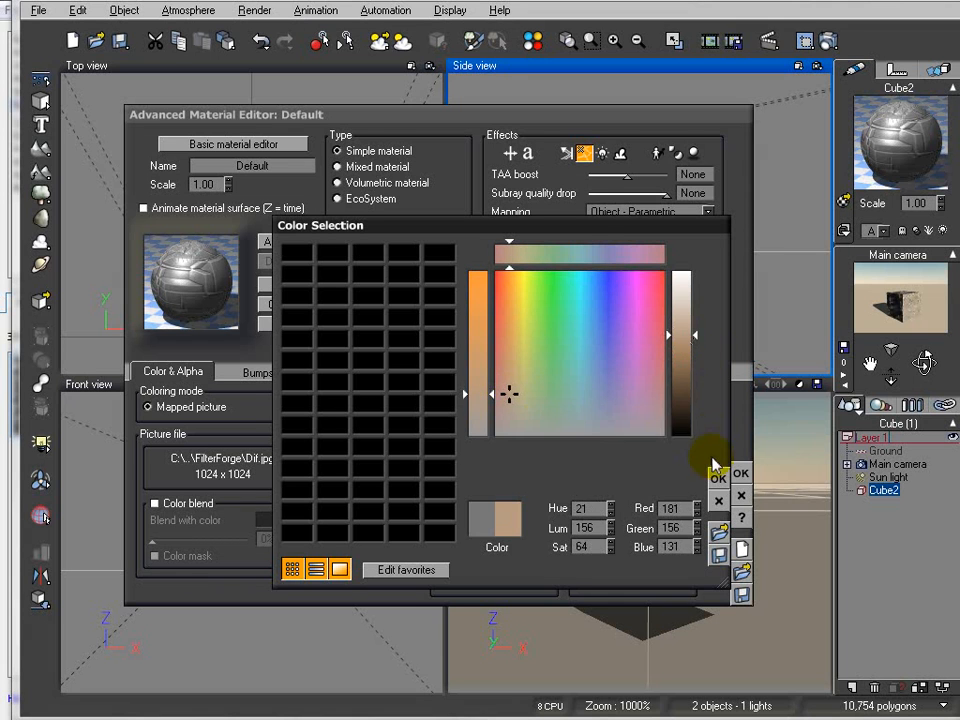
click(718, 473)
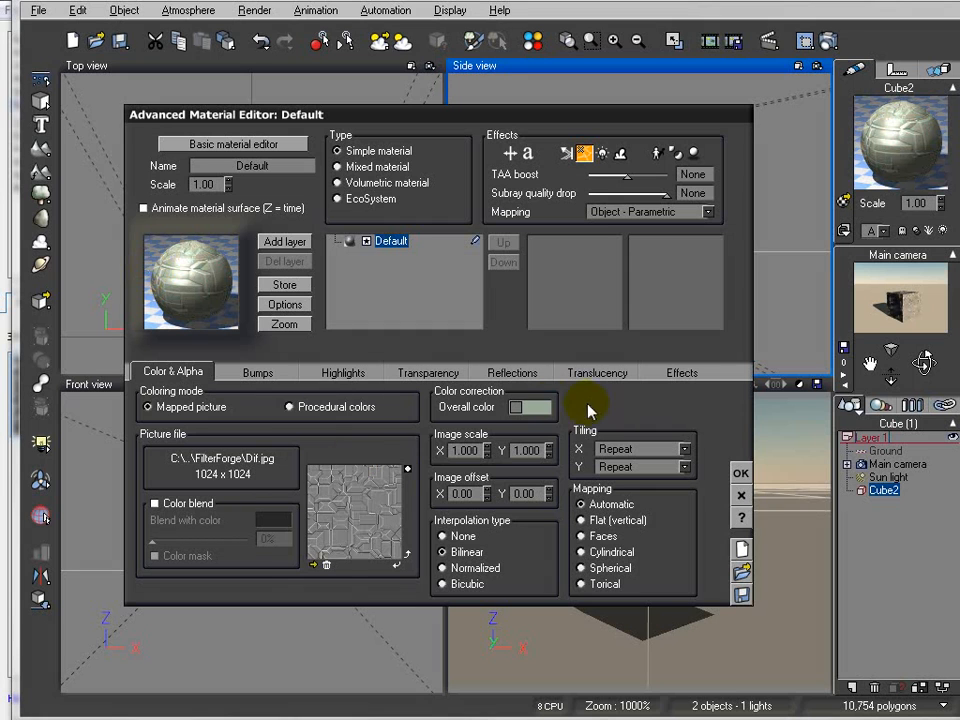
click(516, 407)
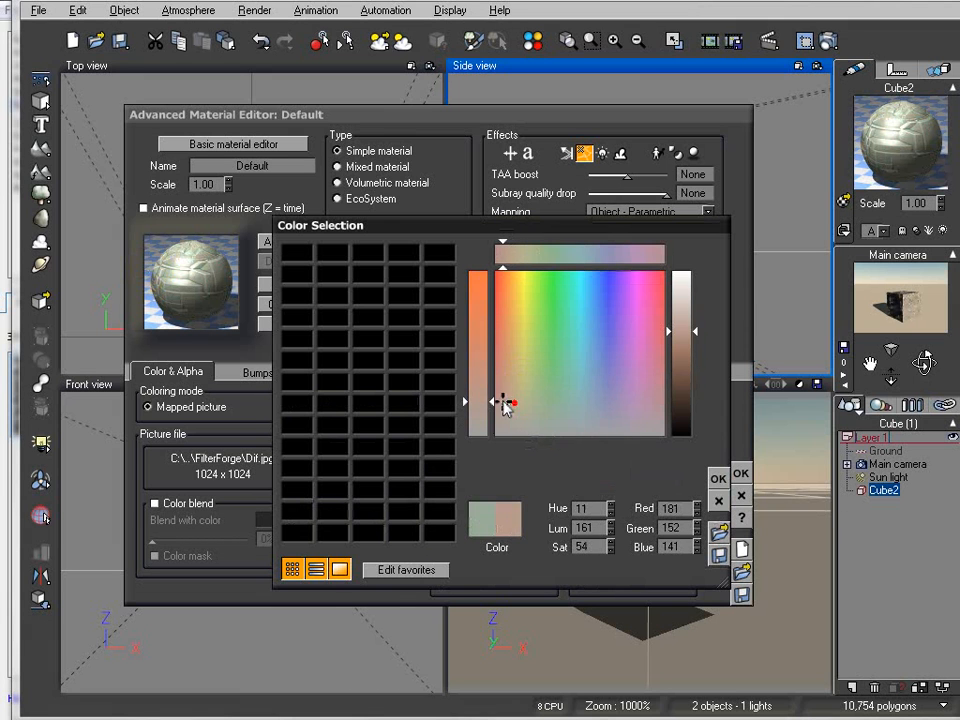
click(717, 478)
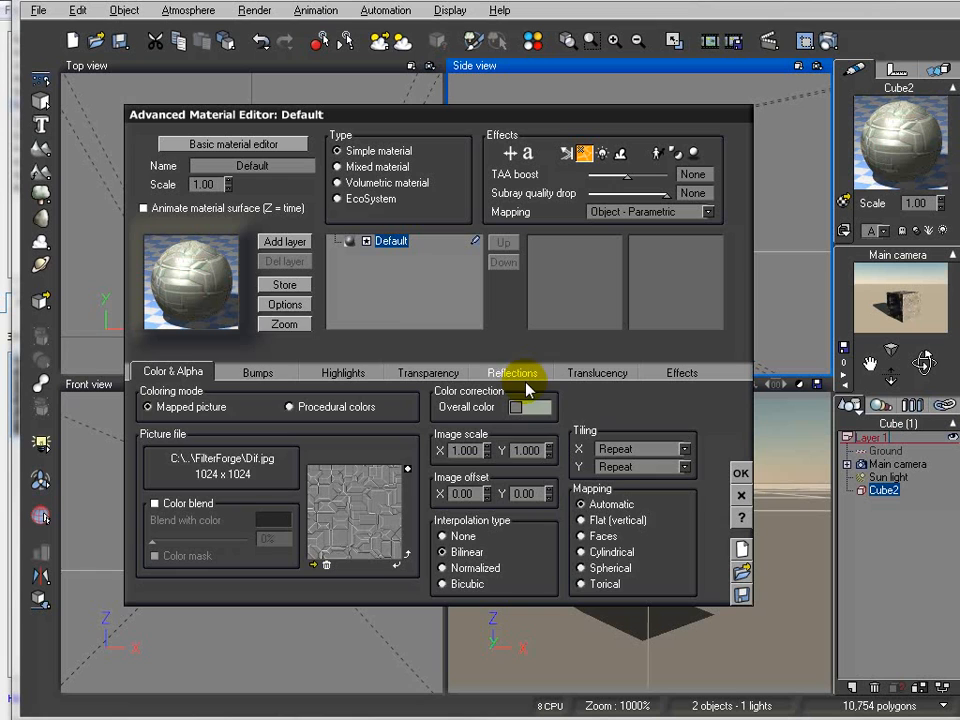
click(257, 372)
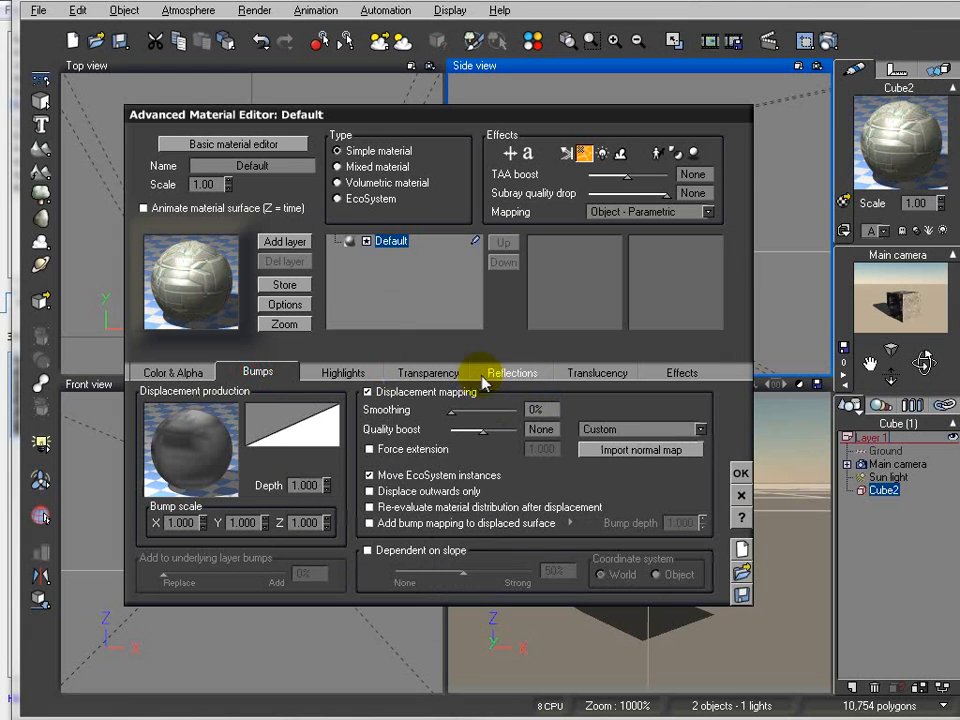
Step: Give the material 11% Global reflectivity and render the tinted, displaced cube
click(511, 372)
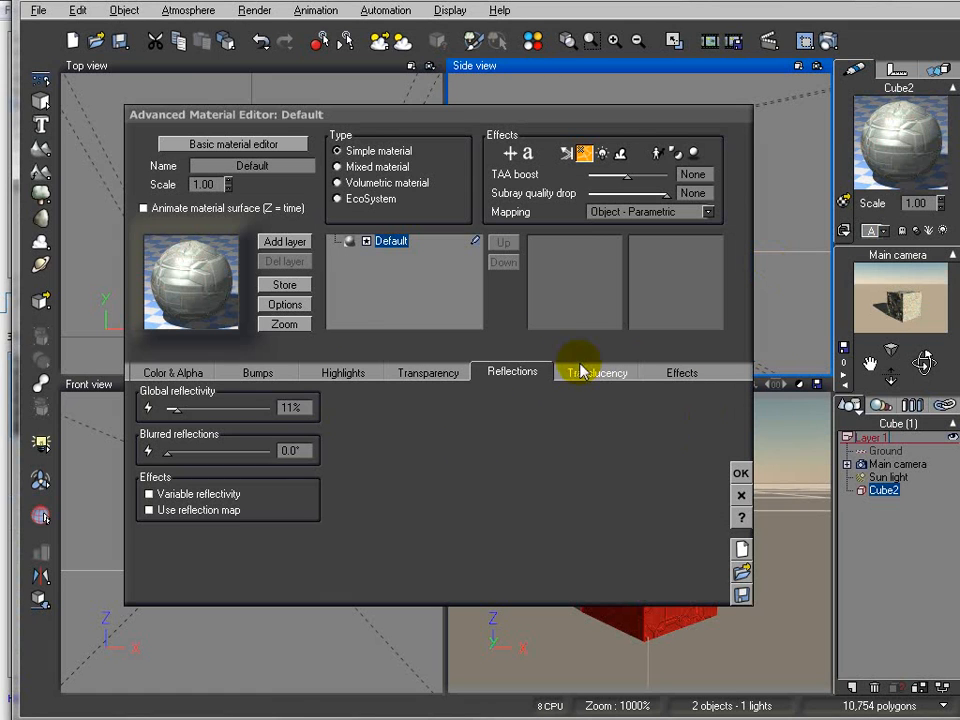
click(681, 372)
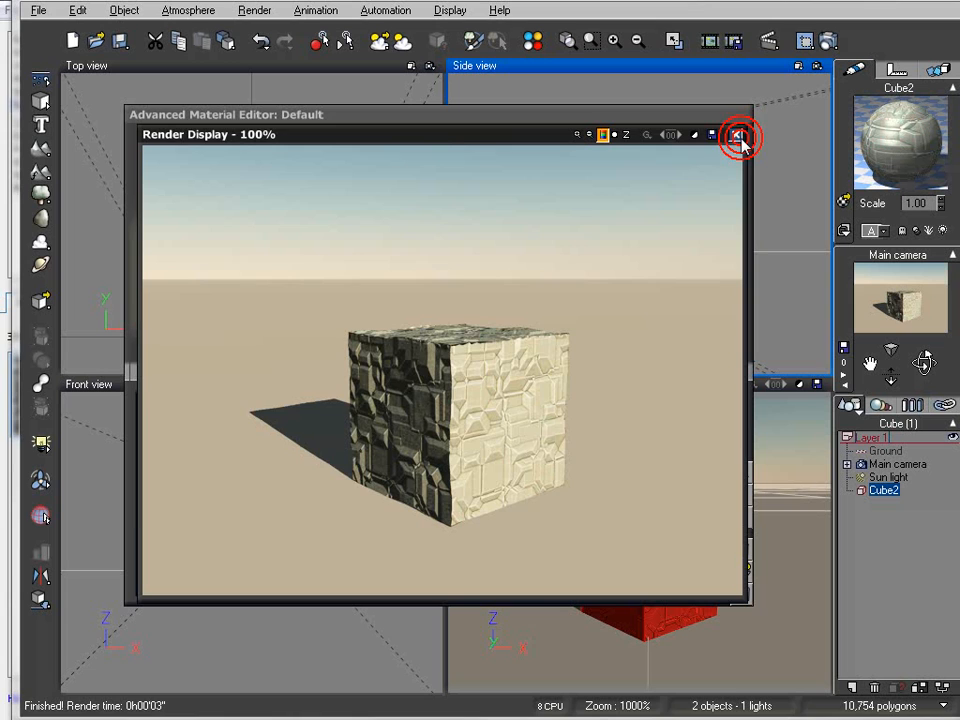
Step: Close the finished render and go back to the material's Color & Alpha settings
click(737, 135)
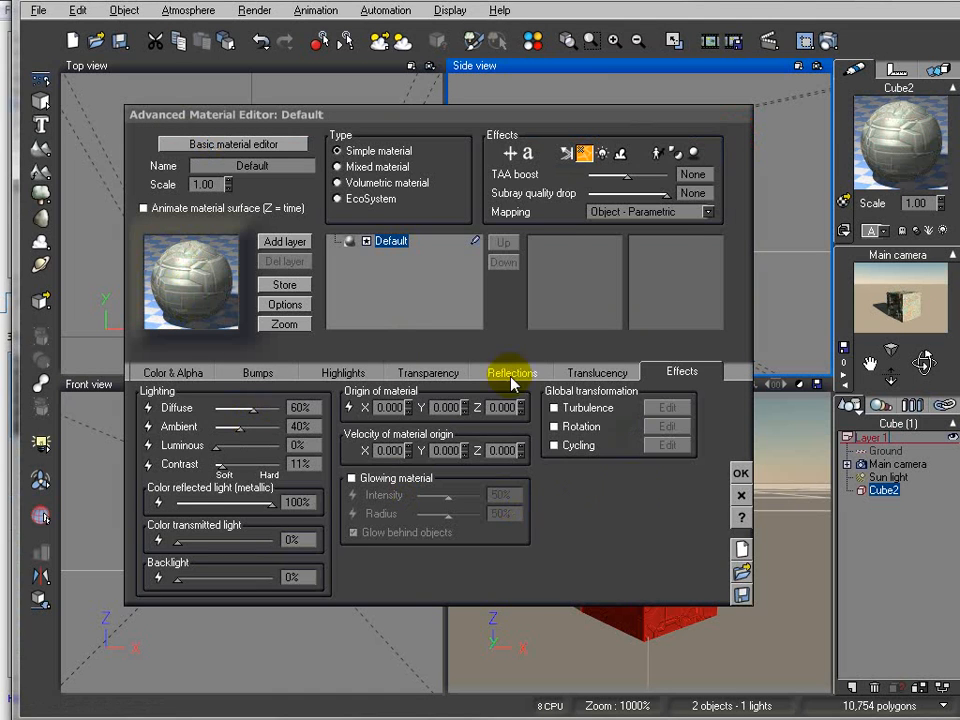
click(172, 372)
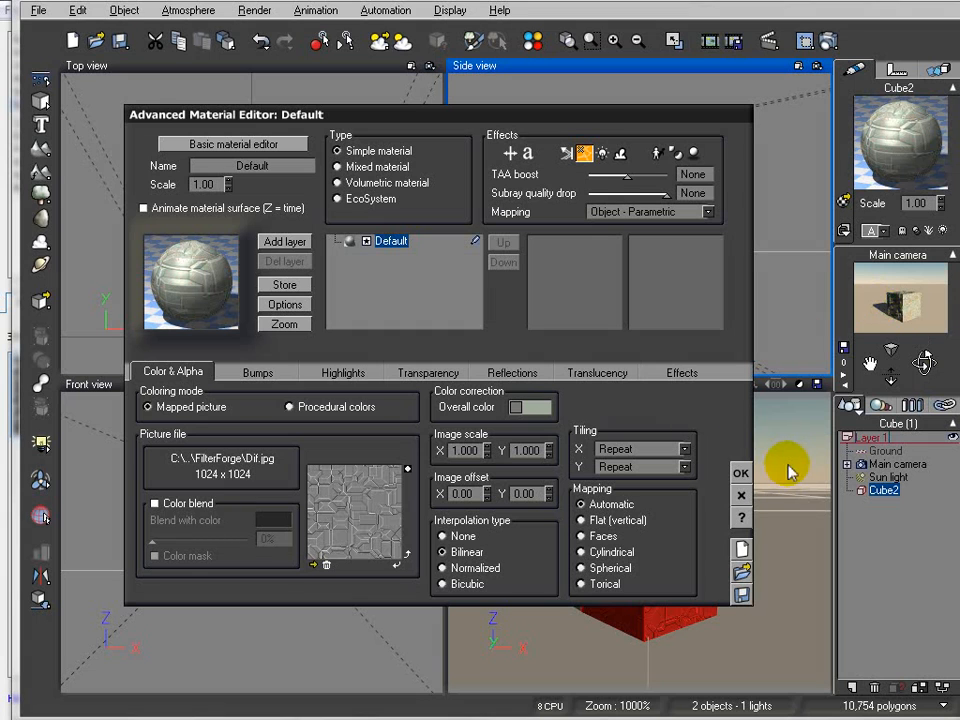
mouse_move(228, 213)
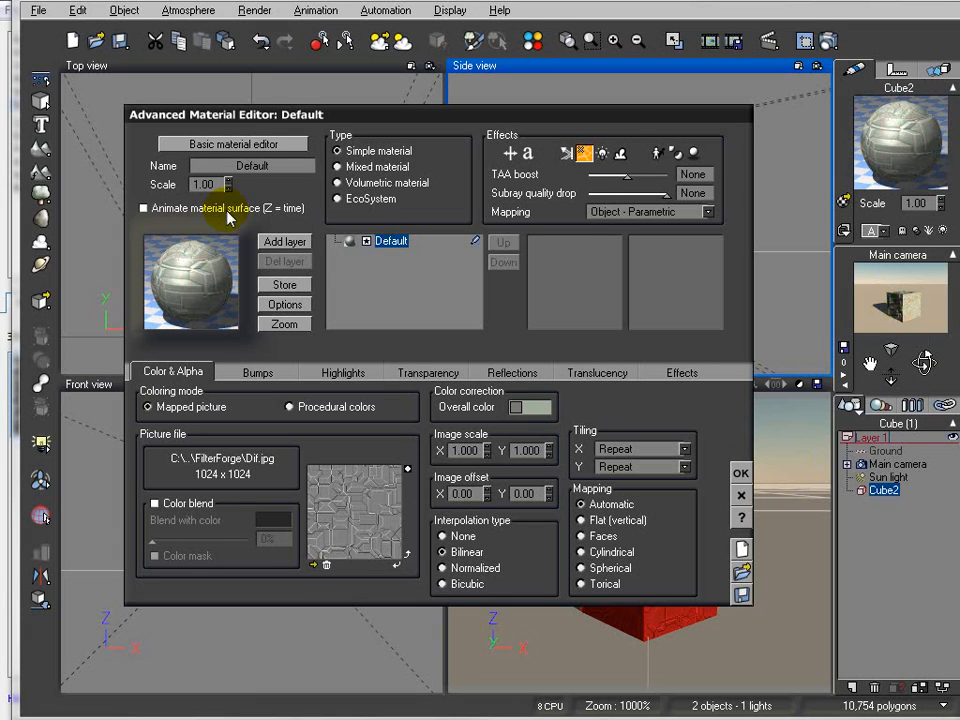
mouse_move(760, 422)
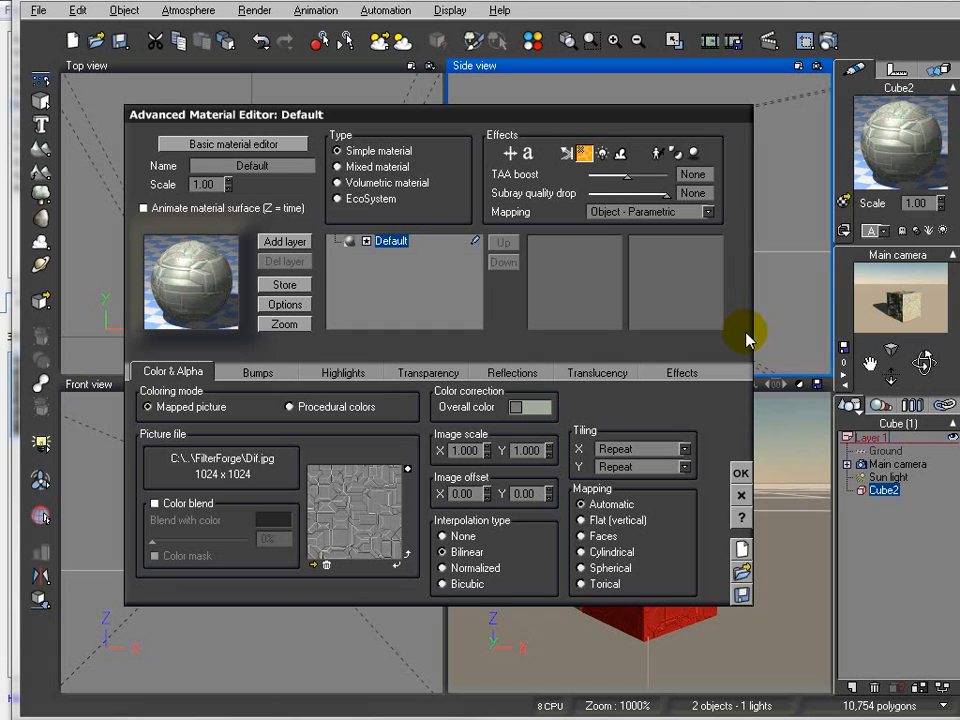
mouse_move(680, 413)
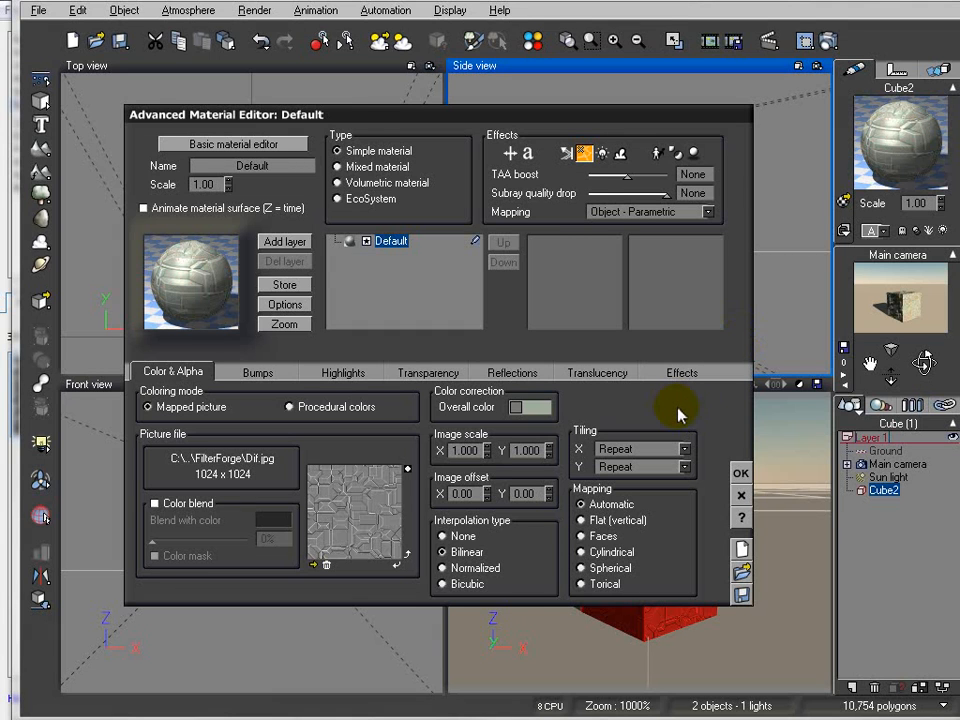